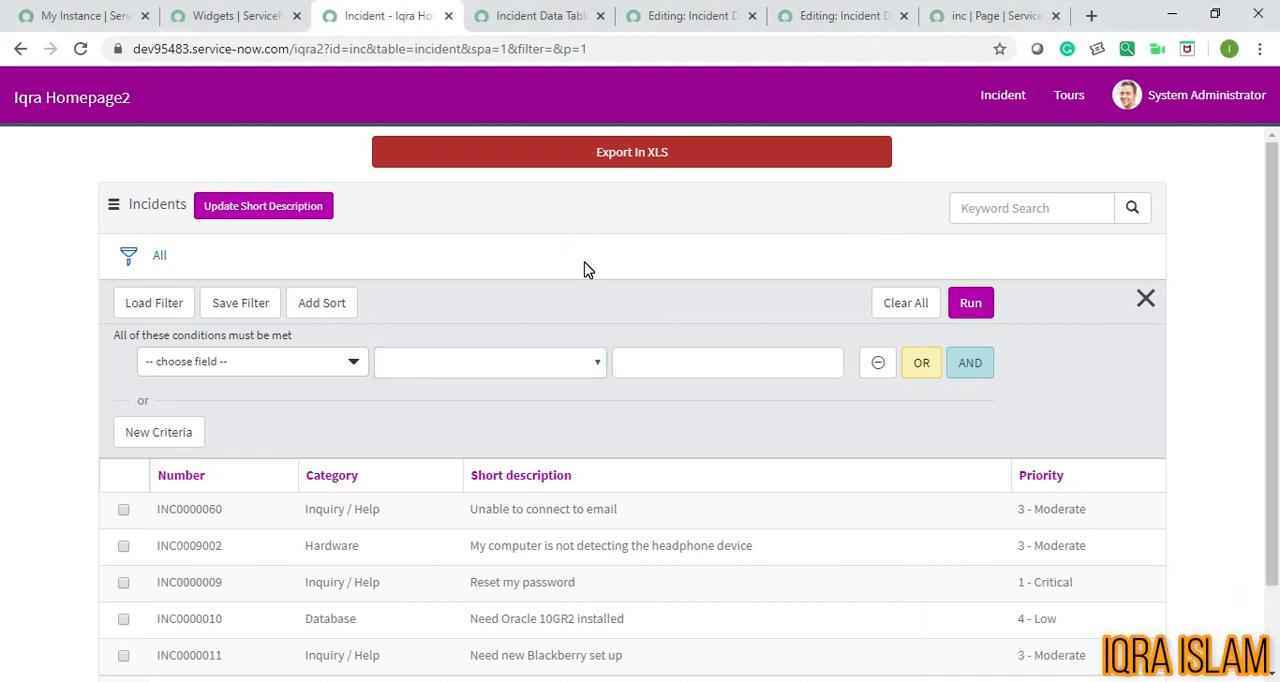
{"action": "mouse_move", "coordinate": [378, 396]}
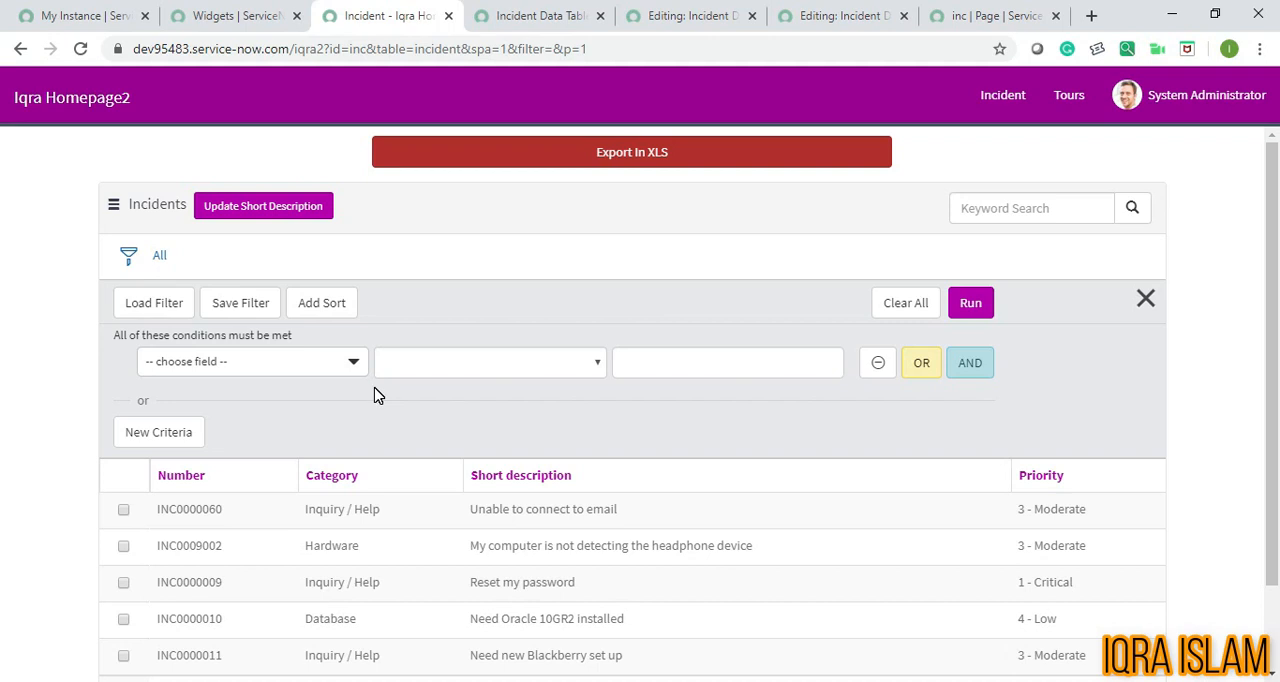
{"action": "mouse_move", "coordinate": [604, 88]}
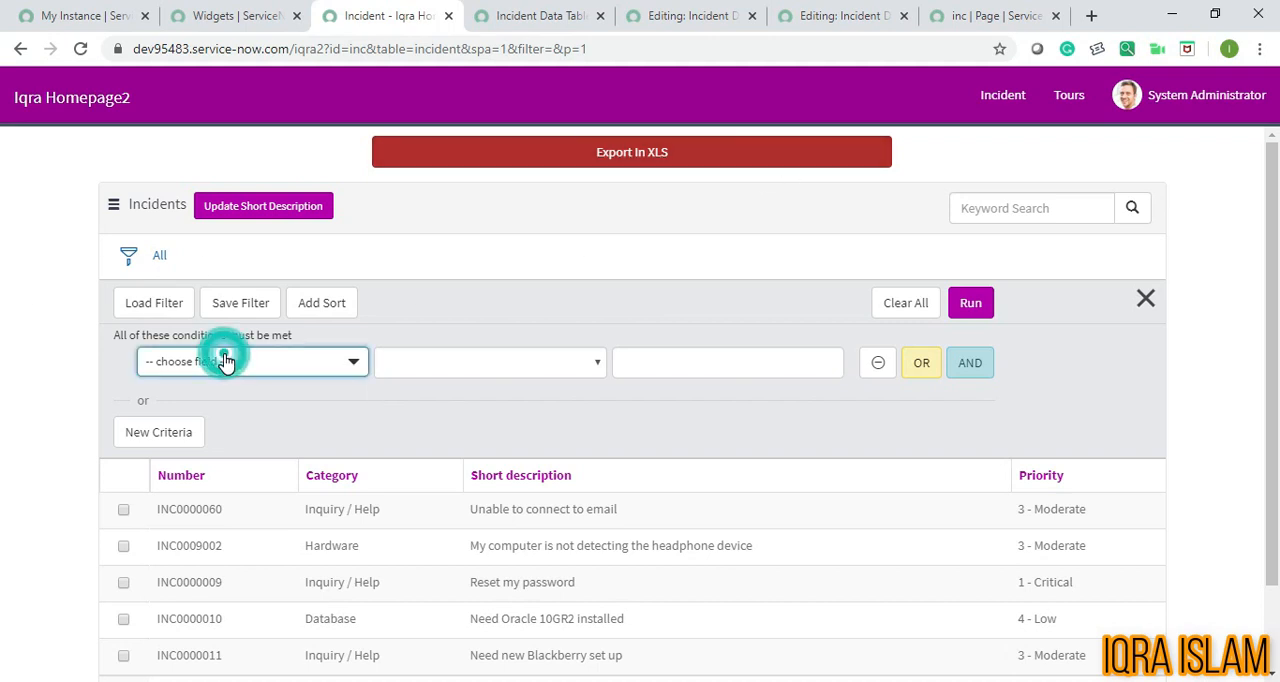
- Inspect the portal incident list's filter conditions and the data table widget's record
{"action": "left_click", "coordinate": [250, 360]}
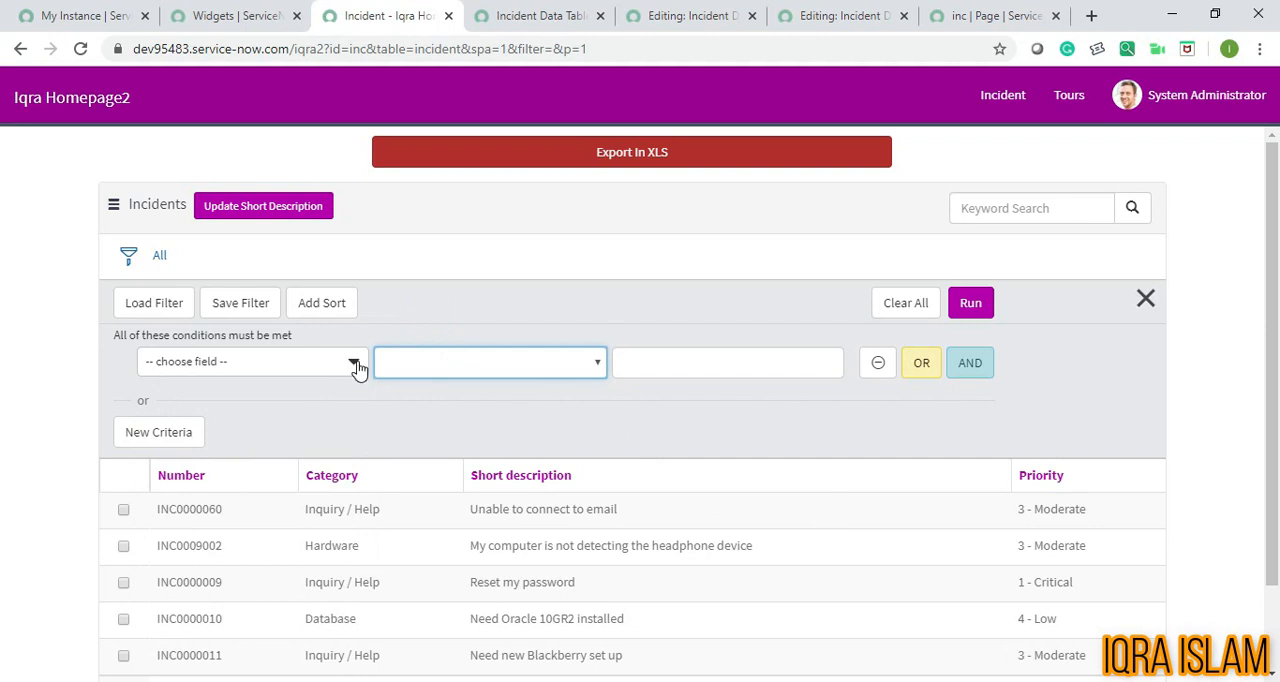
{"action": "left_click", "coordinate": [250, 360]}
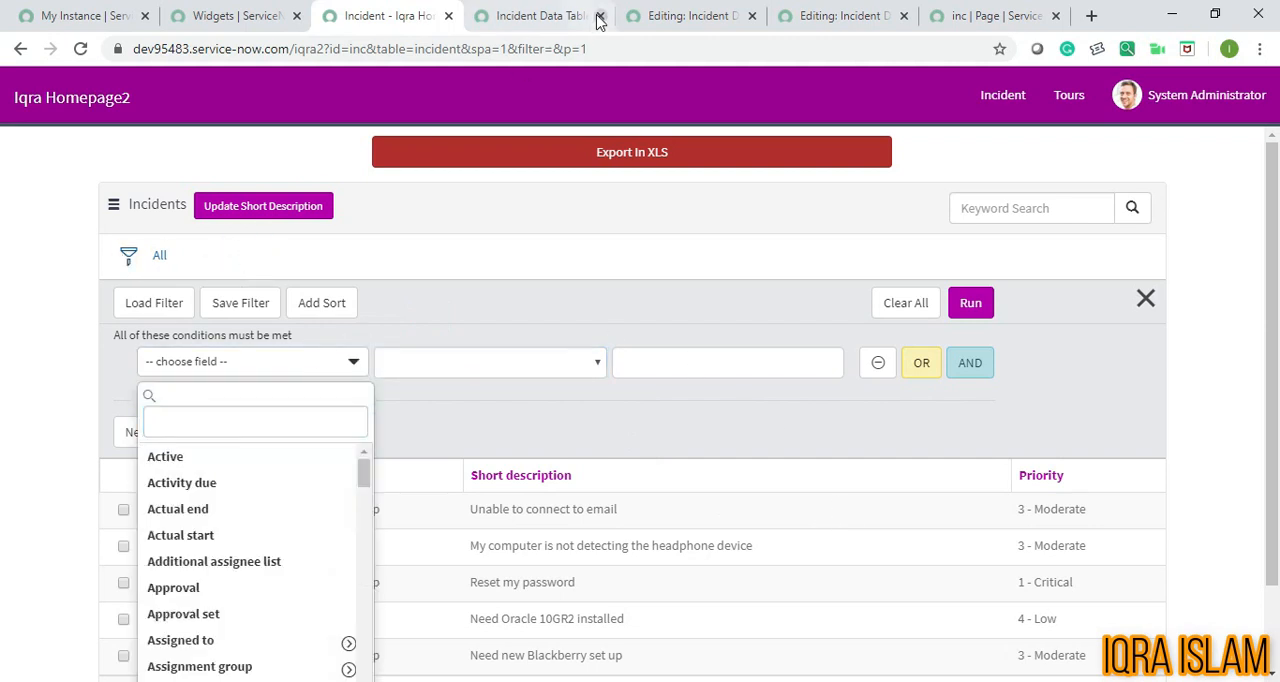
{"action": "left_click", "coordinate": [536, 16]}
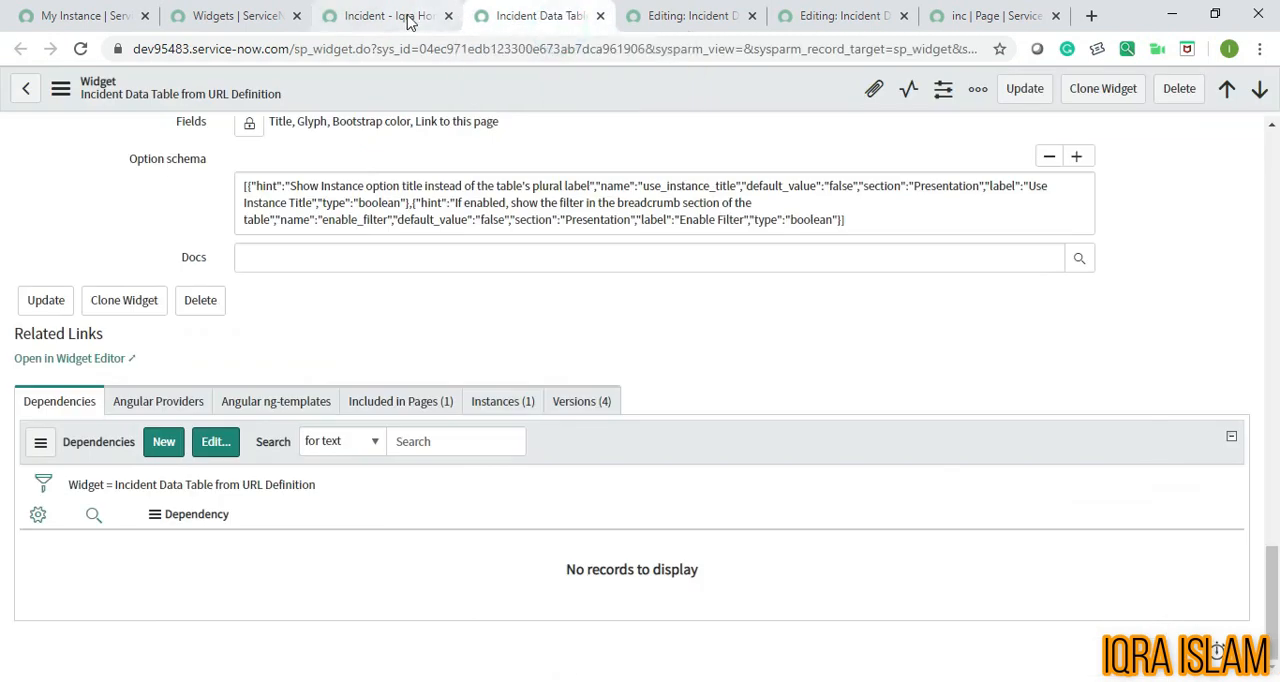
{"action": "left_click", "coordinate": [388, 16]}
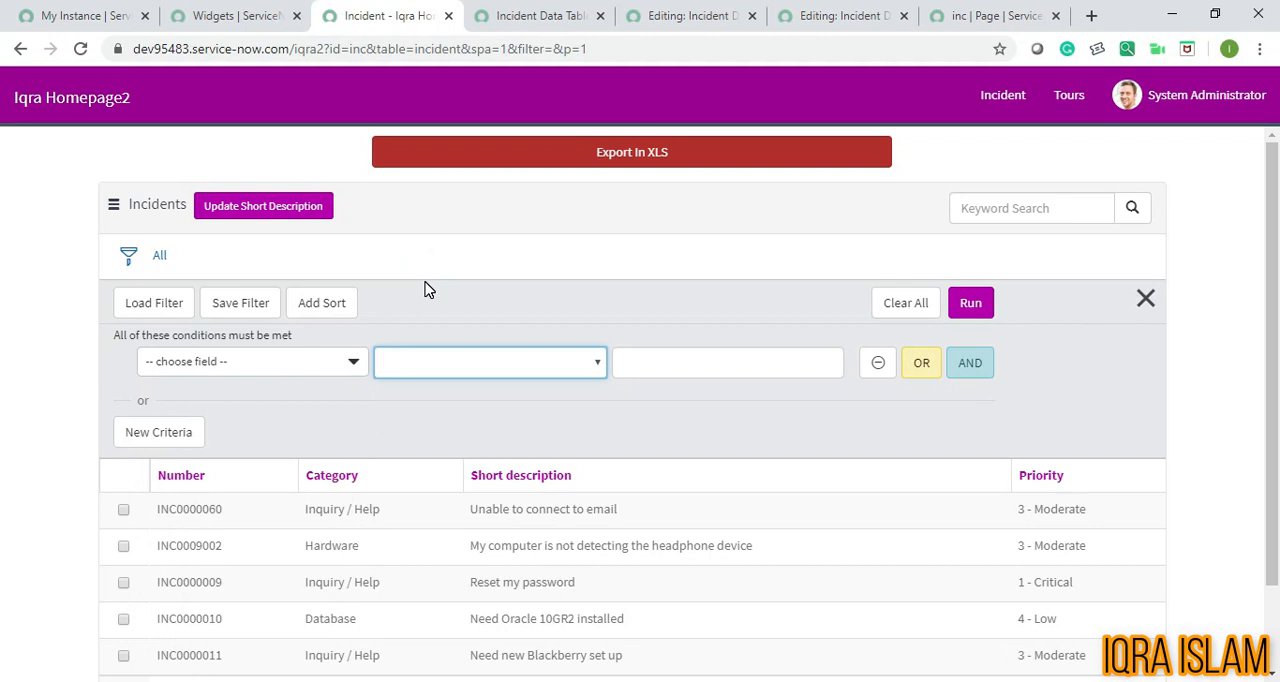
{"action": "mouse_move", "coordinate": [384, 352]}
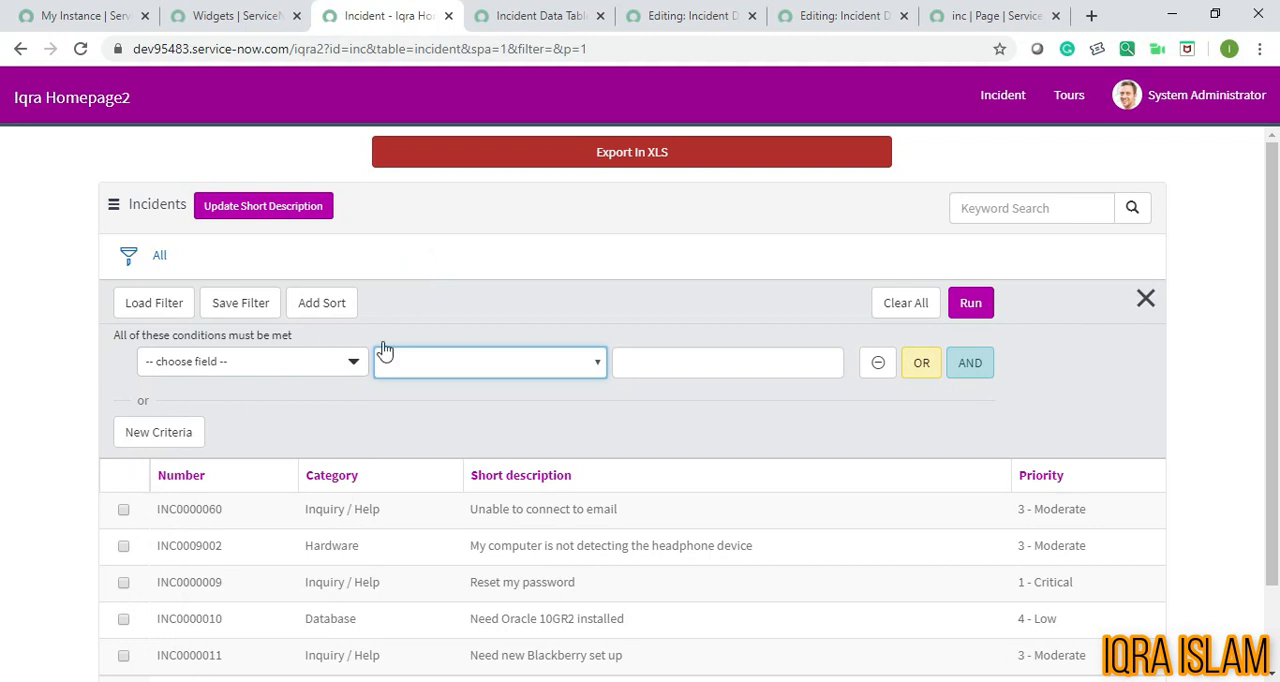
{"action": "mouse_move", "coordinate": [344, 628]}
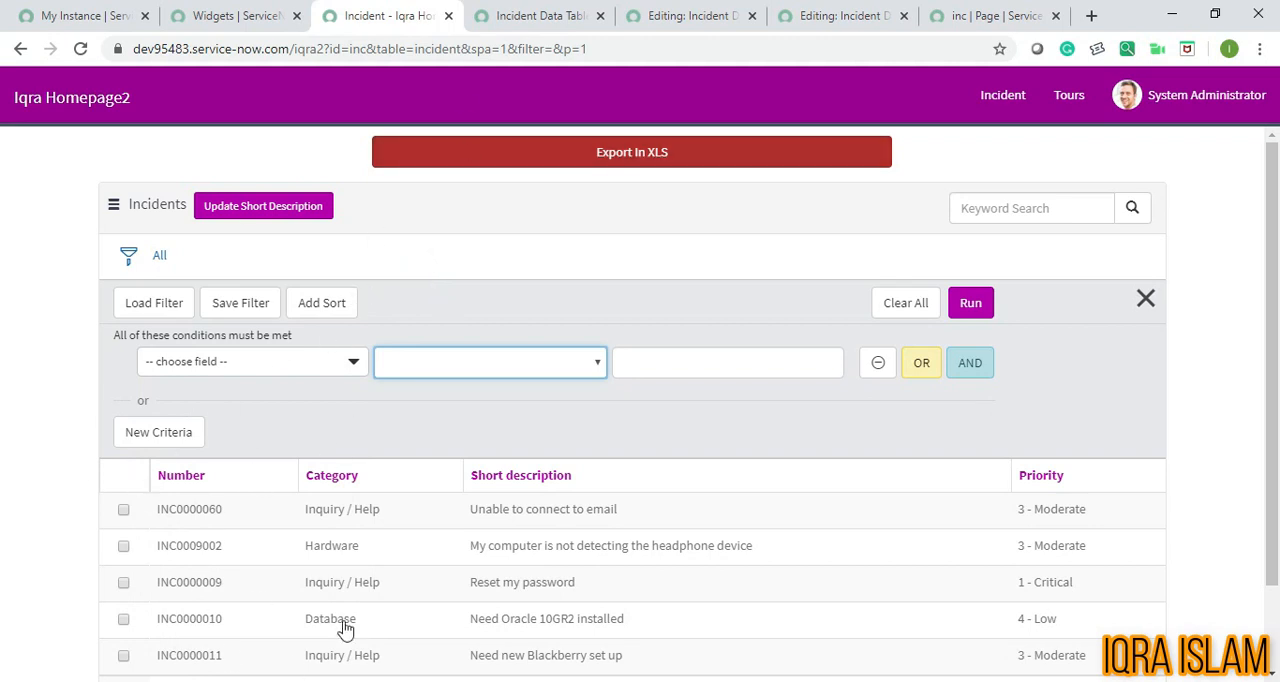
{"action": "left_click", "coordinate": [538, 16]}
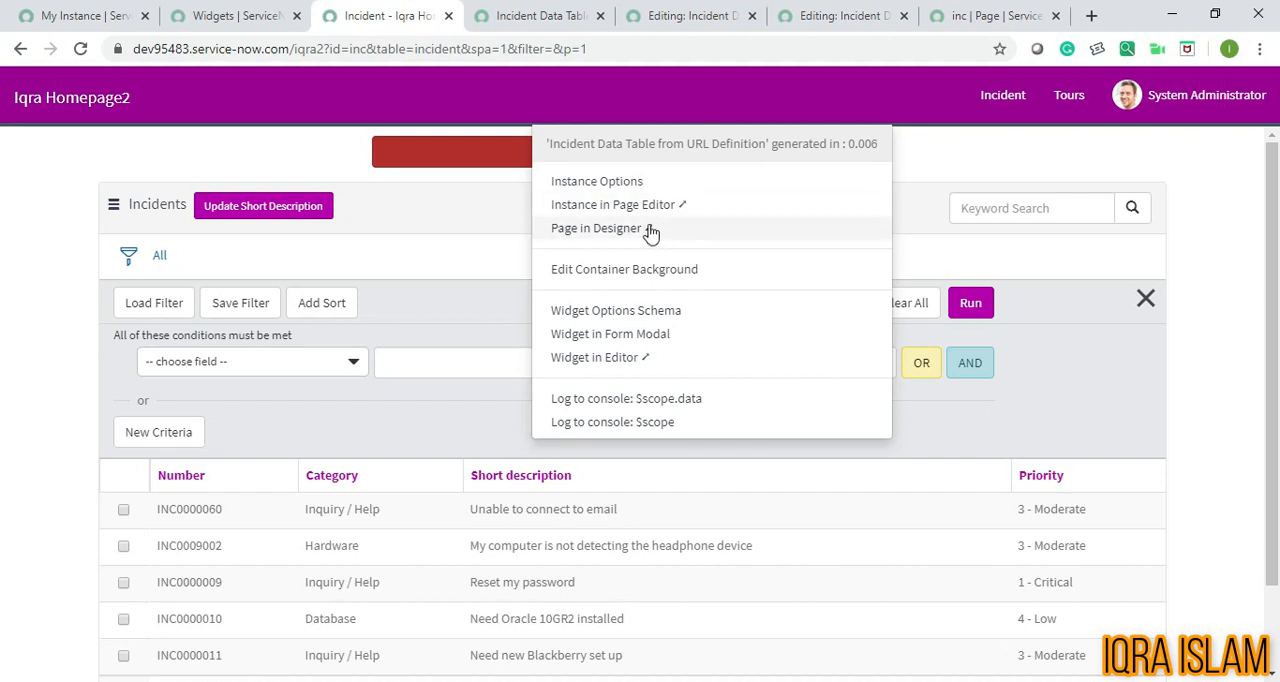
{"action": "mouse_move", "coordinate": [596, 356]}
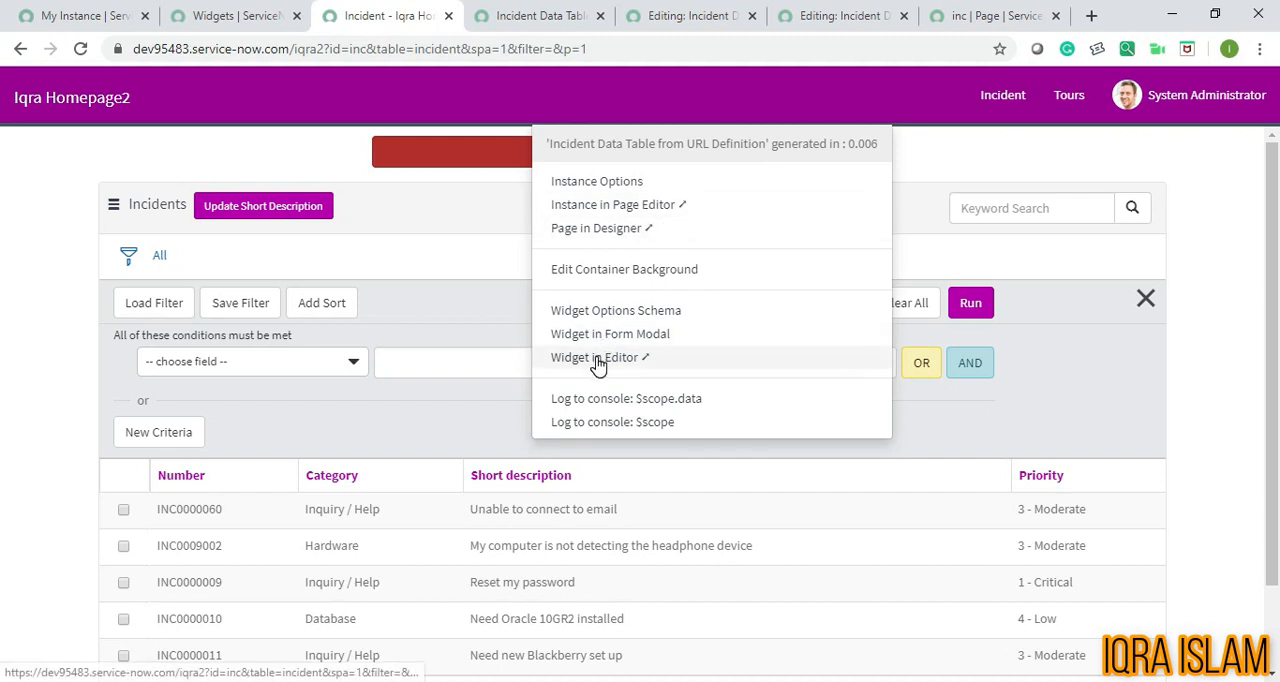
{"action": "mouse_move", "coordinate": [724, 148]}
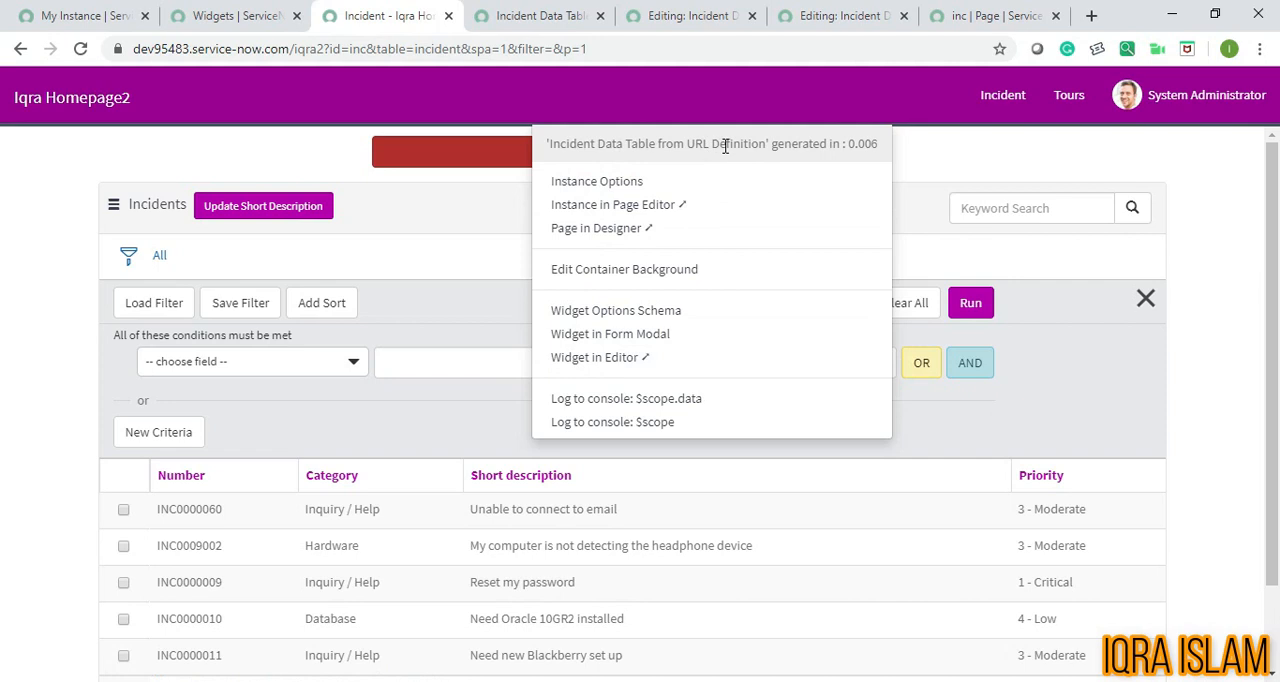
- Open the URL-definition widget in the editor and follow 'inc-data-table' to the Incident Data Table widget's code
{"action": "left_click", "coordinate": [594, 356]}
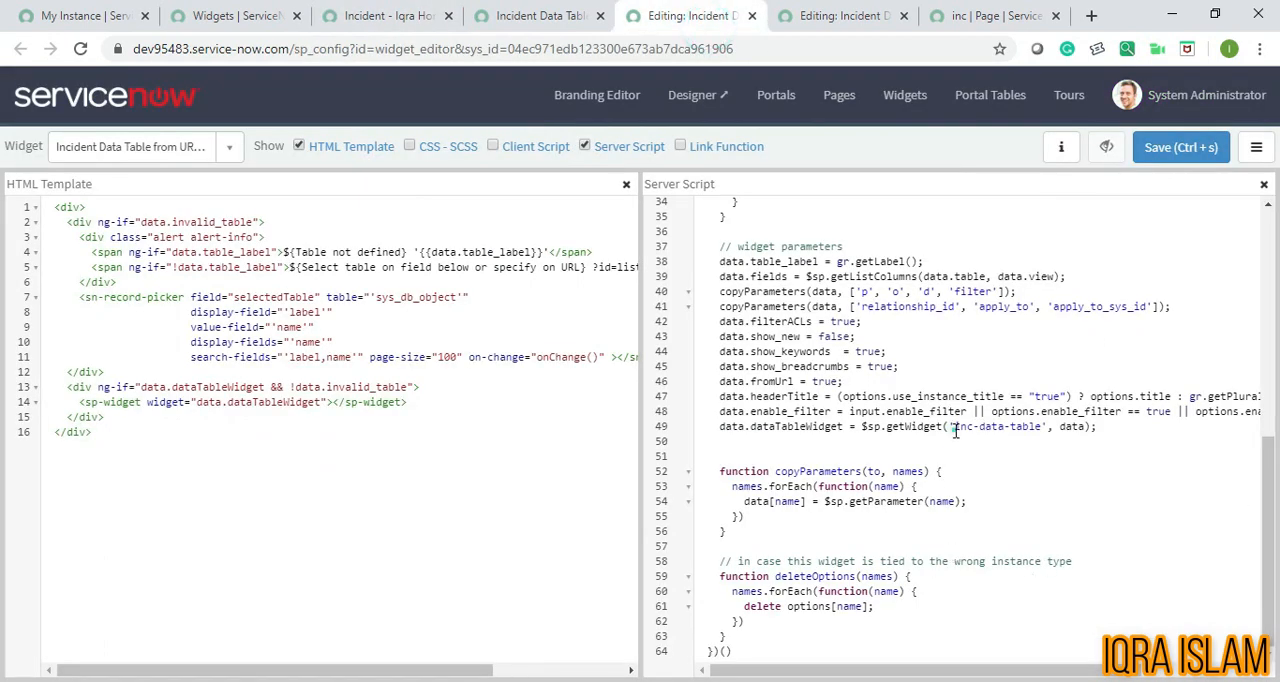
{"action": "double_click", "coordinate": [996, 426]}
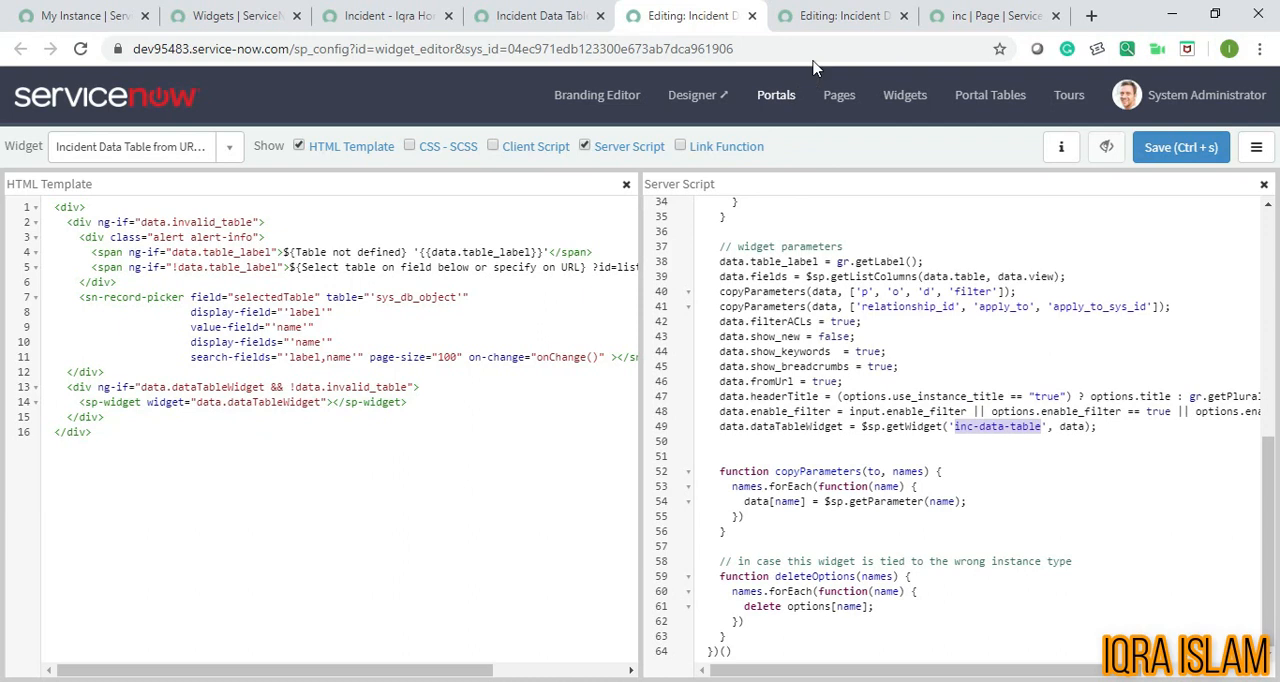
{"action": "left_click", "coordinate": [840, 16]}
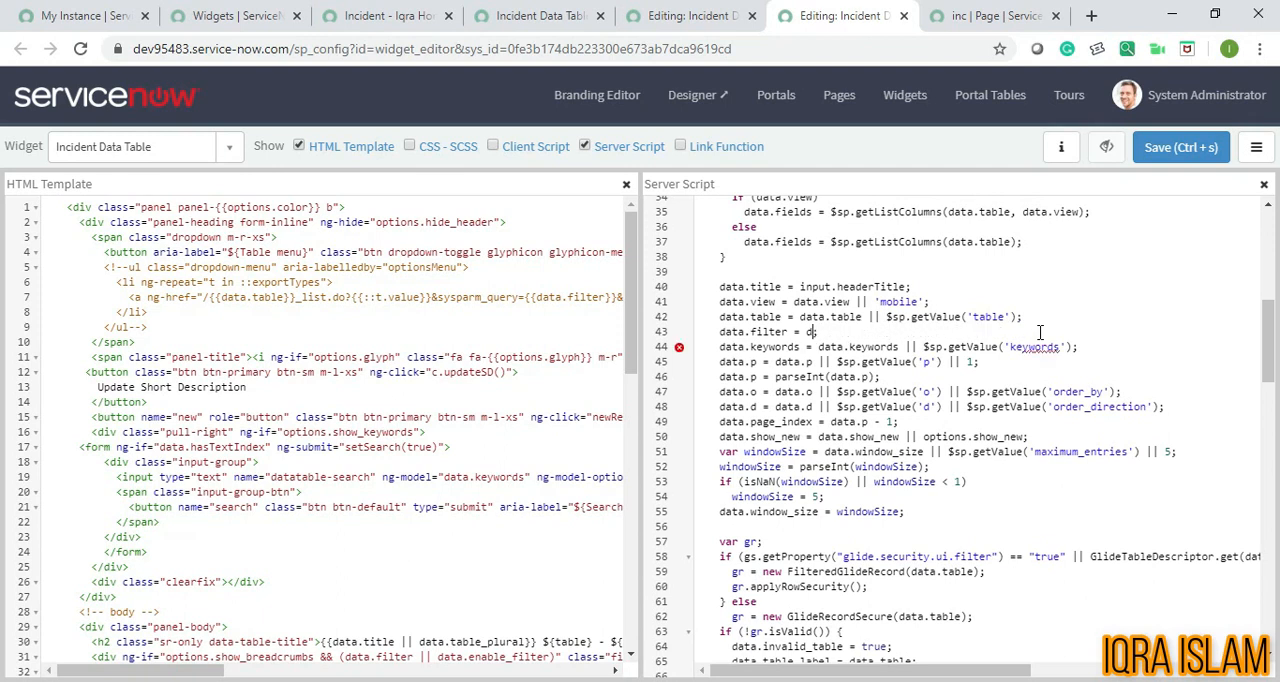
- Replace the server script's data.filter value with the hardcoded condition 'state=1'
{"action": "key", "text": "Backspace"}
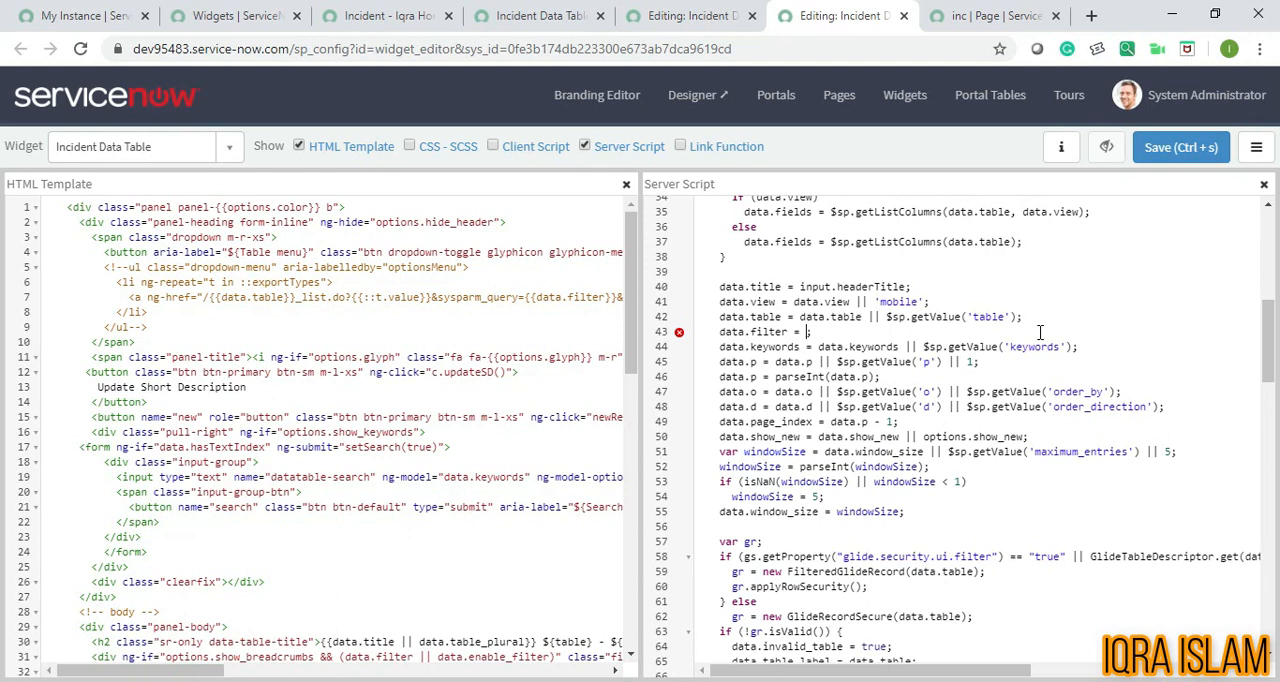
{"action": "type", "text": "st'"}
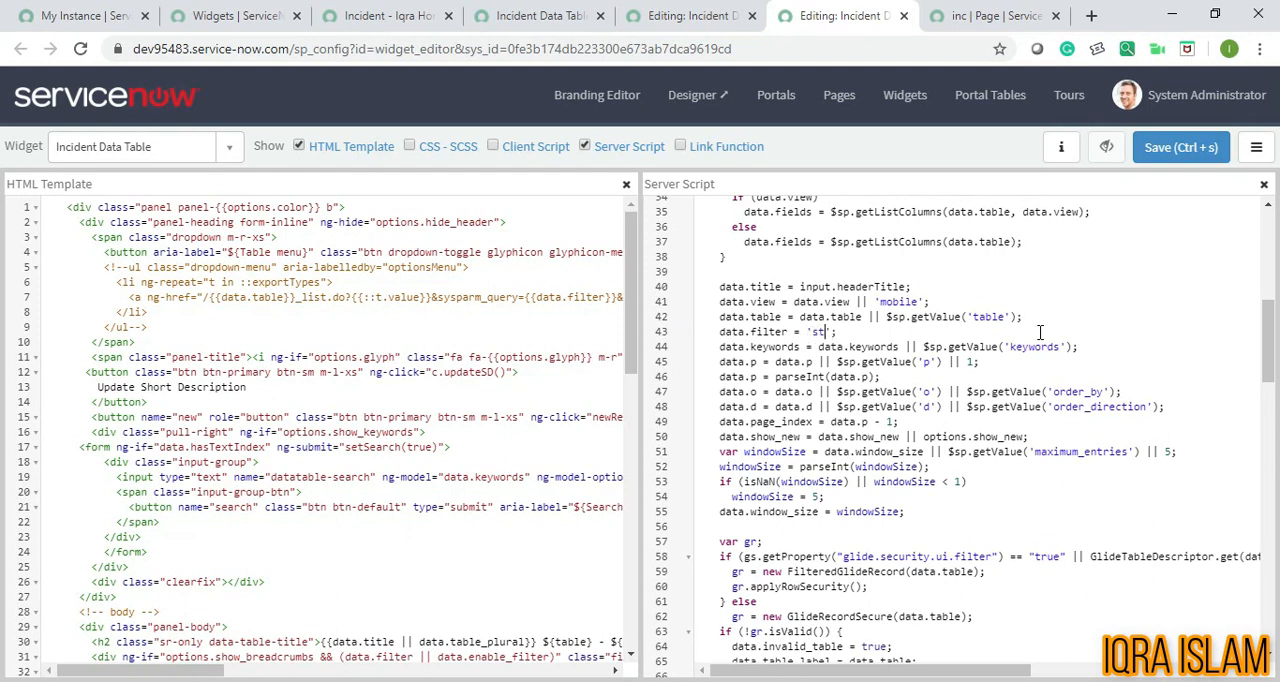
{"action": "type", "text": "ate"}
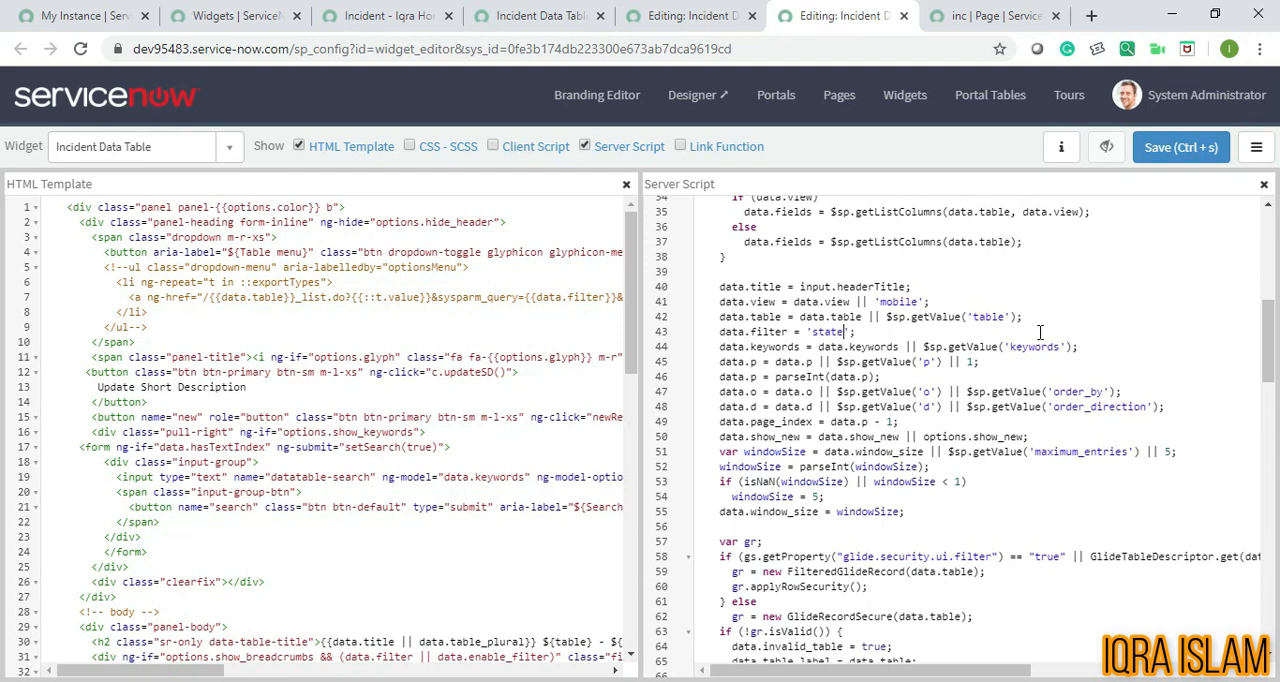
{"action": "type", "text": "1"}
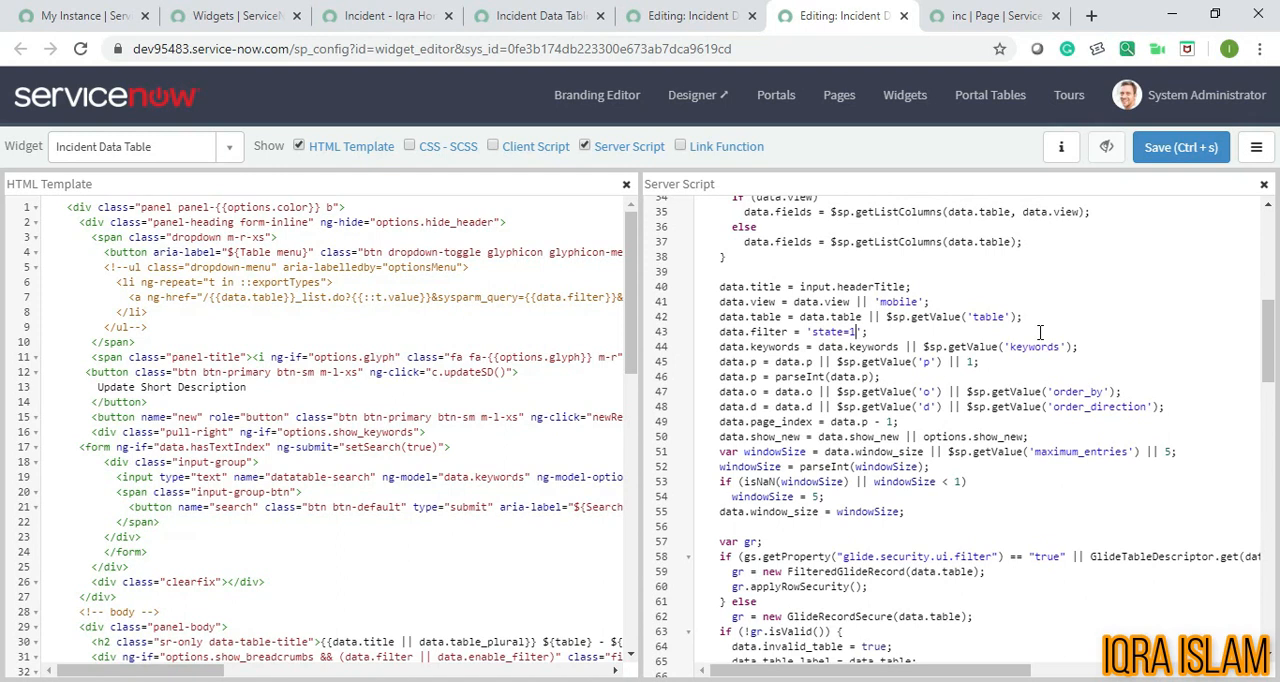
{"action": "mouse_move", "coordinate": [1180, 148]}
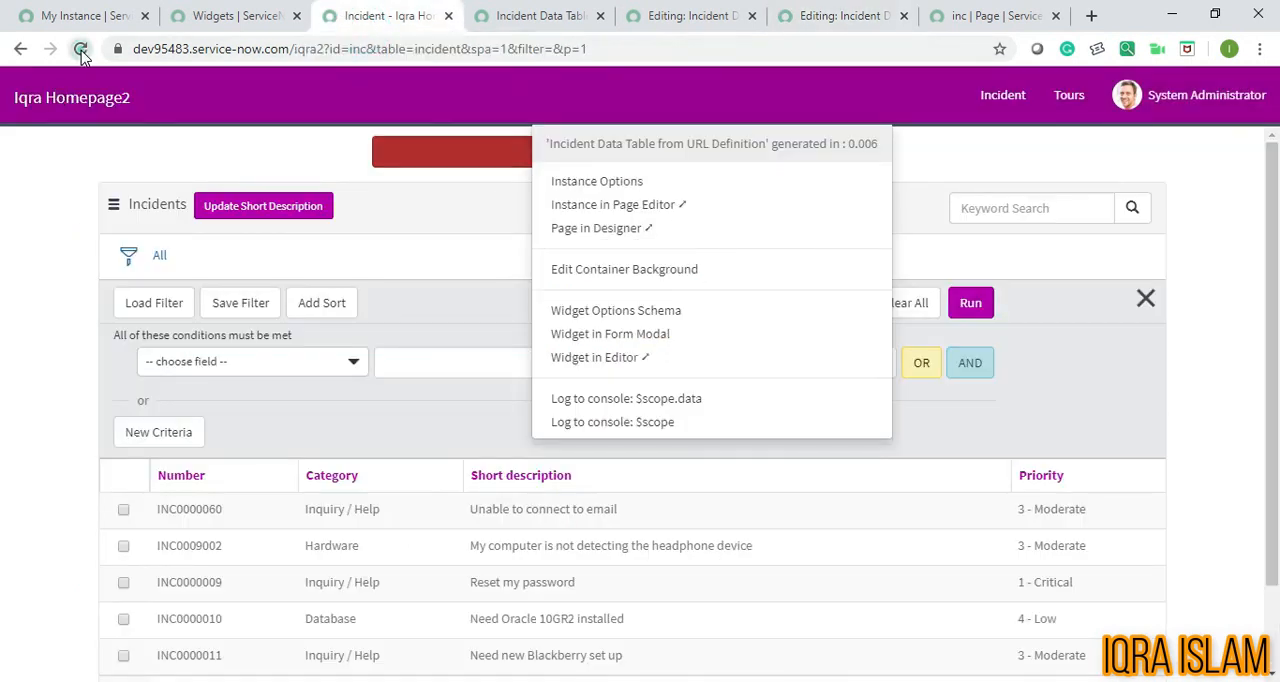
- Reload the portal so the list shows State = New, then try changing the condition's field to Actual end
{"action": "left_click", "coordinate": [80, 48]}
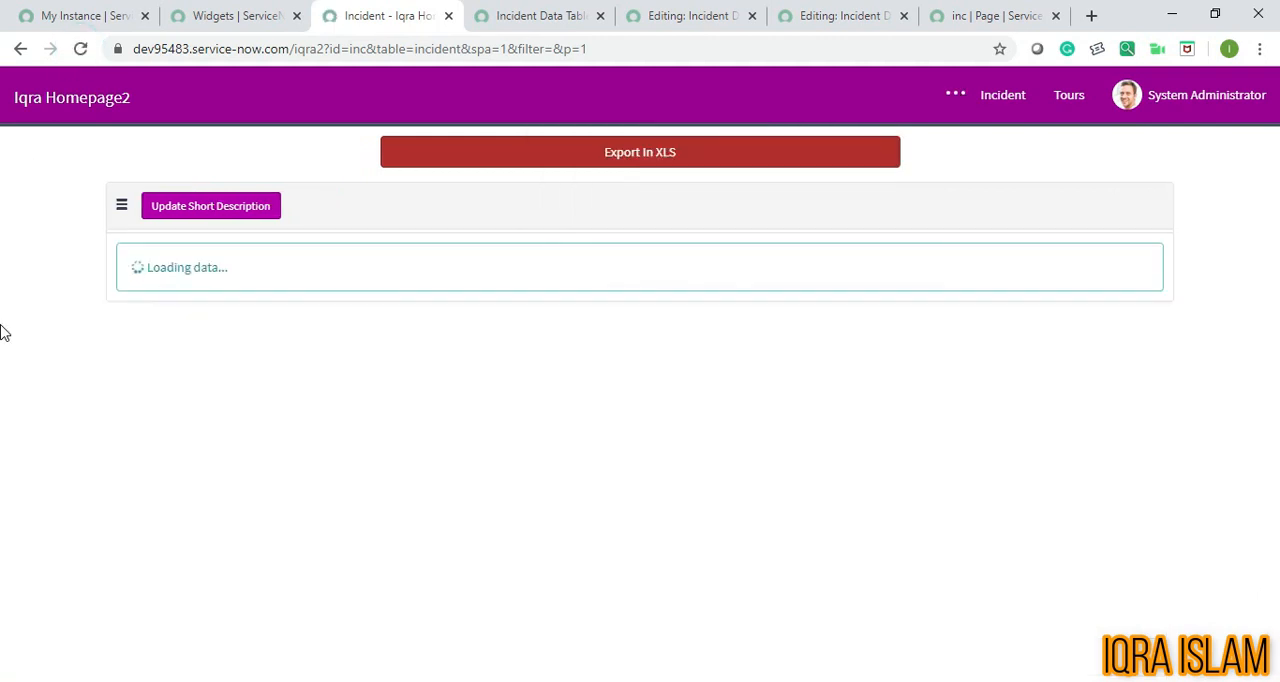
{"action": "mouse_move", "coordinate": [404, 200]}
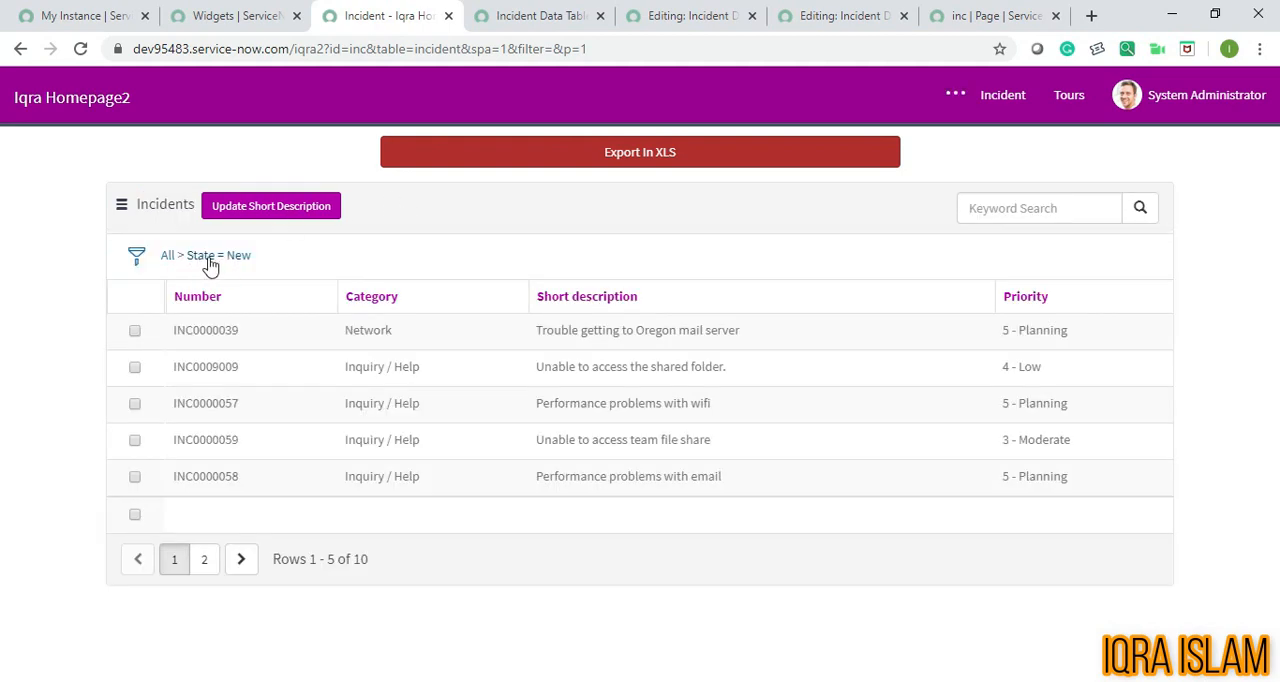
{"action": "left_click", "coordinate": [136, 256]}
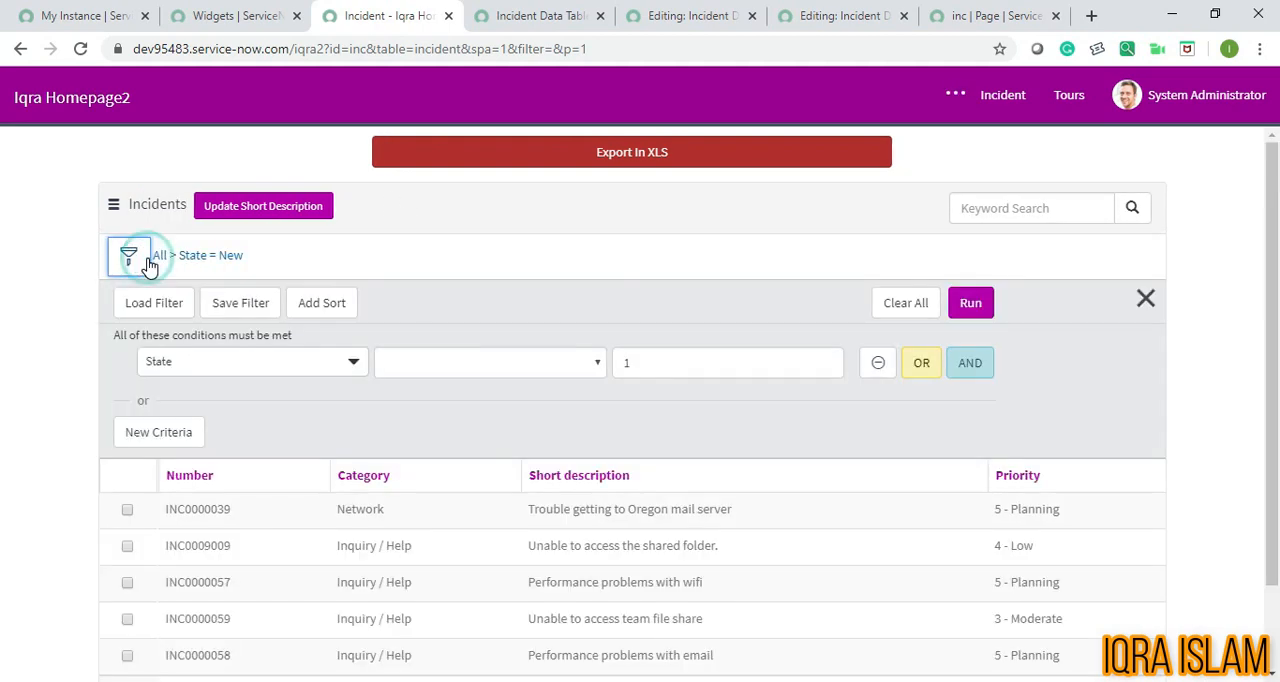
{"action": "mouse_move", "coordinate": [324, 378]}
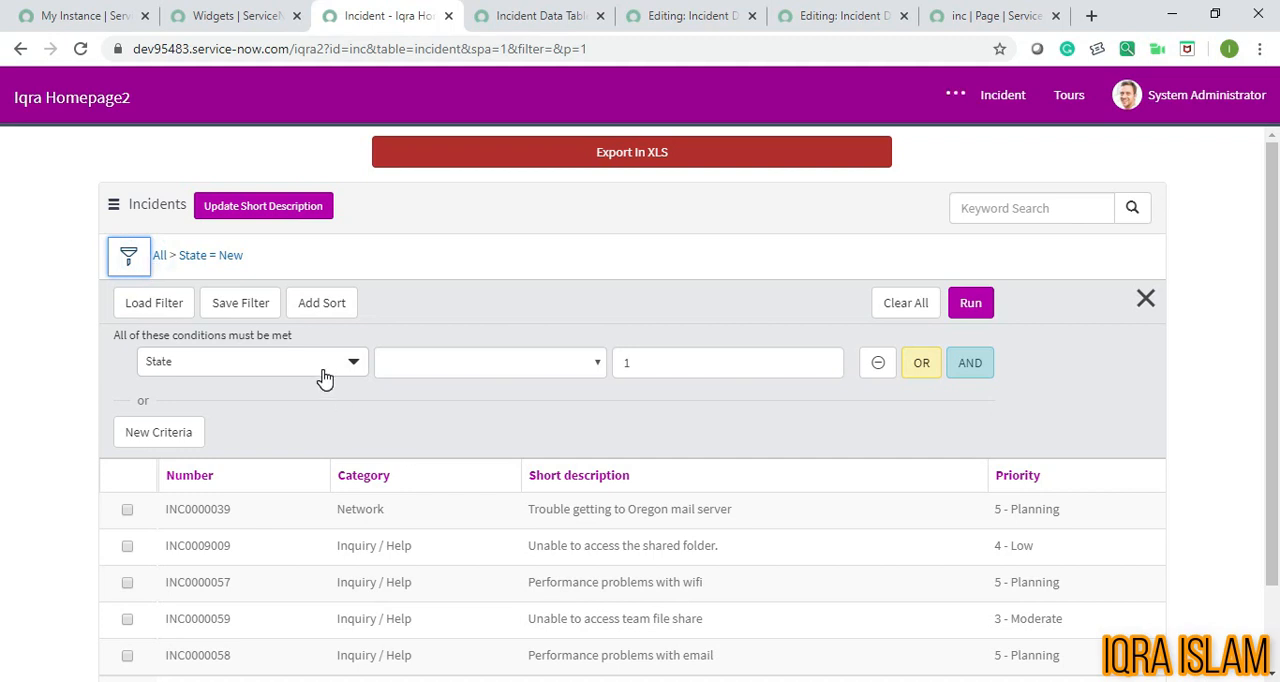
{"action": "mouse_move", "coordinate": [308, 374]}
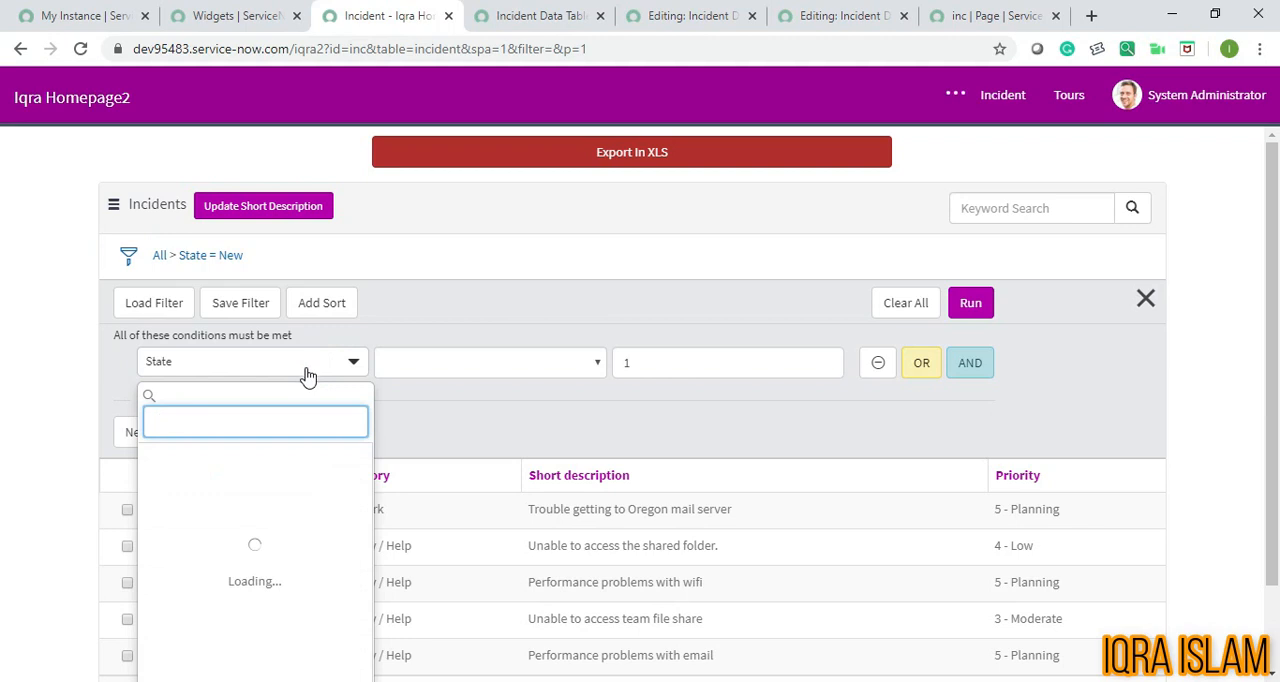
{"action": "left_click", "coordinate": [180, 510]}
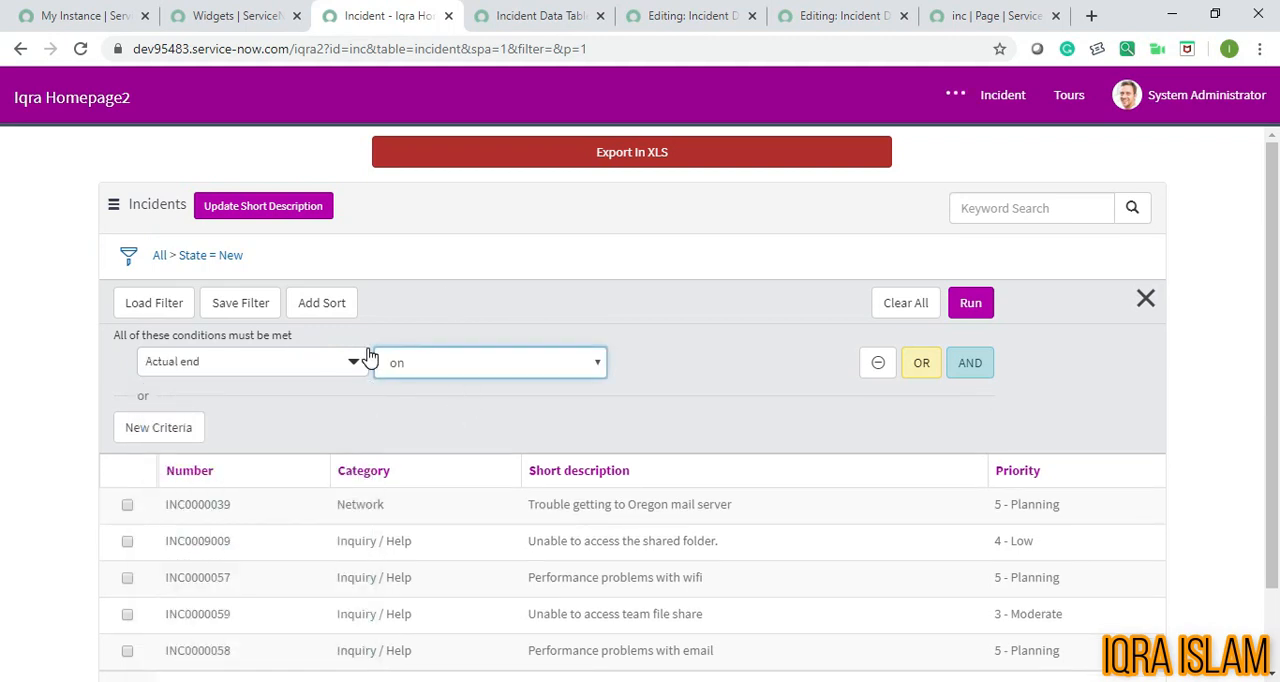
{"action": "left_click", "coordinate": [490, 360]}
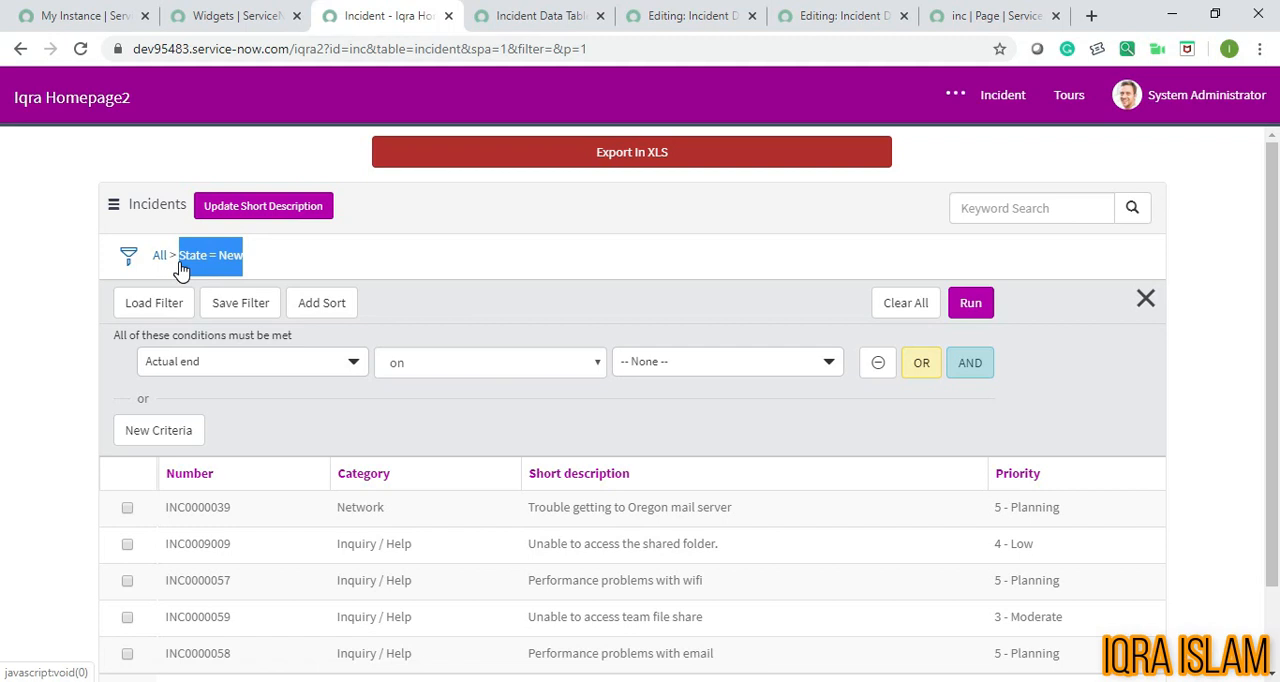
{"action": "mouse_move", "coordinate": [324, 248]}
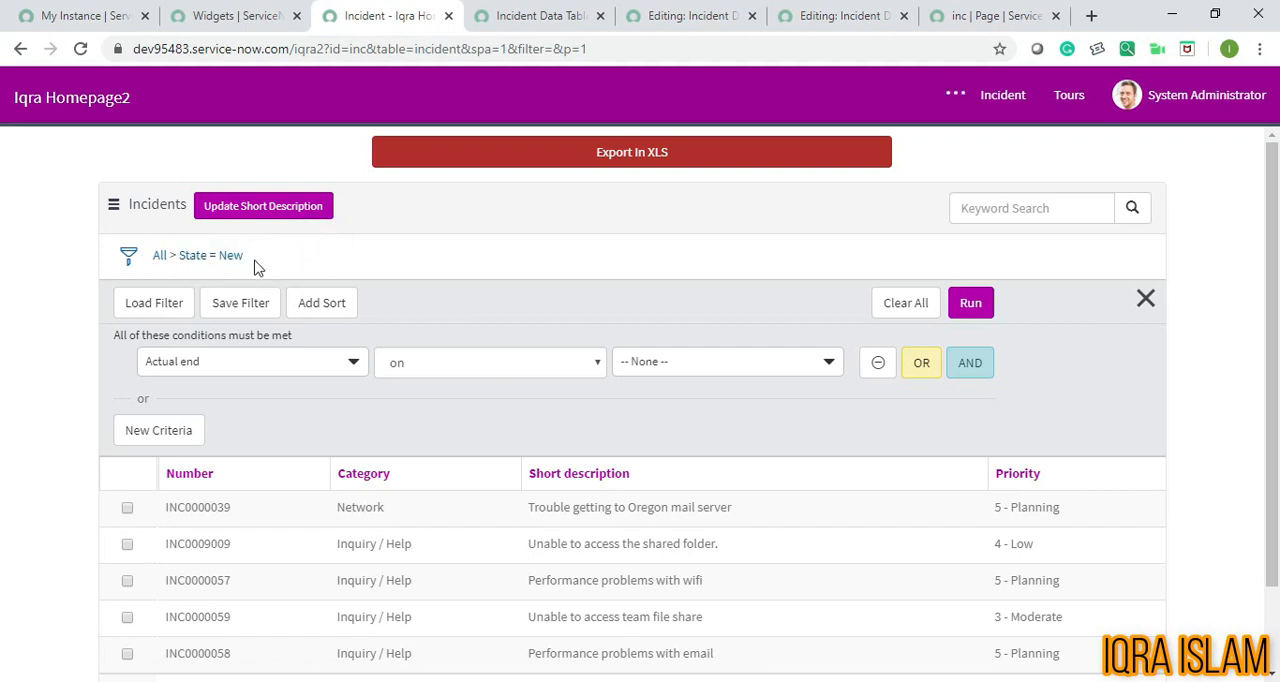
{"action": "mouse_move", "coordinate": [192, 278]}
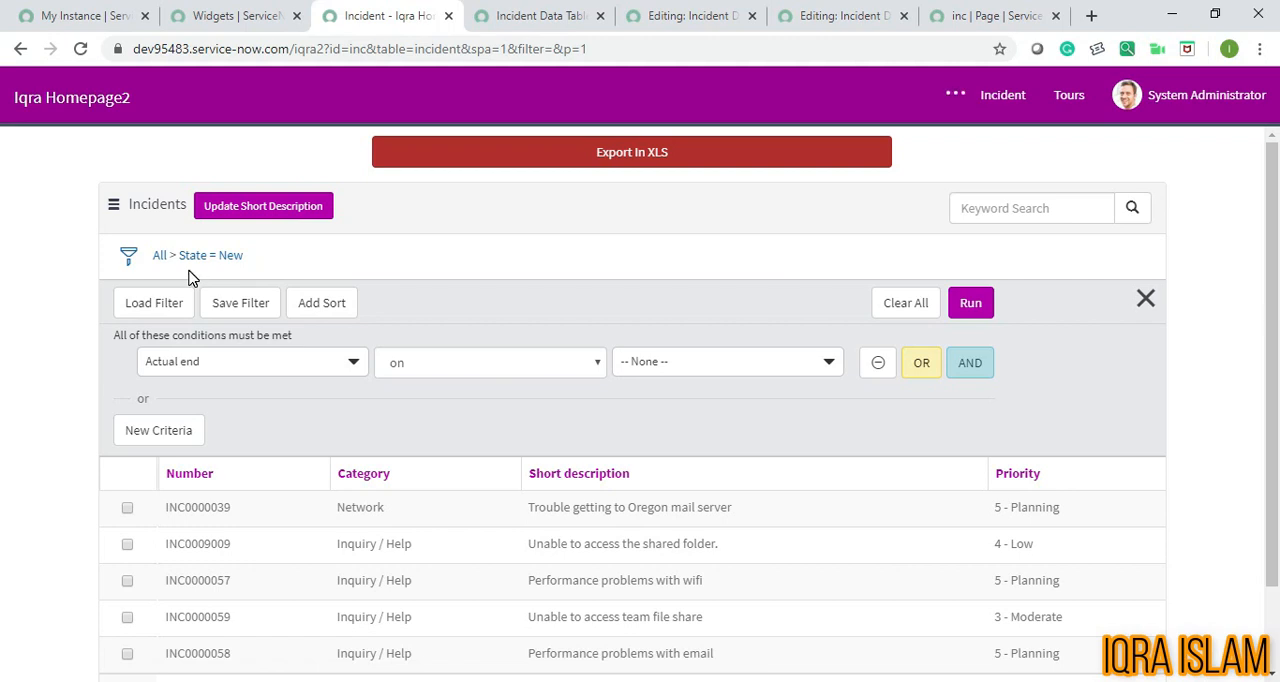
{"action": "mouse_move", "coordinate": [142, 510]}
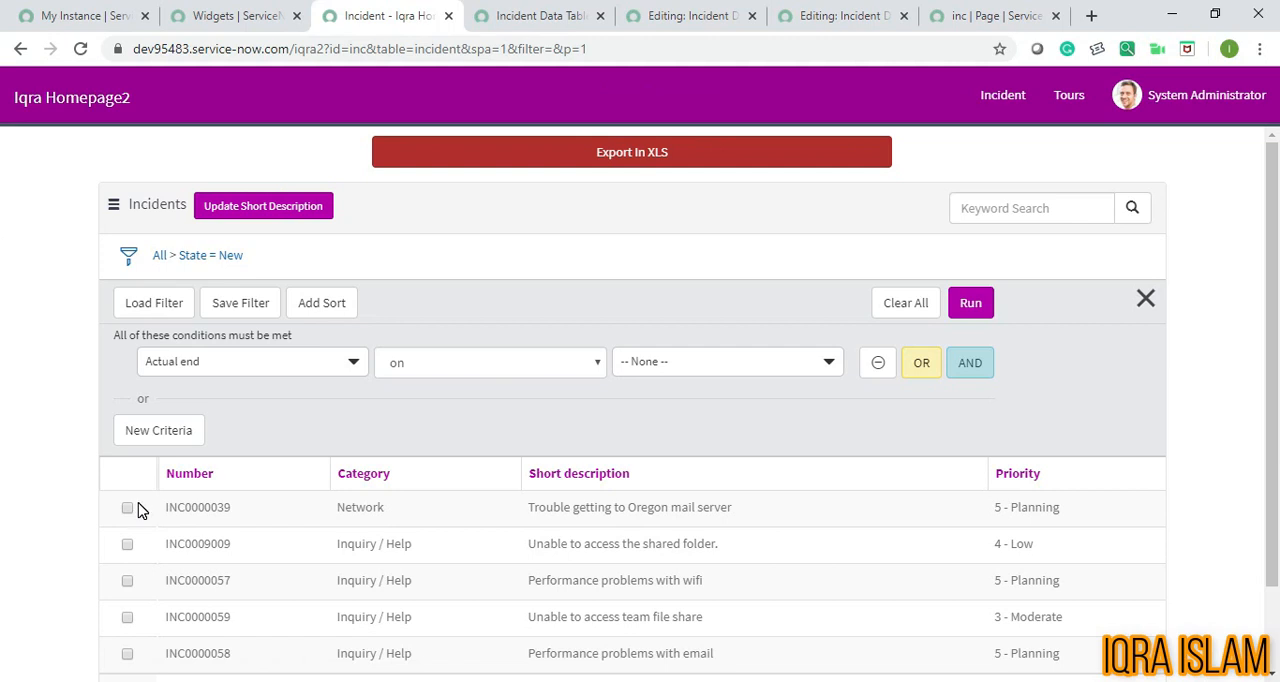
{"action": "mouse_move", "coordinate": [396, 250]}
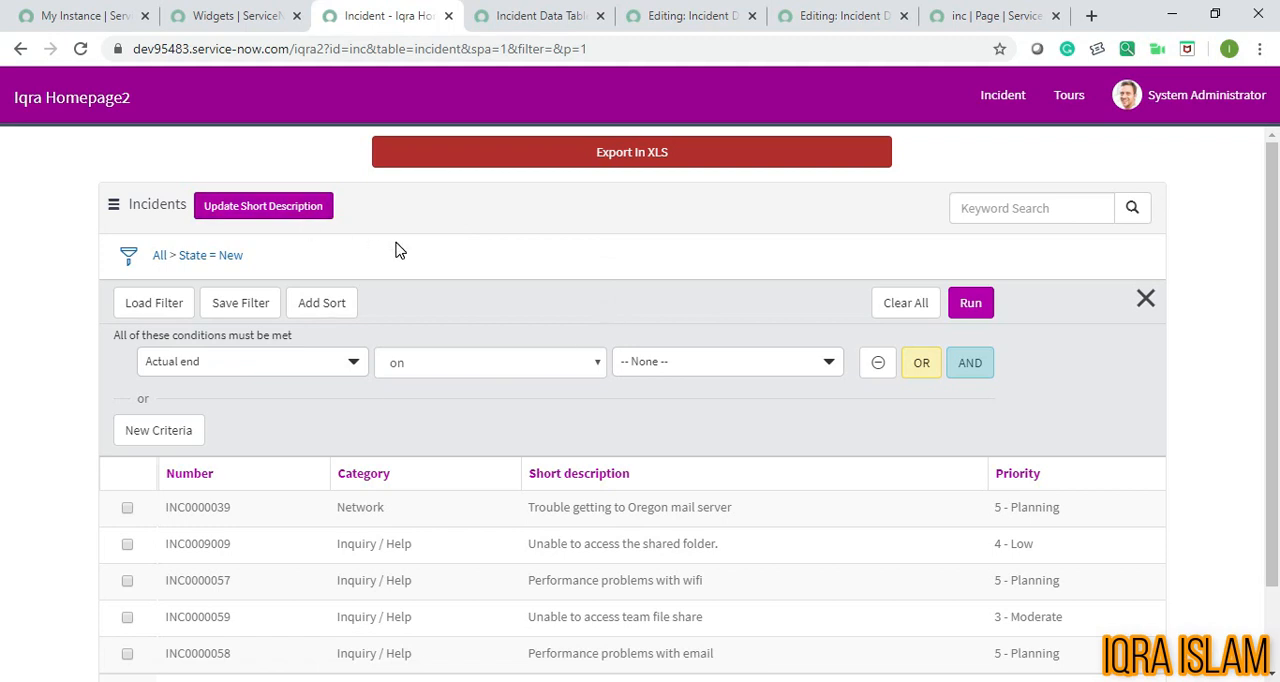
{"action": "left_click", "coordinate": [990, 16]}
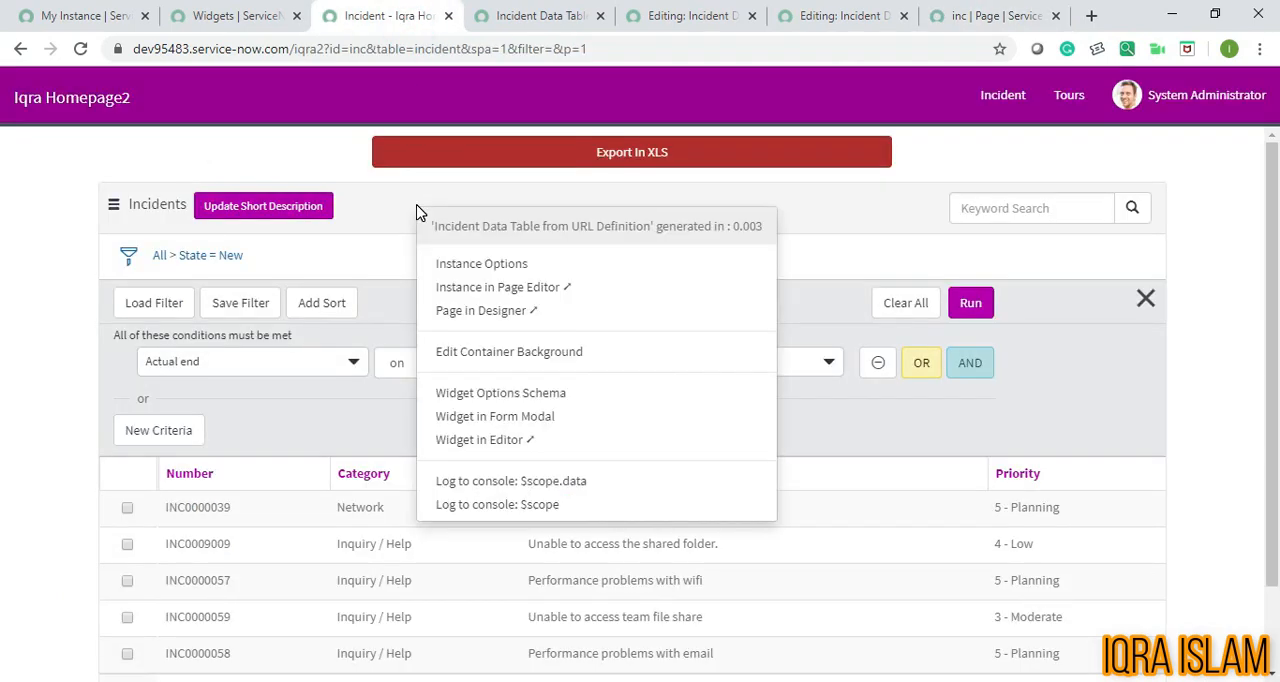
{"action": "mouse_move", "coordinate": [468, 440]}
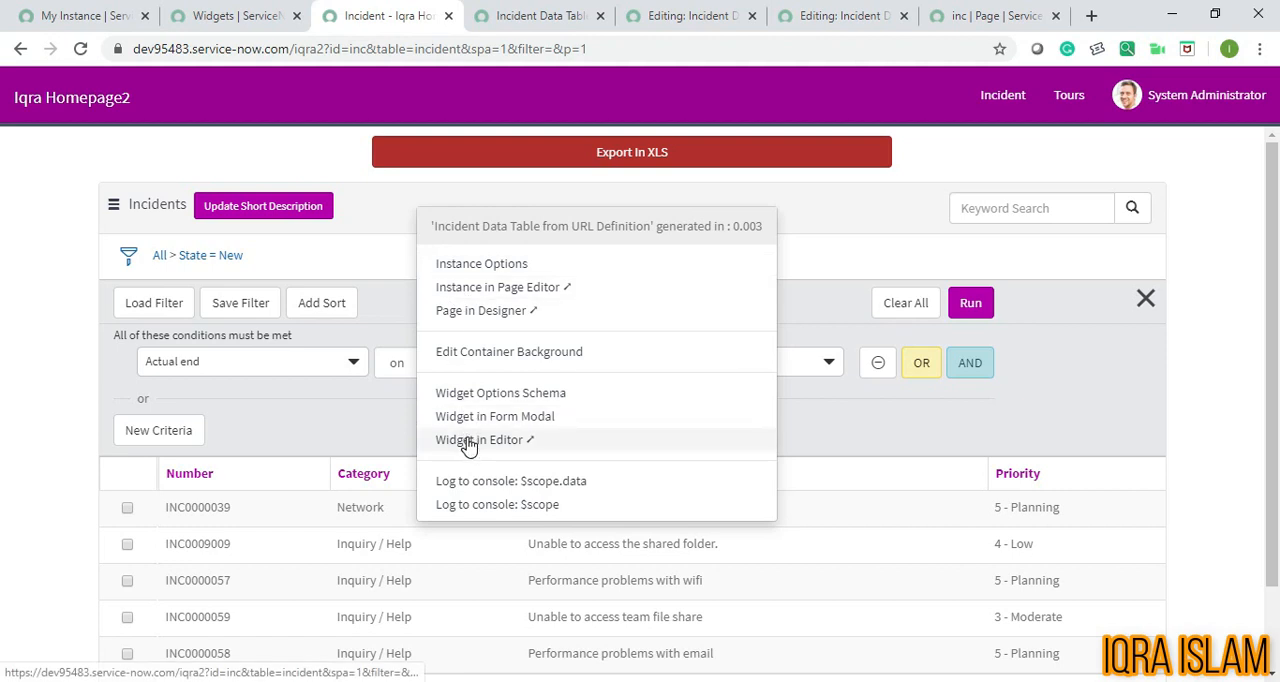
{"action": "mouse_move", "coordinate": [488, 310]}
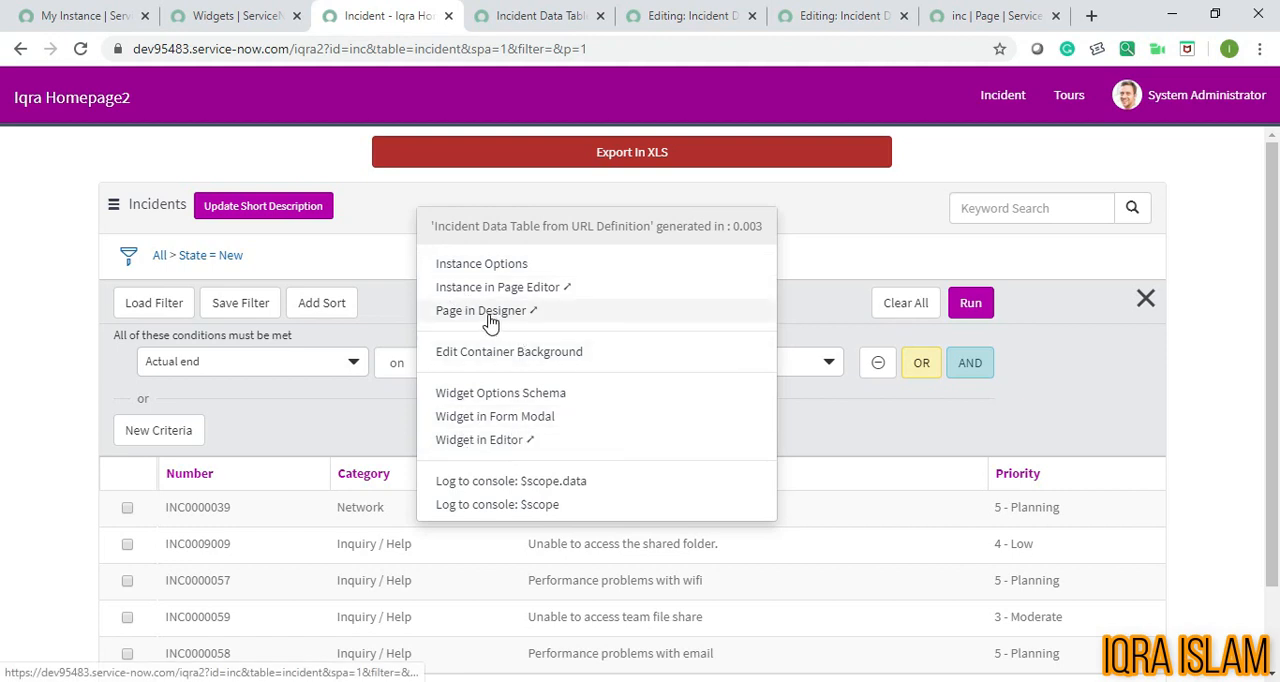
{"action": "mouse_move", "coordinate": [772, 120]}
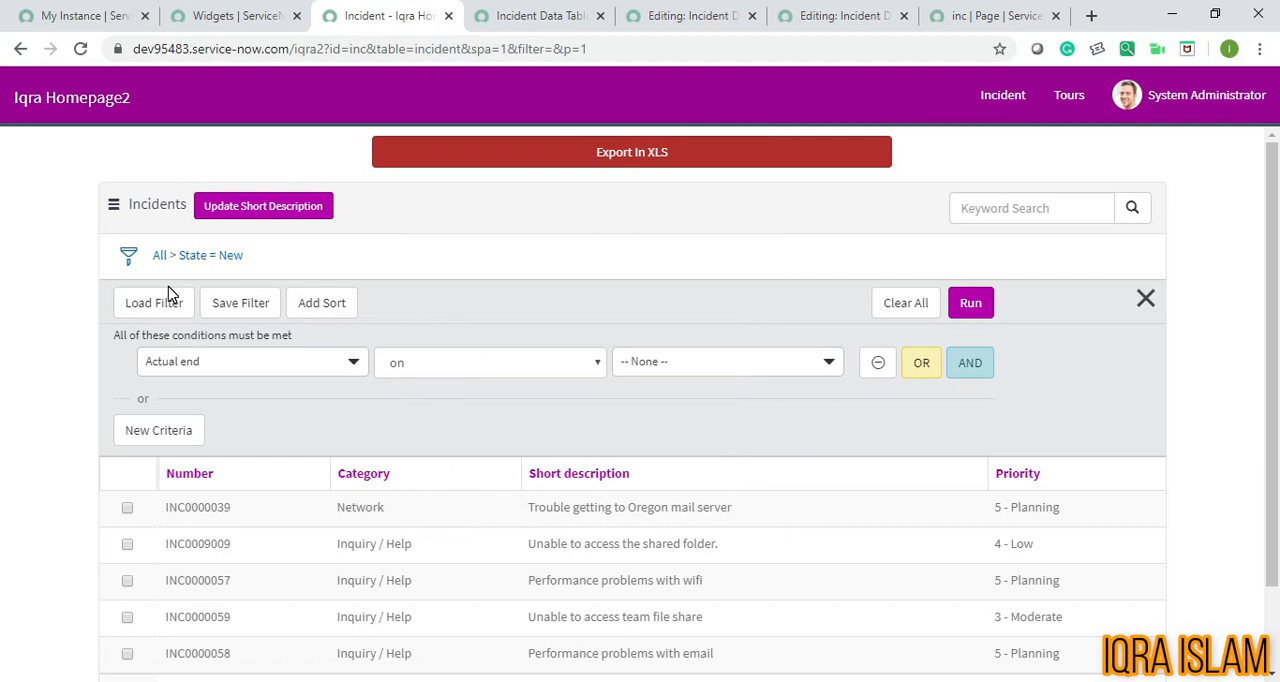
- Bring up the inc Incident page record with its empty Page Specific CSS field
{"action": "left_click", "coordinate": [990, 16]}
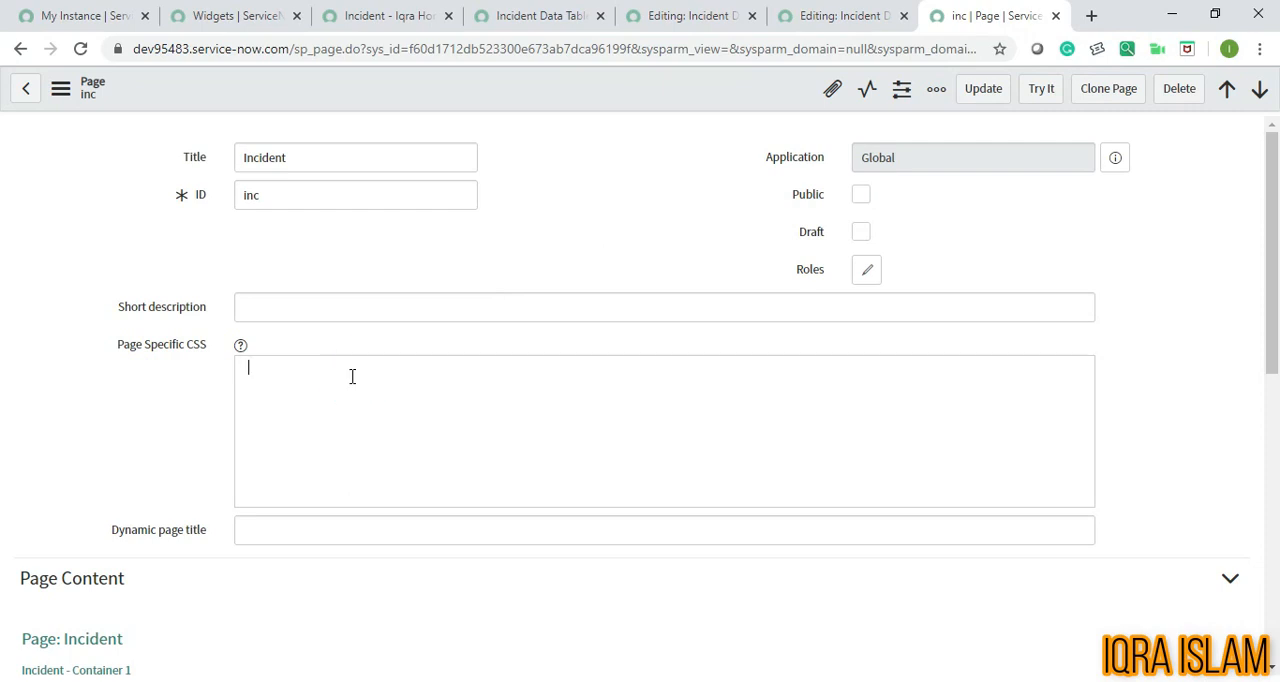
- Enter the rule .ng-filter-widget-row.conditions-row.ng-scope { pointer-events:none; } in Page Specific CSS
{"action": "type", "text": ".ng-"}
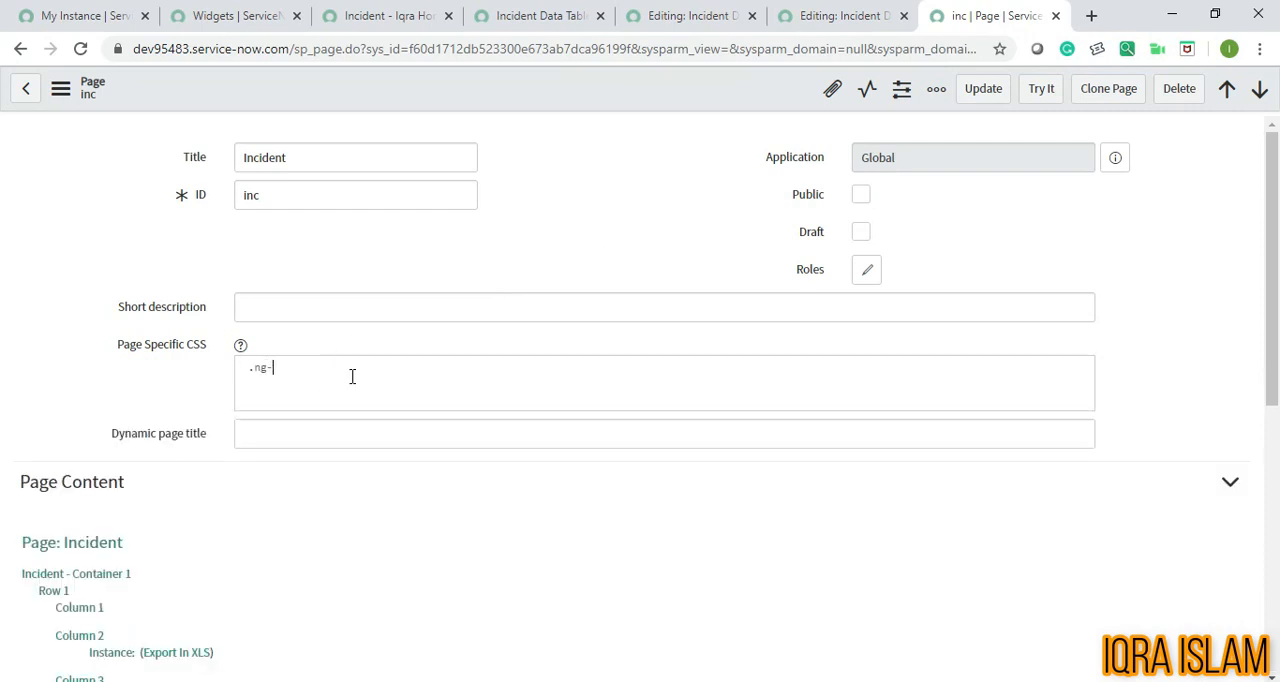
{"action": "type", "text": "filt"}
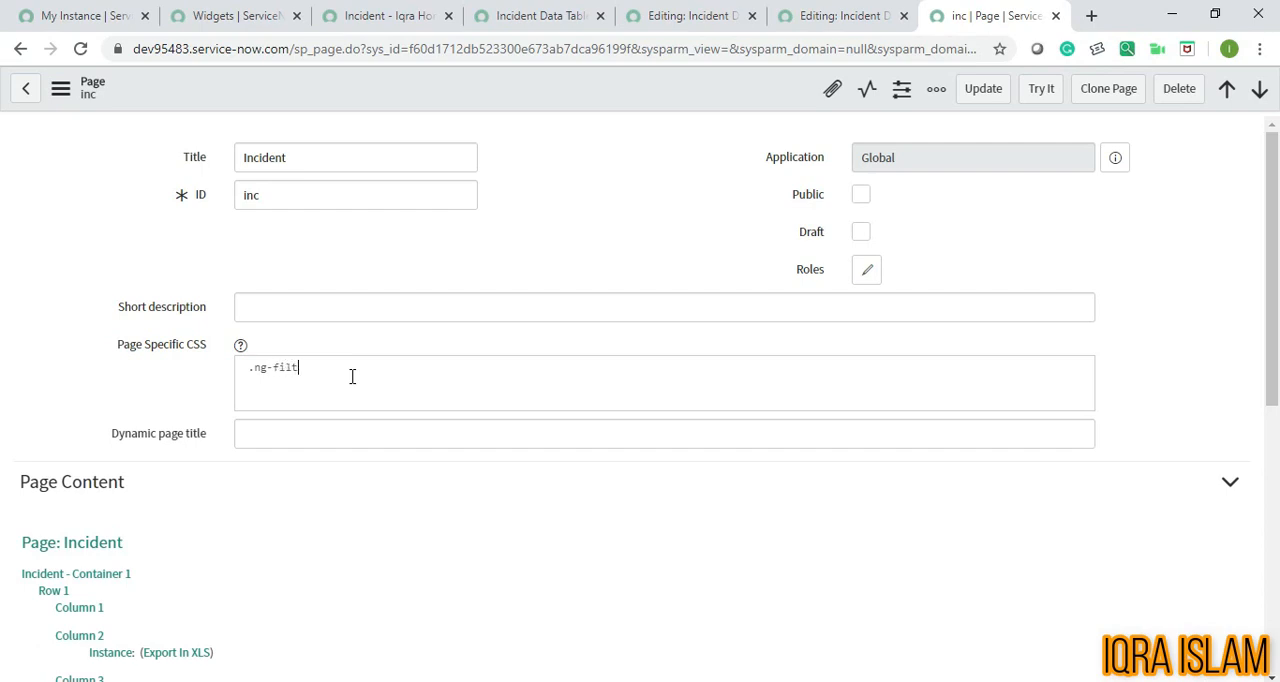
{"action": "type", "text": "er-w"}
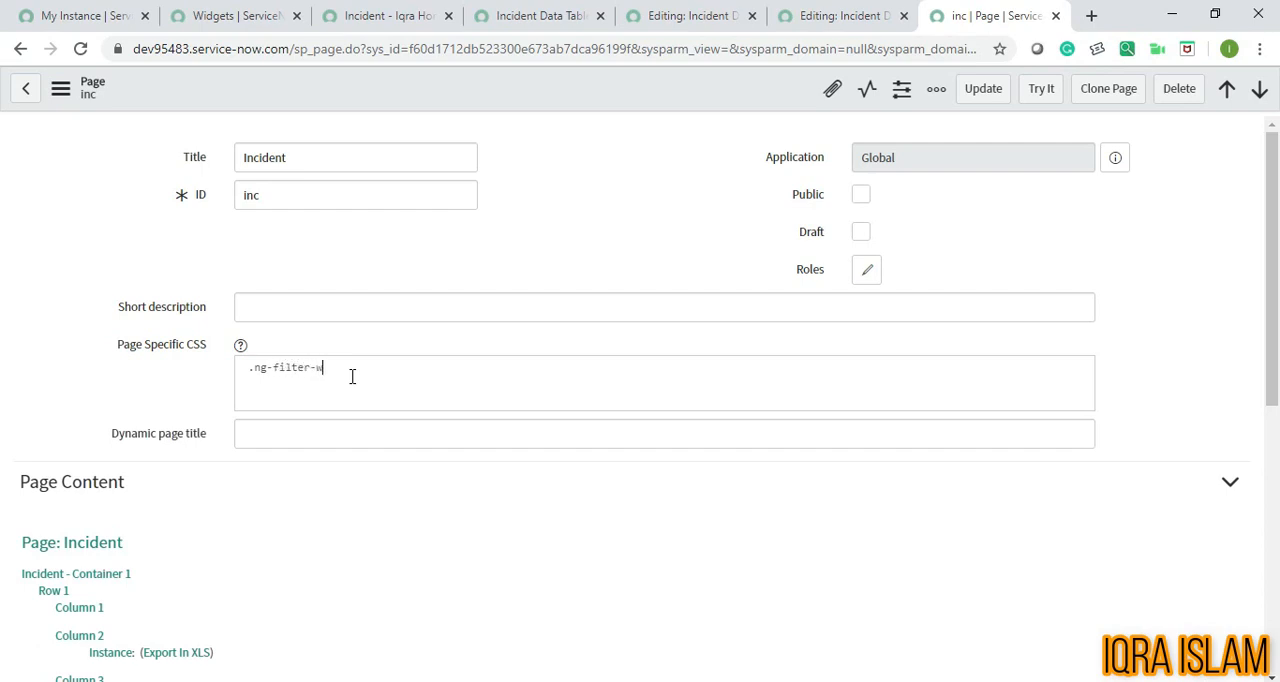
{"action": "type", "text": "idget"}
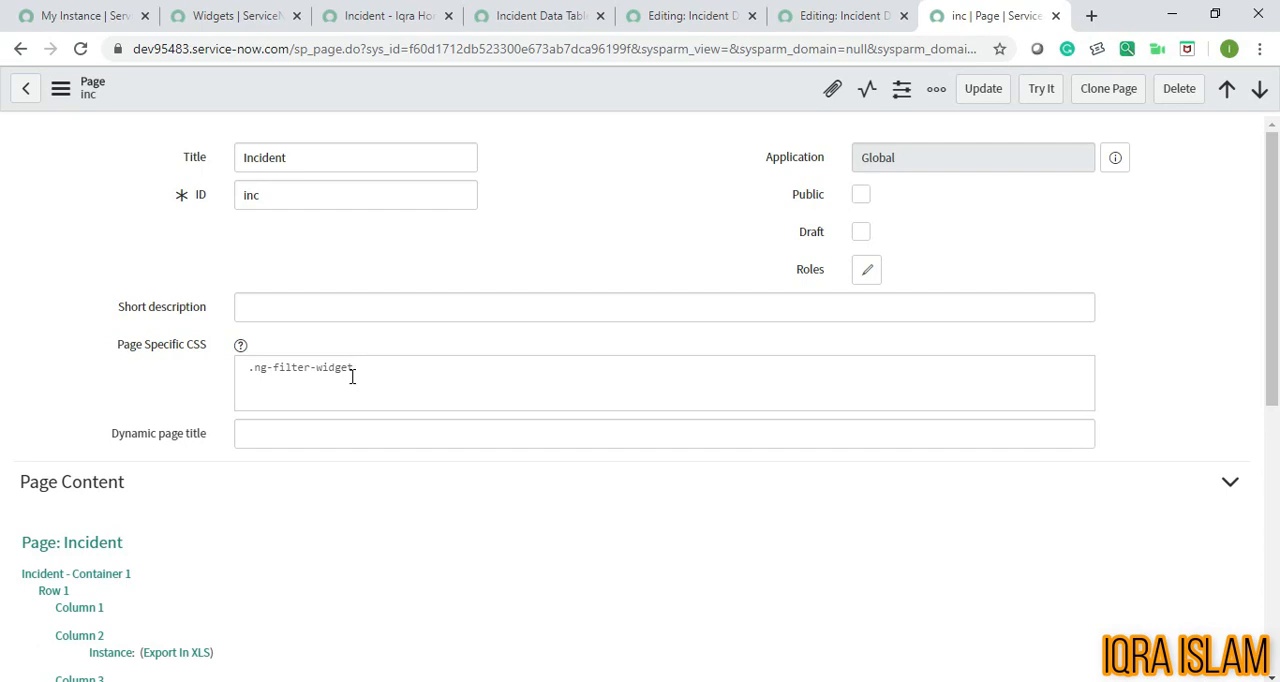
{"action": "type", "text": "-row.cond"}
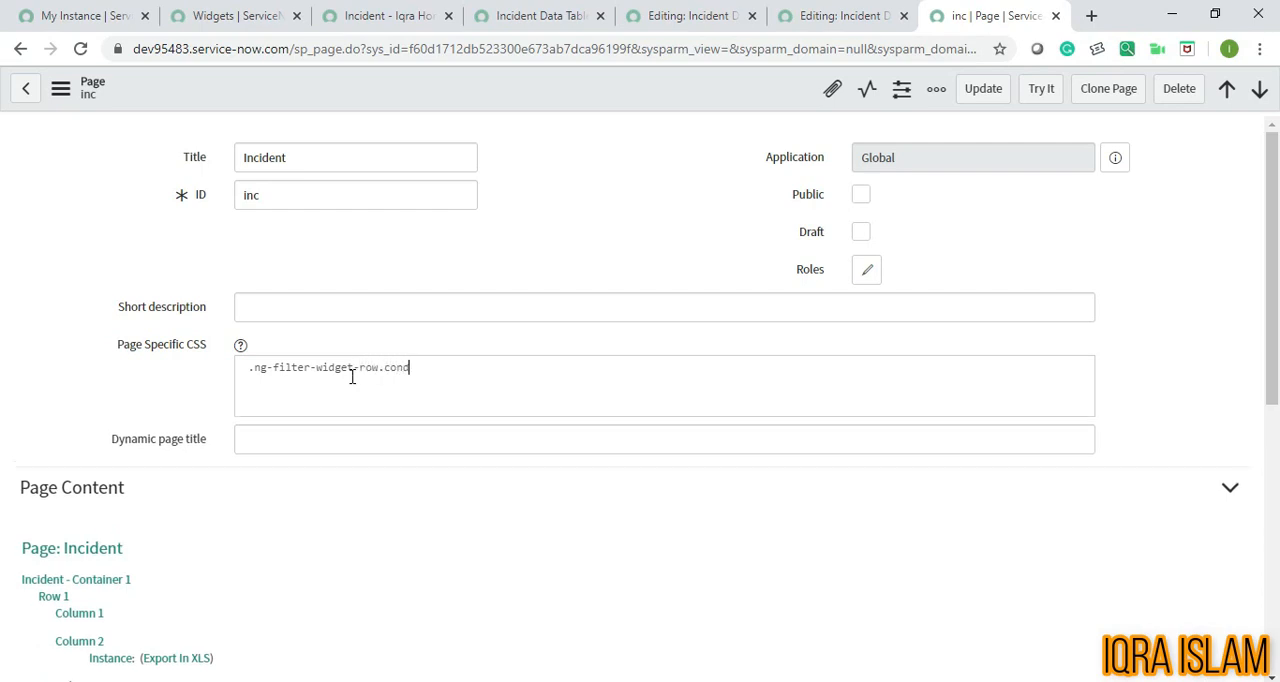
{"action": "type", "text": "ition"}
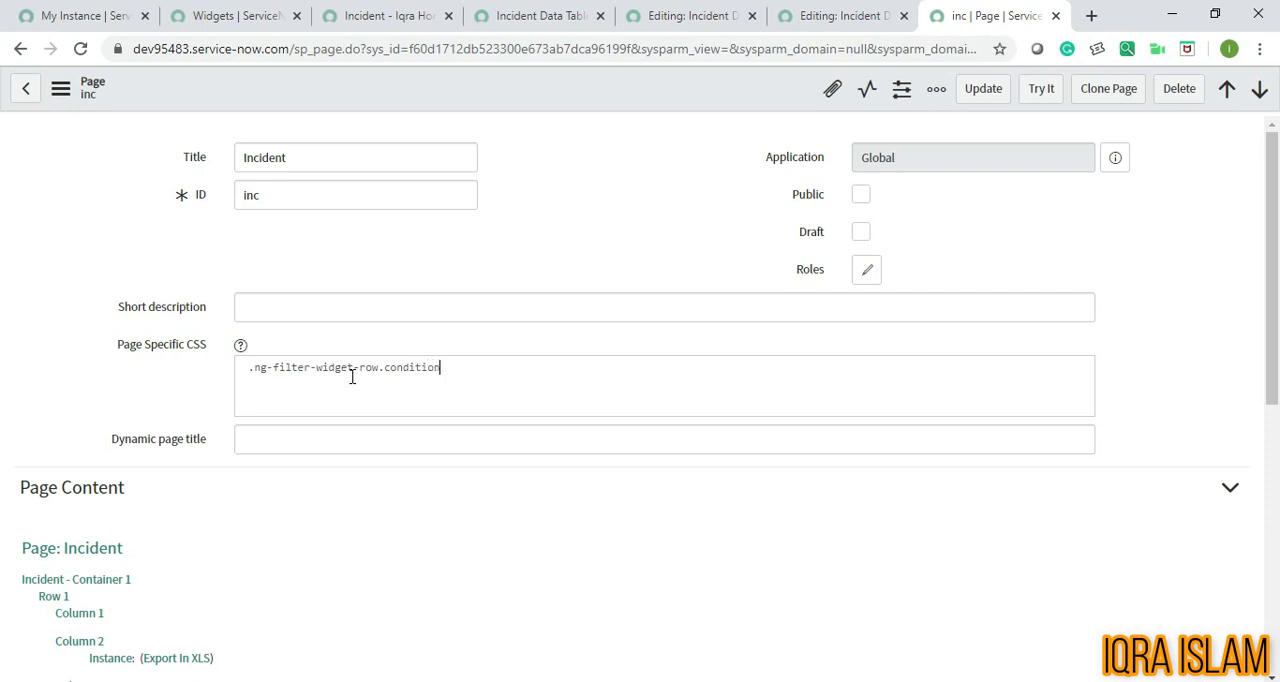
{"action": "type", "text": "s"}
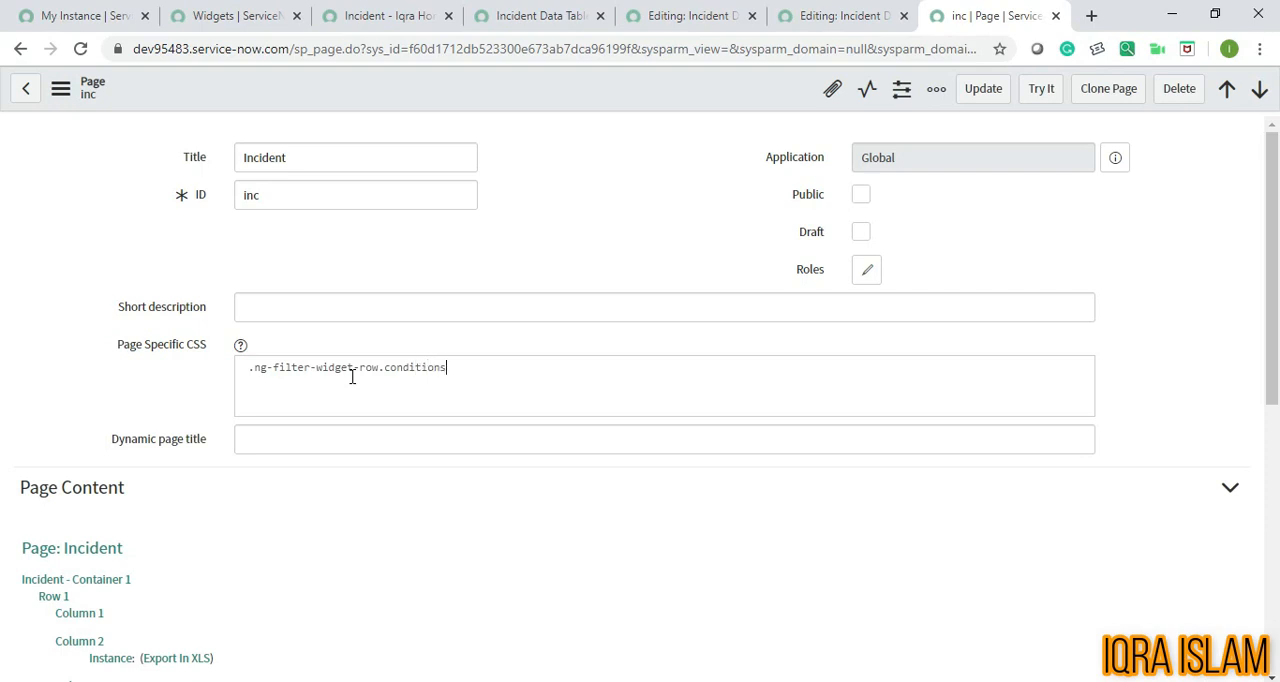
{"action": "type", "text": "-ro"}
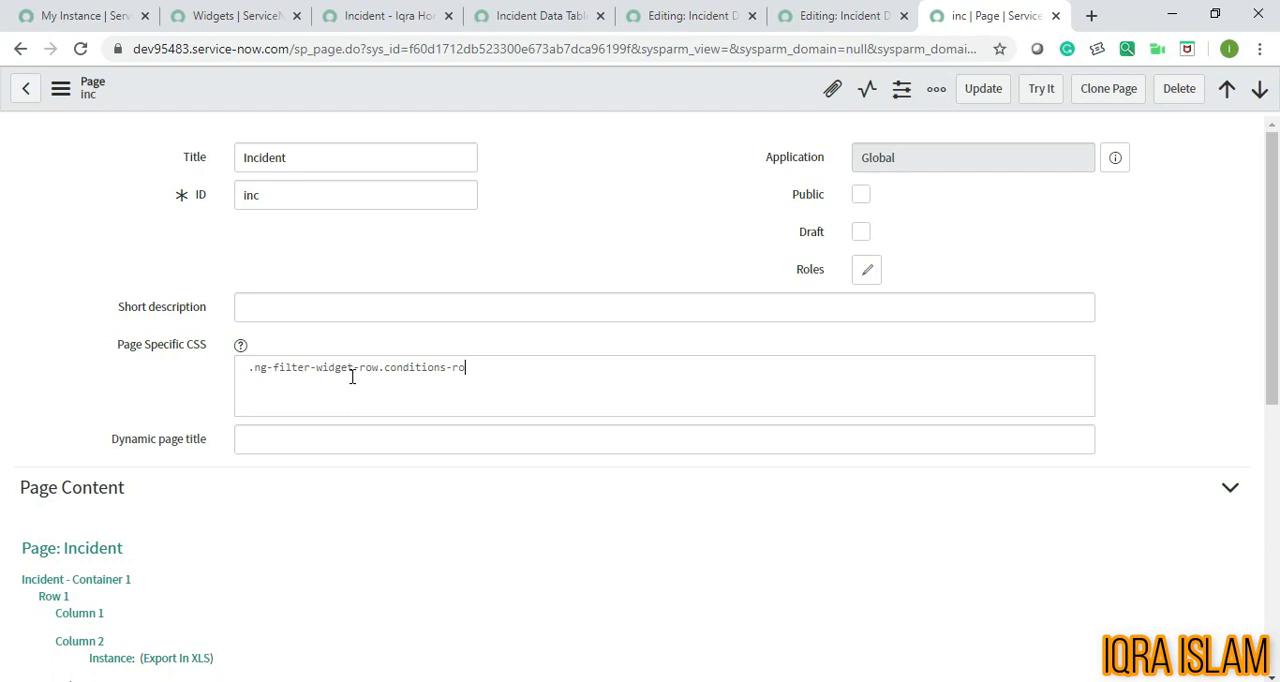
{"action": "type", "text": "w.ng-s"}
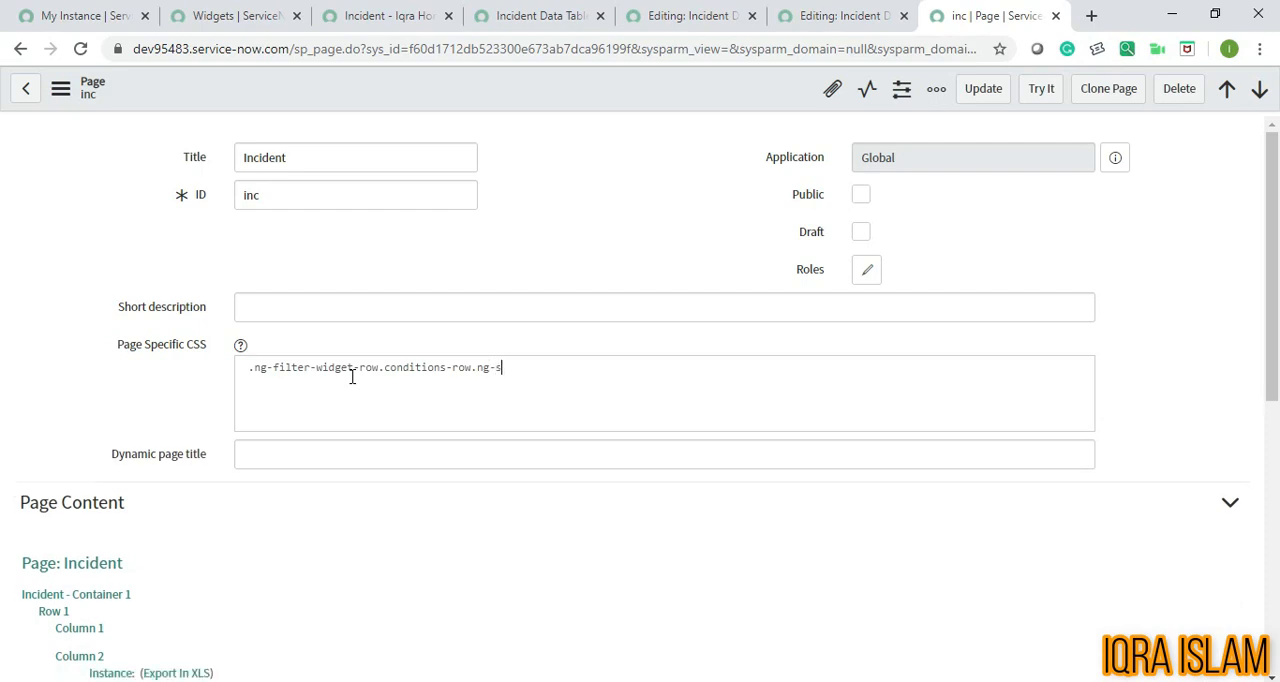
{"action": "type", "text": "cope"}
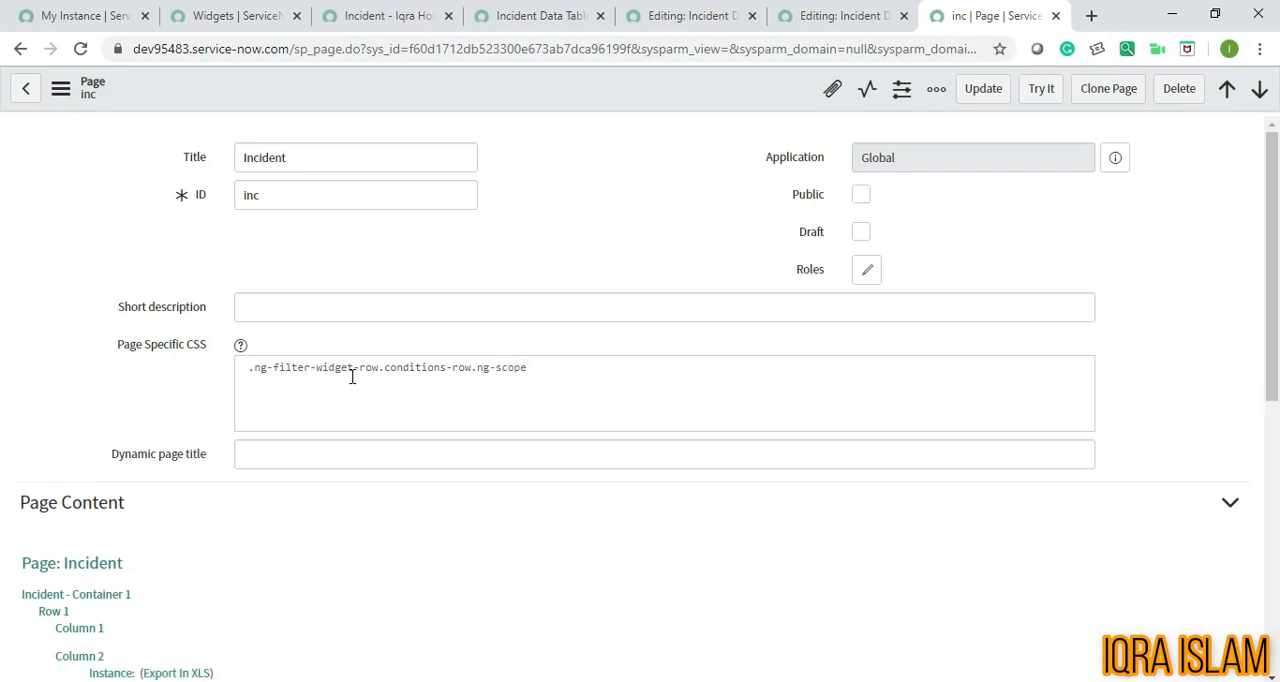
{"action": "type", "text": "{"}
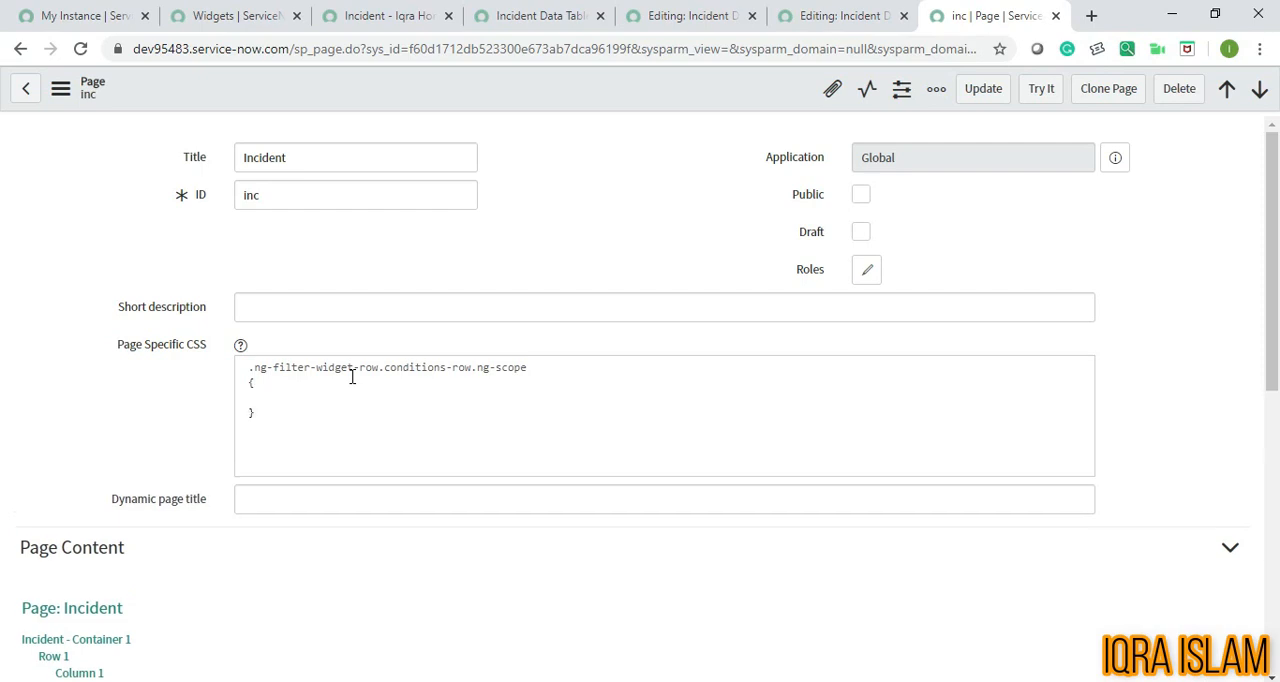
{"action": "type", "text": "pointer-e"}
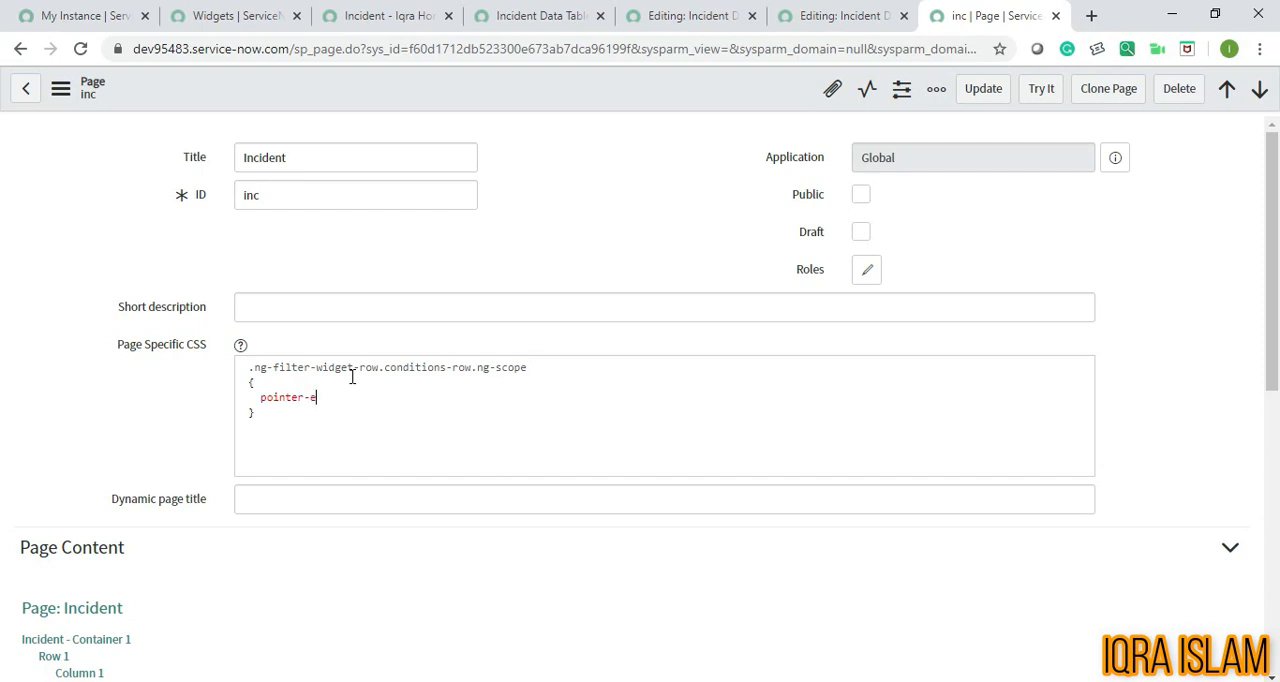
{"action": "type", "text": "vents:"}
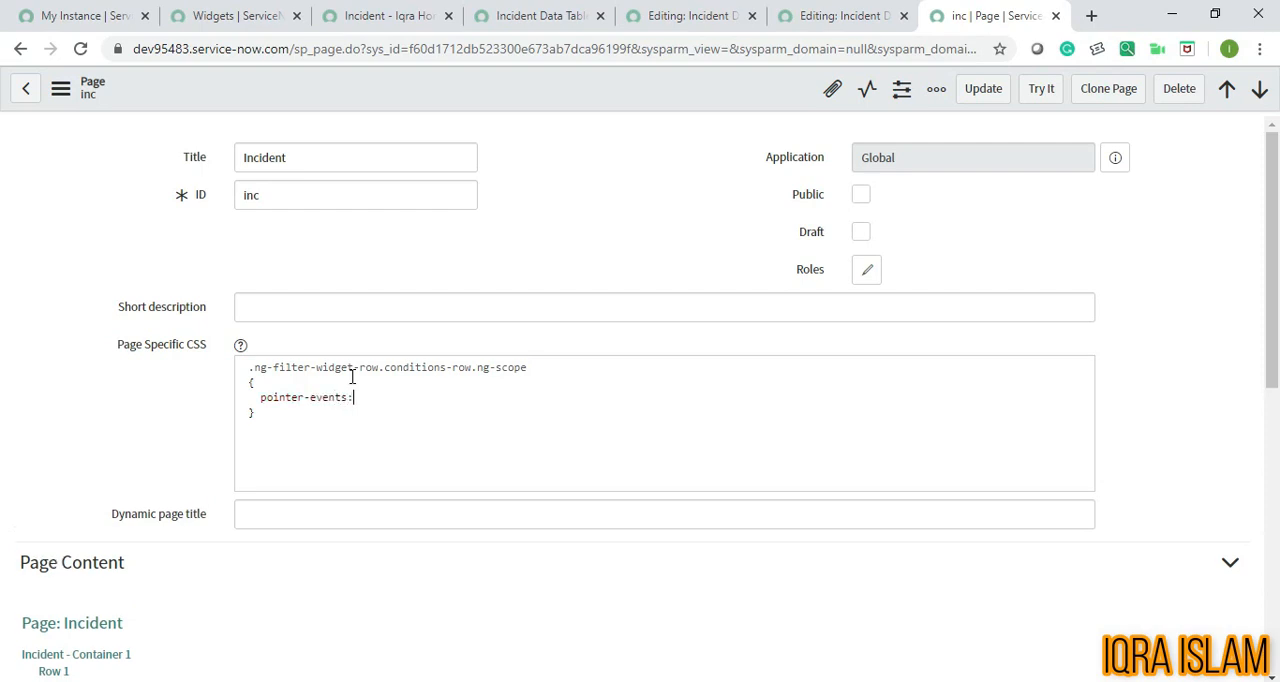
{"action": "type", "text": "none;"}
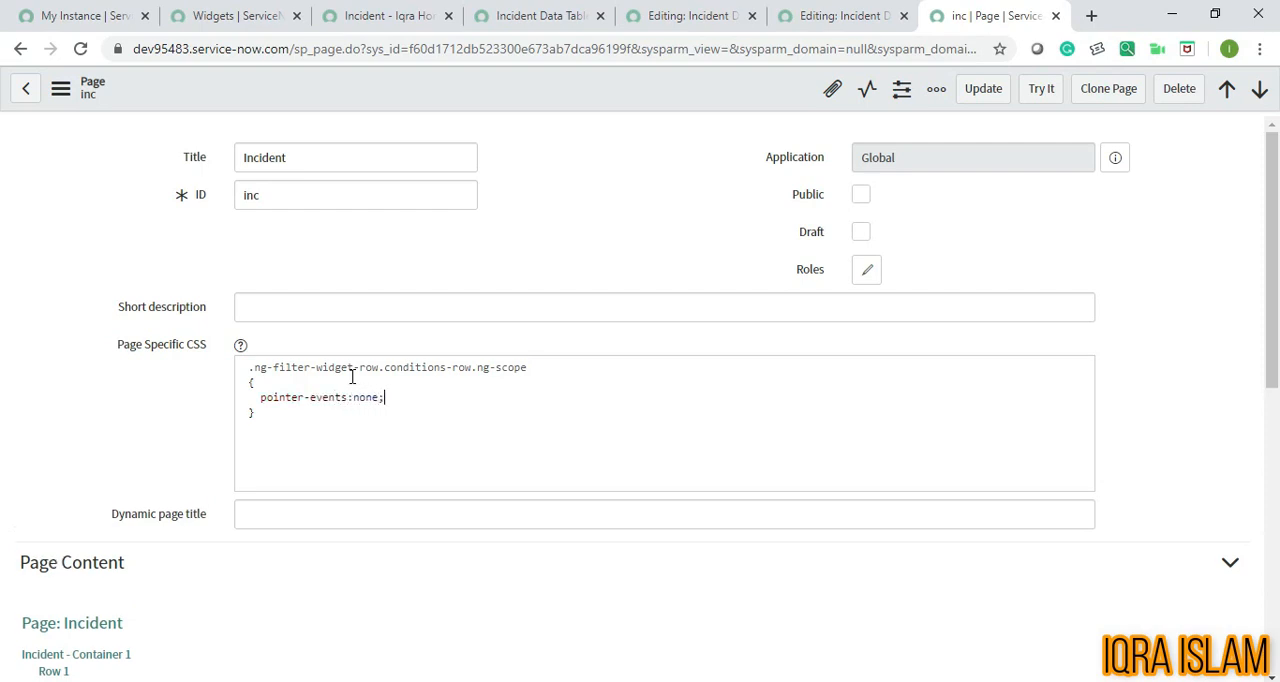
{"action": "mouse_move", "coordinate": [530, 84]}
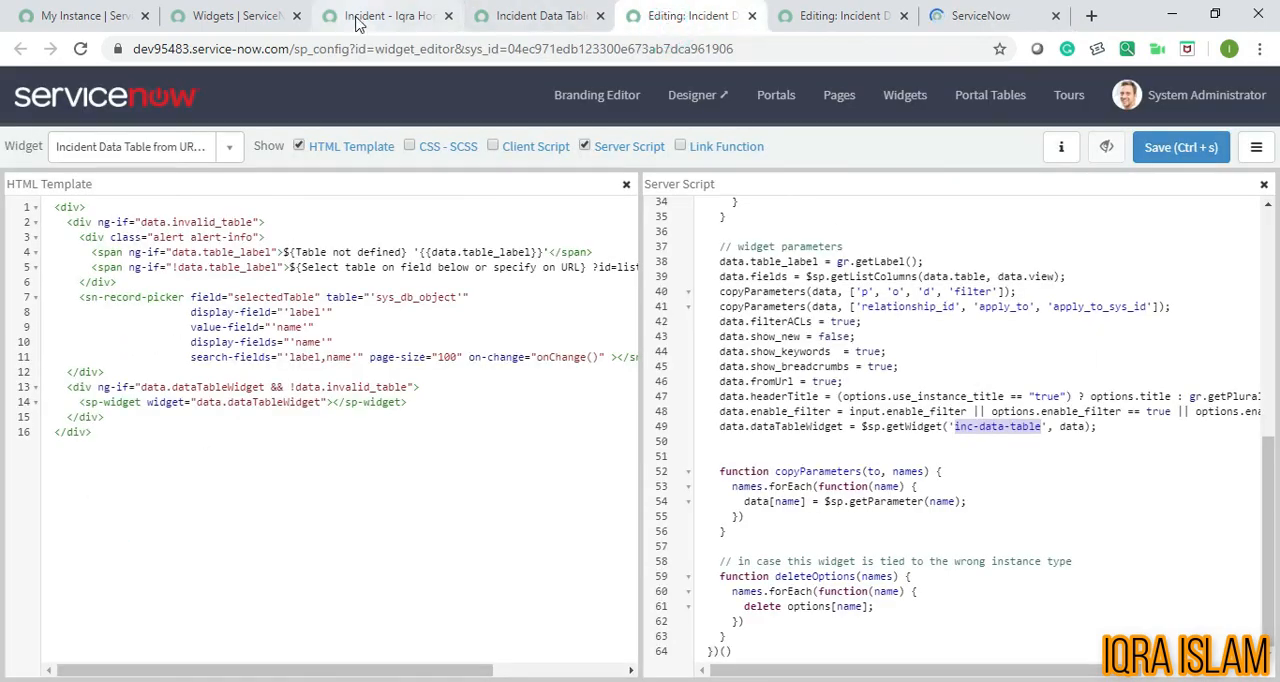
- Check the State is New condition's operator in the portal filter, then return to the inc page record
{"action": "left_click", "coordinate": [388, 16]}
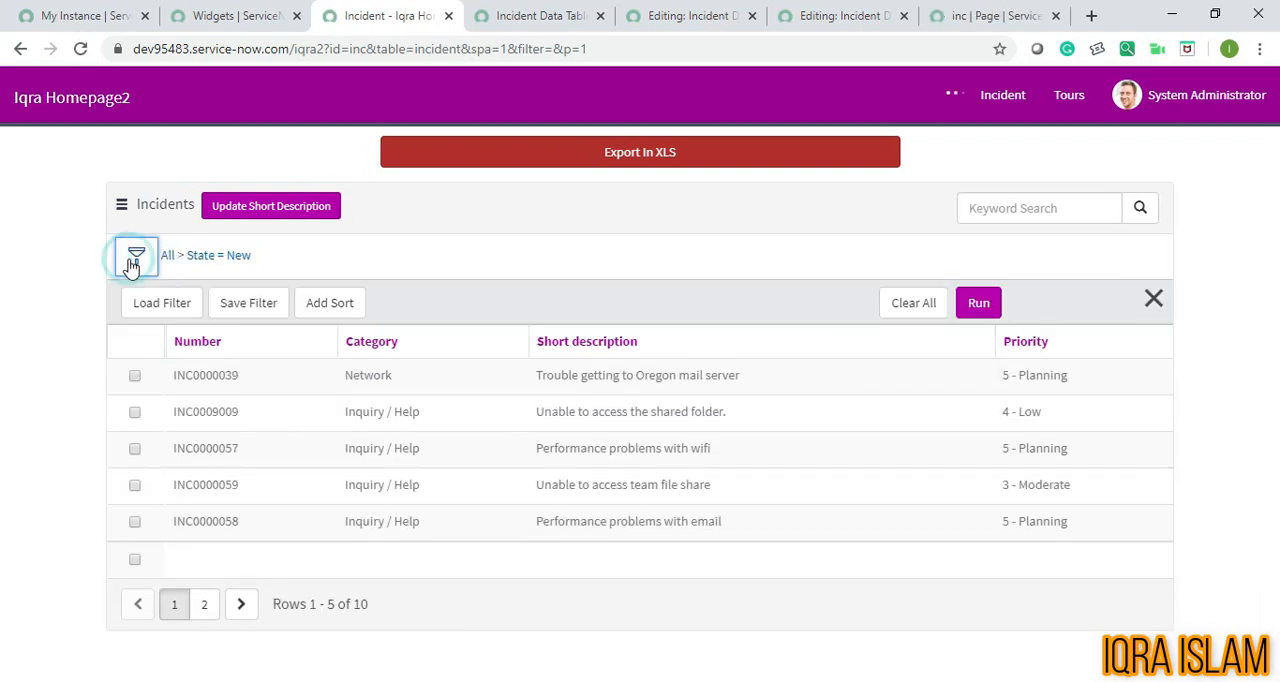
{"action": "mouse_move", "coordinate": [408, 270]}
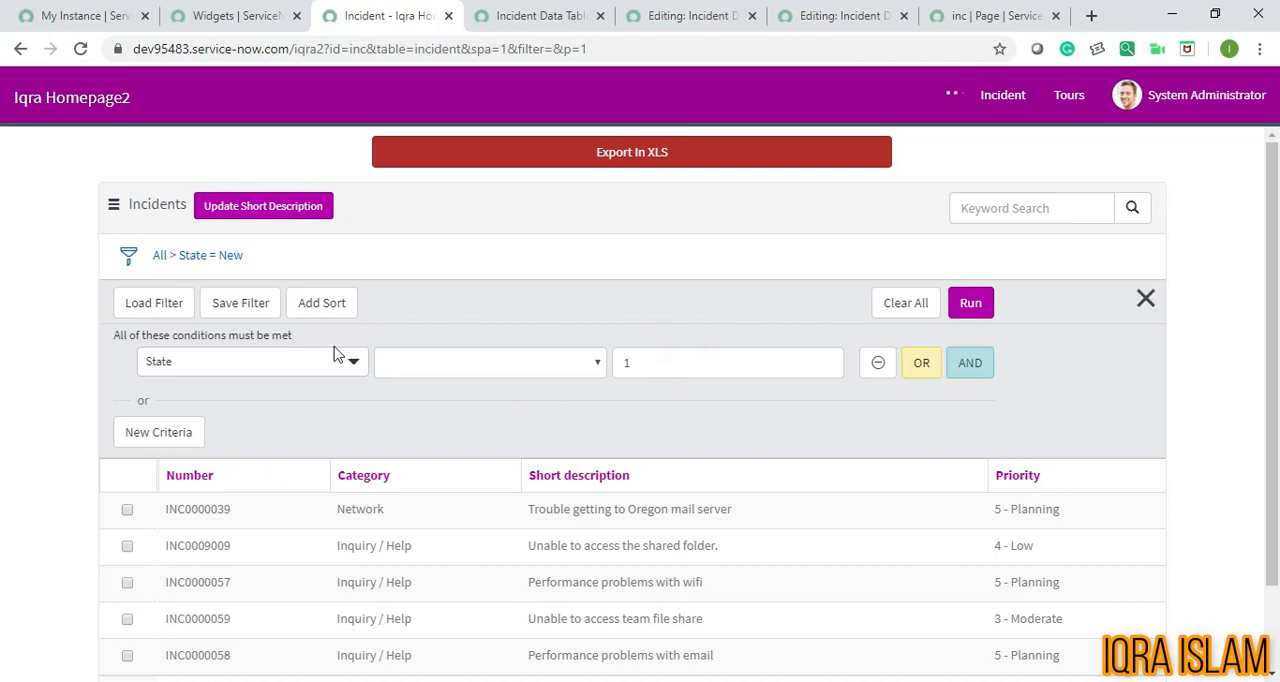
{"action": "mouse_move", "coordinate": [152, 302]}
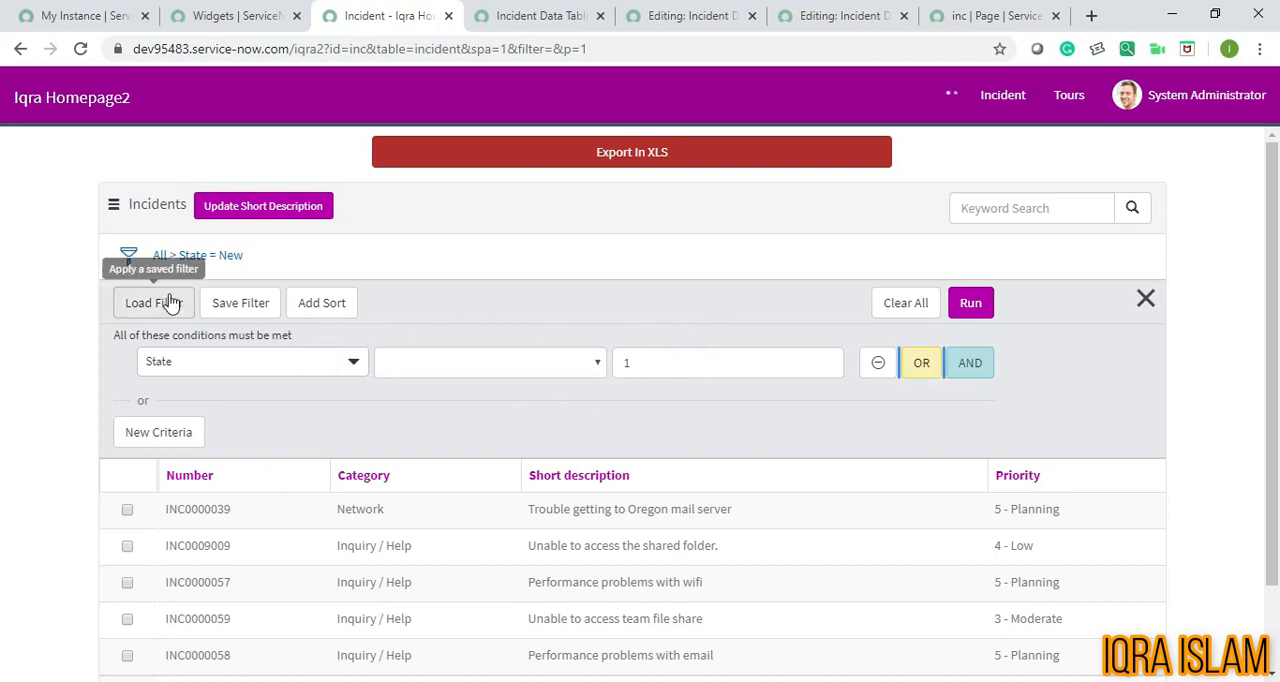
{"action": "mouse_move", "coordinate": [320, 378]}
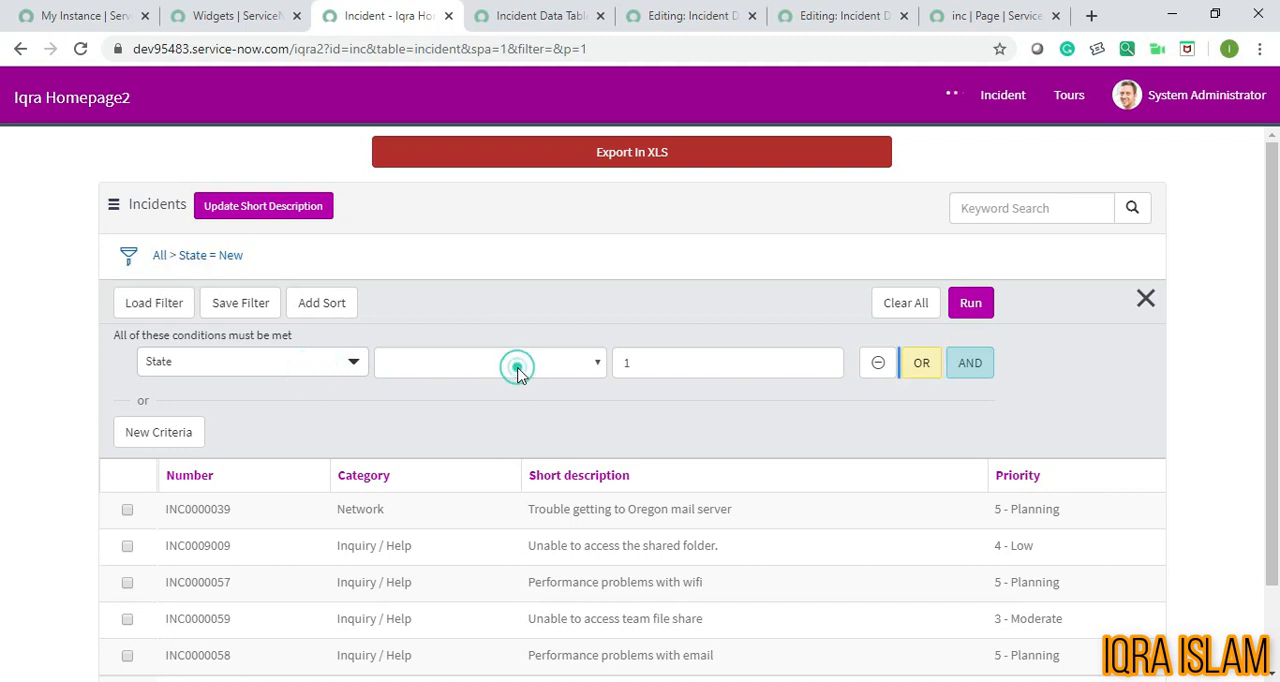
{"action": "left_click", "coordinate": [490, 362]}
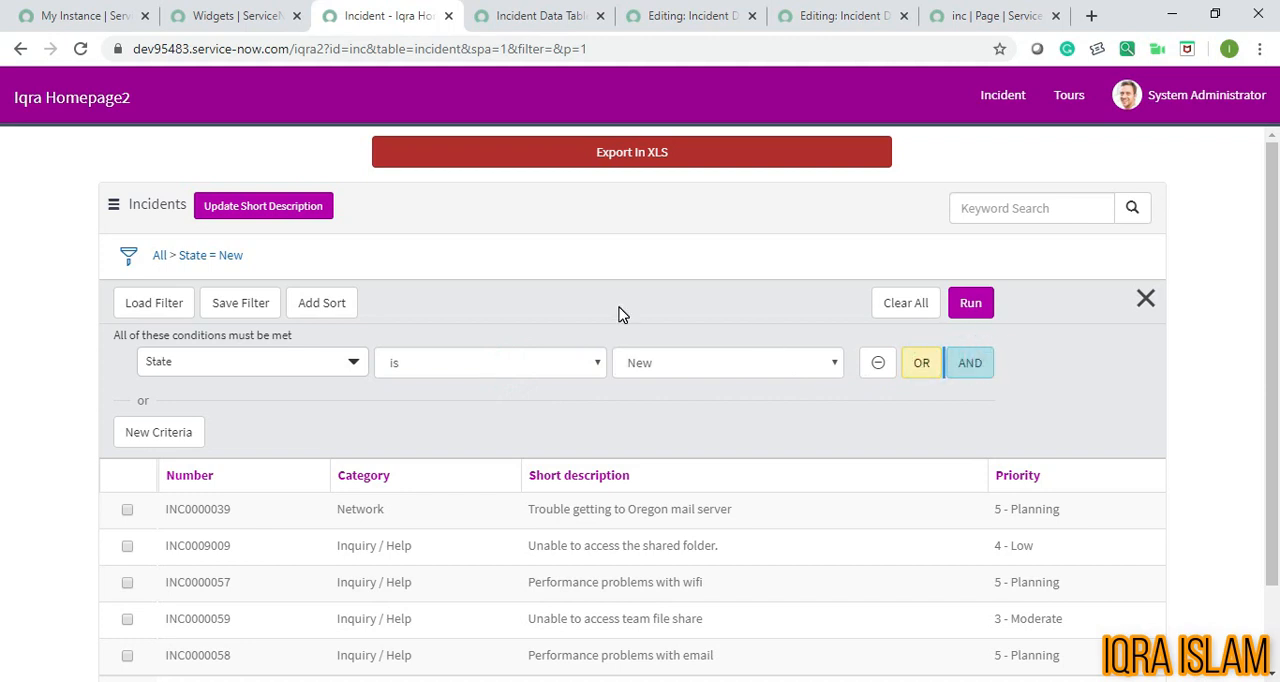
{"action": "mouse_move", "coordinate": [968, 362]}
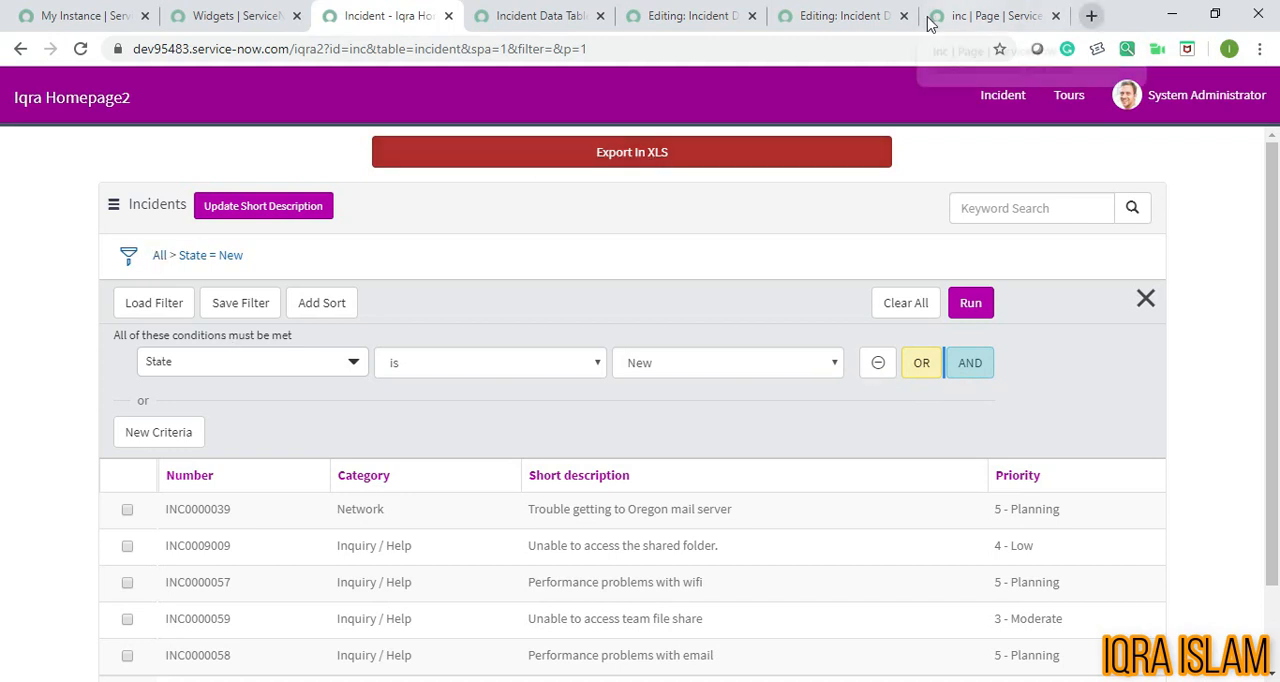
{"action": "left_click", "coordinate": [990, 16]}
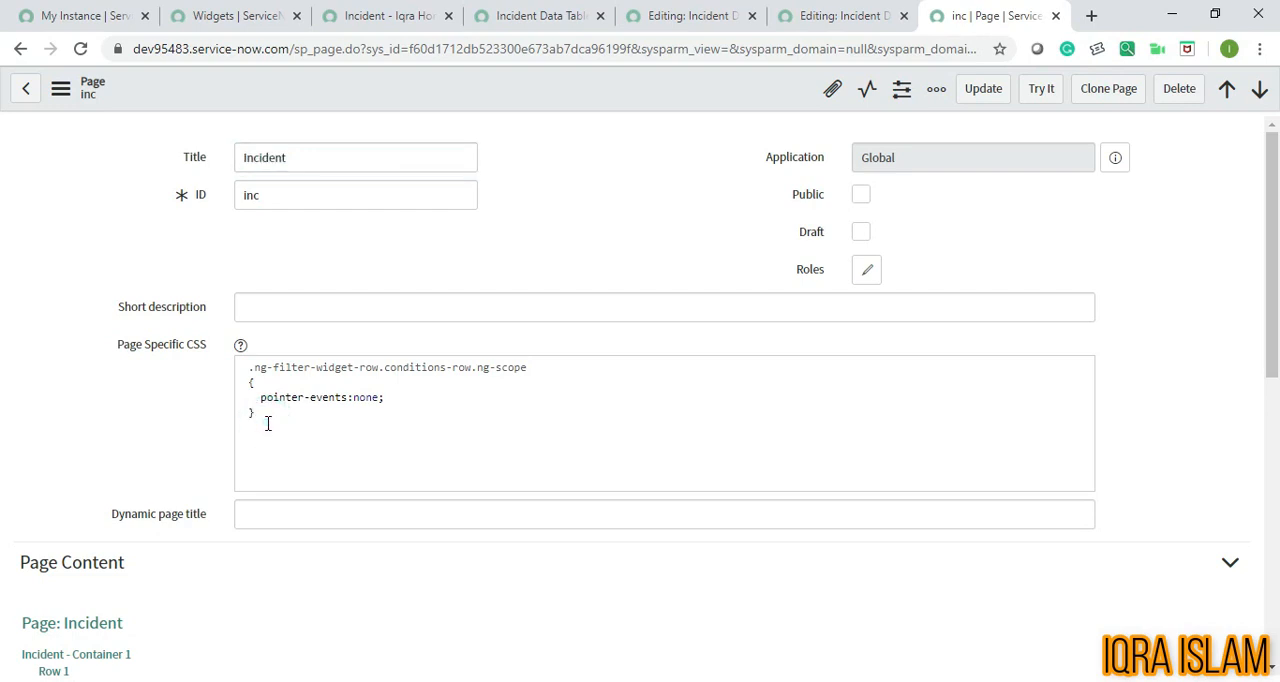
- Write the selector .btn.btn-default.btn-and-condition.add-conditions-row.sn-filter-tooltip below the first rule
{"action": "type", "text": ".bt"}
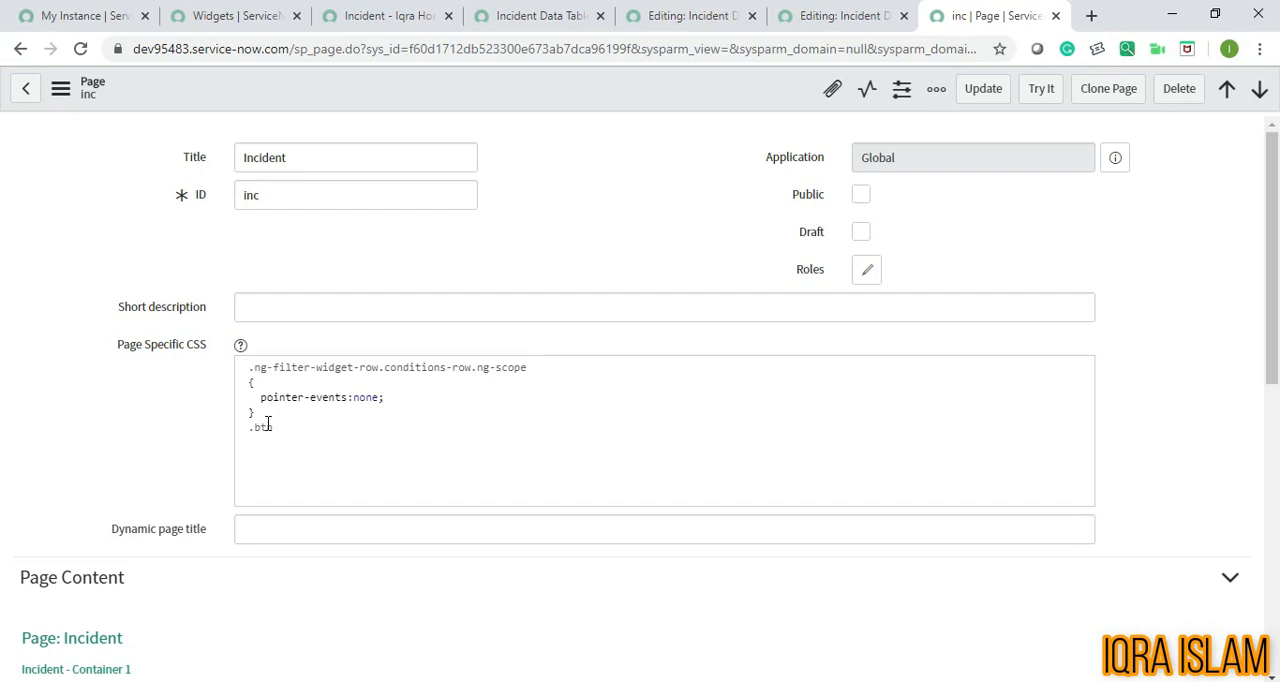
{"action": "type", "text": ".btn"}
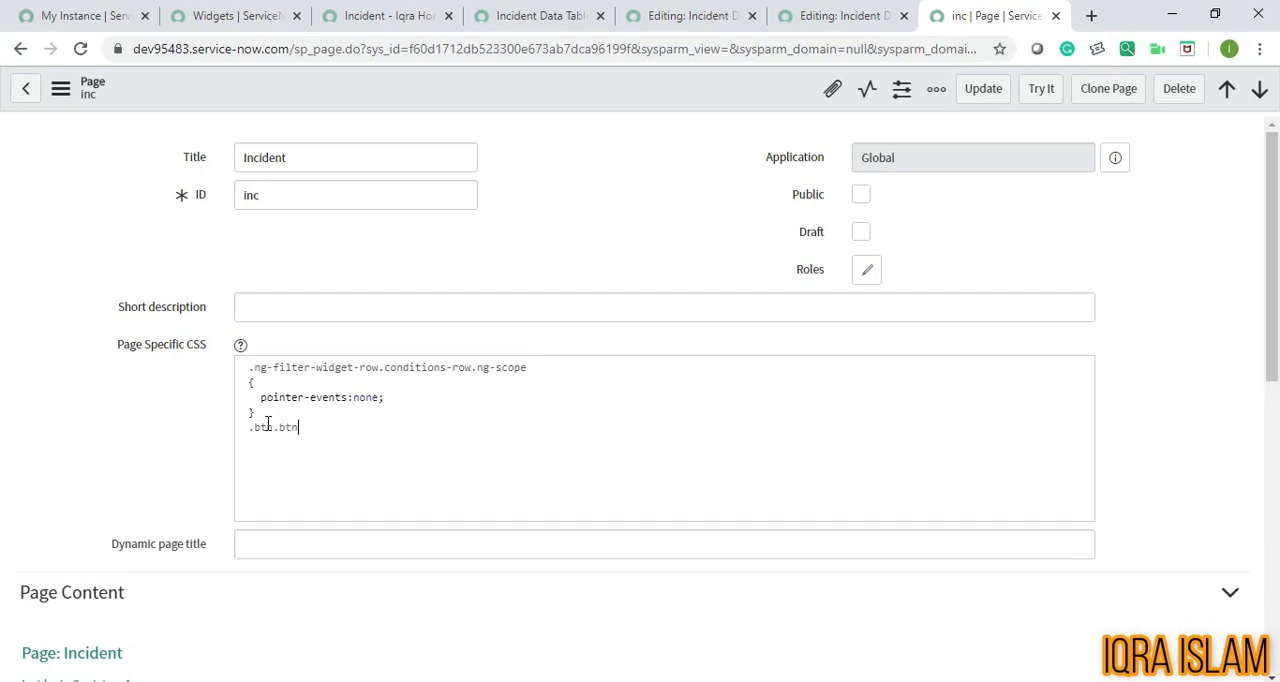
{"action": "type", "text": "-defau"}
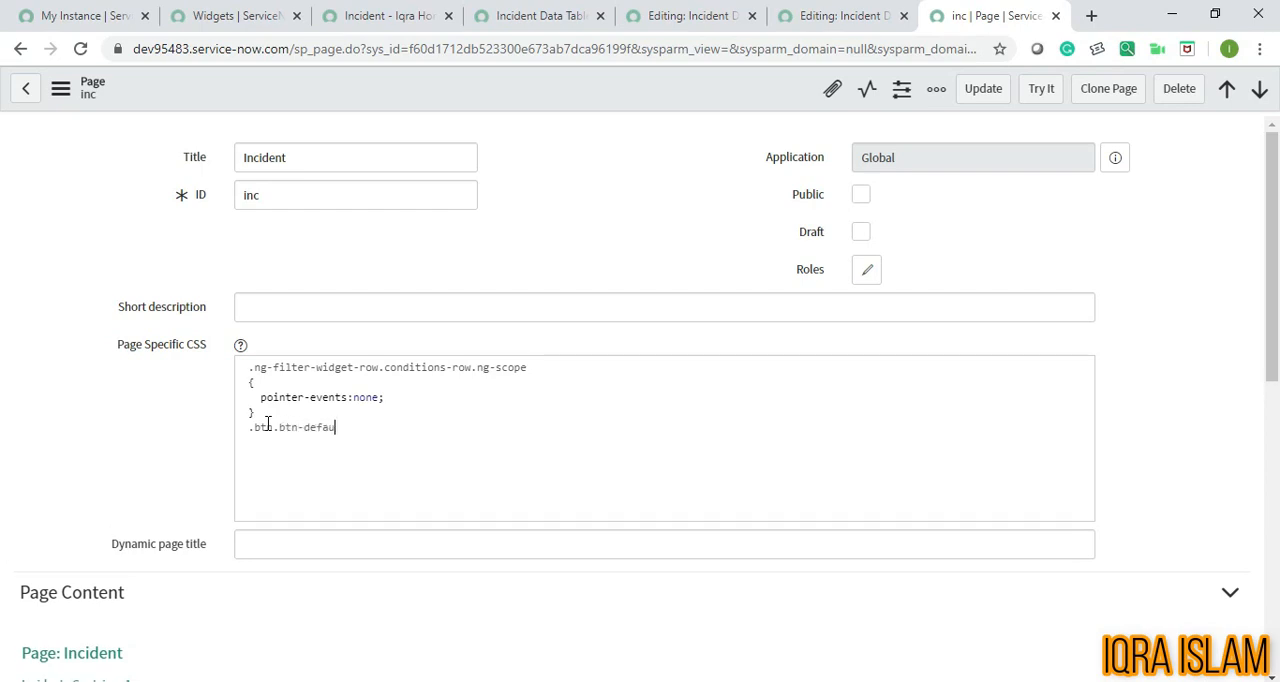
{"action": "type", "text": "lt"}
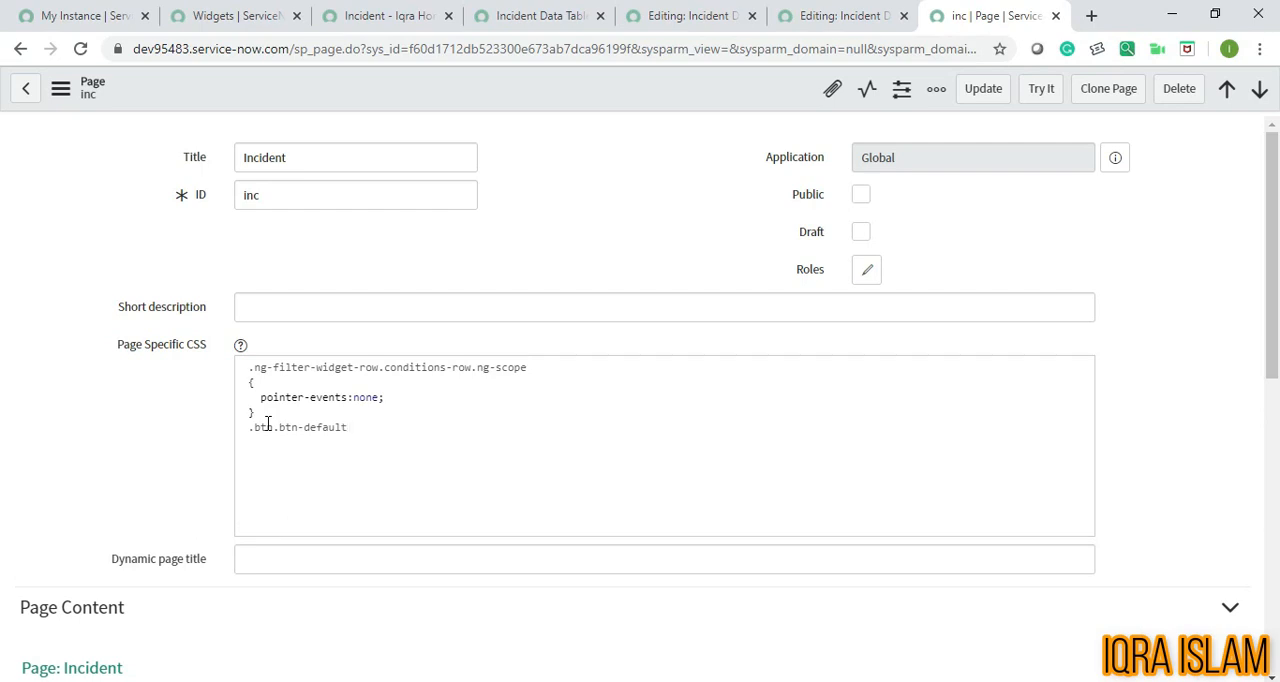
{"action": "type", "text": ".btn-"}
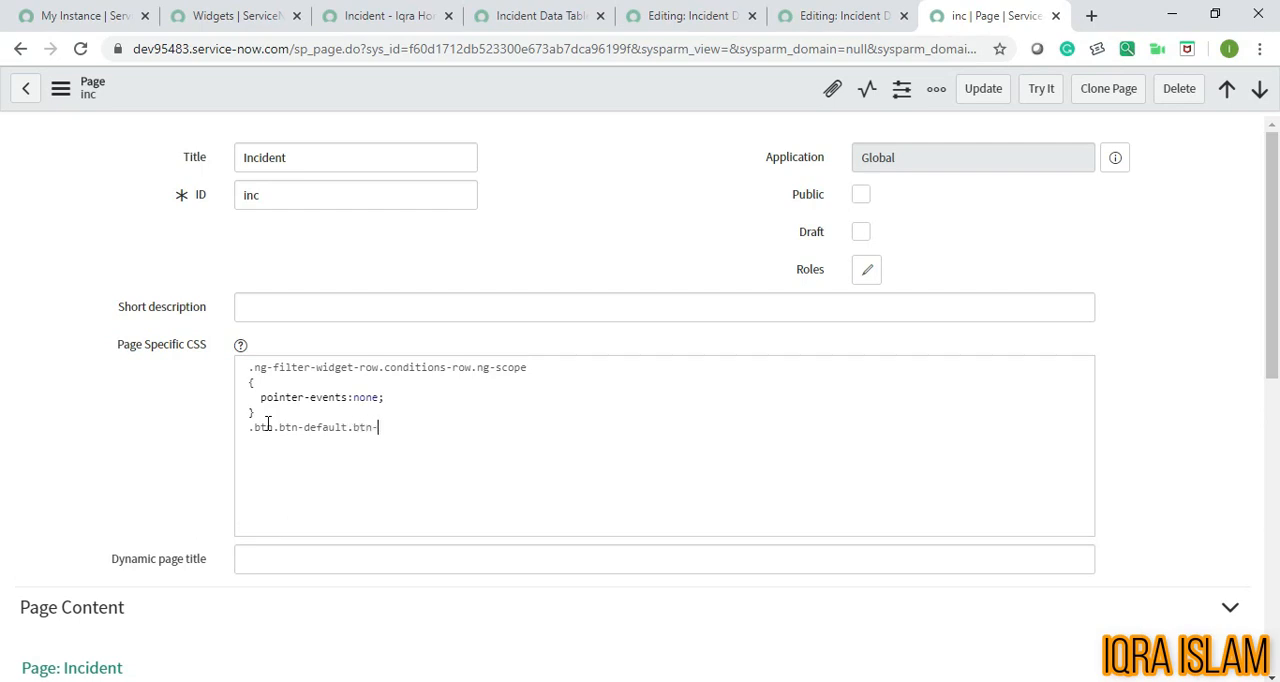
{"action": "type", "text": "and-"}
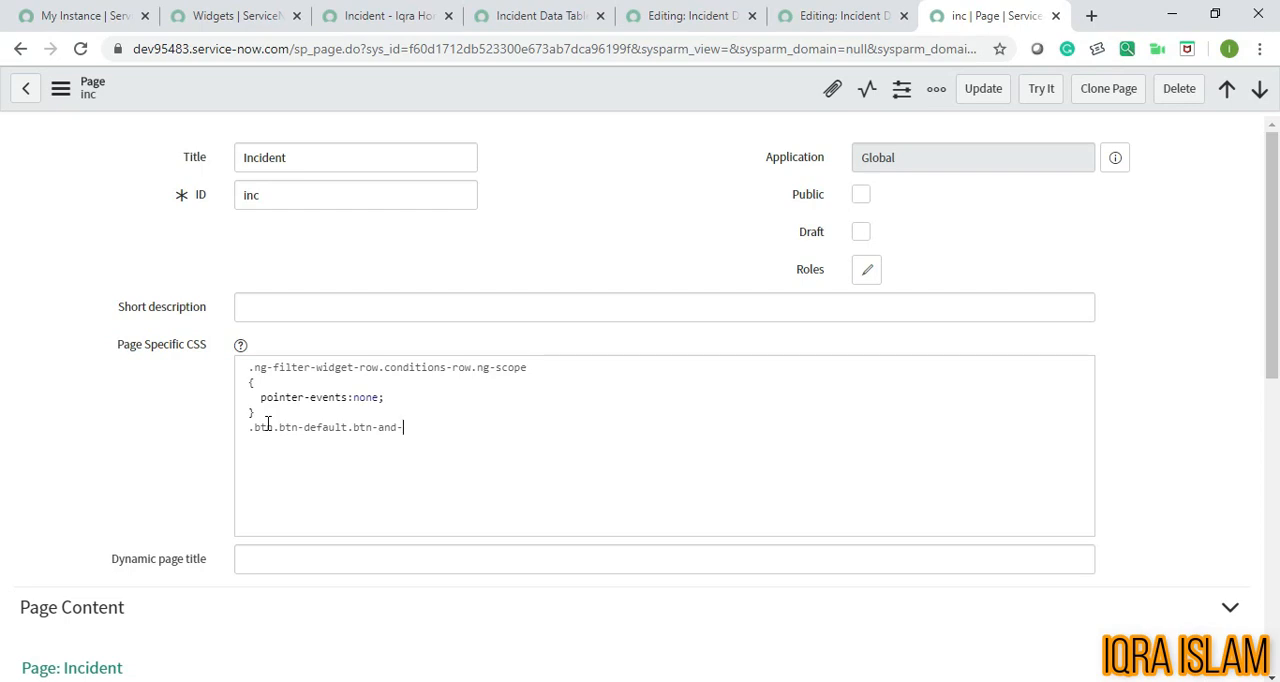
{"action": "type", "text": "conditions"}
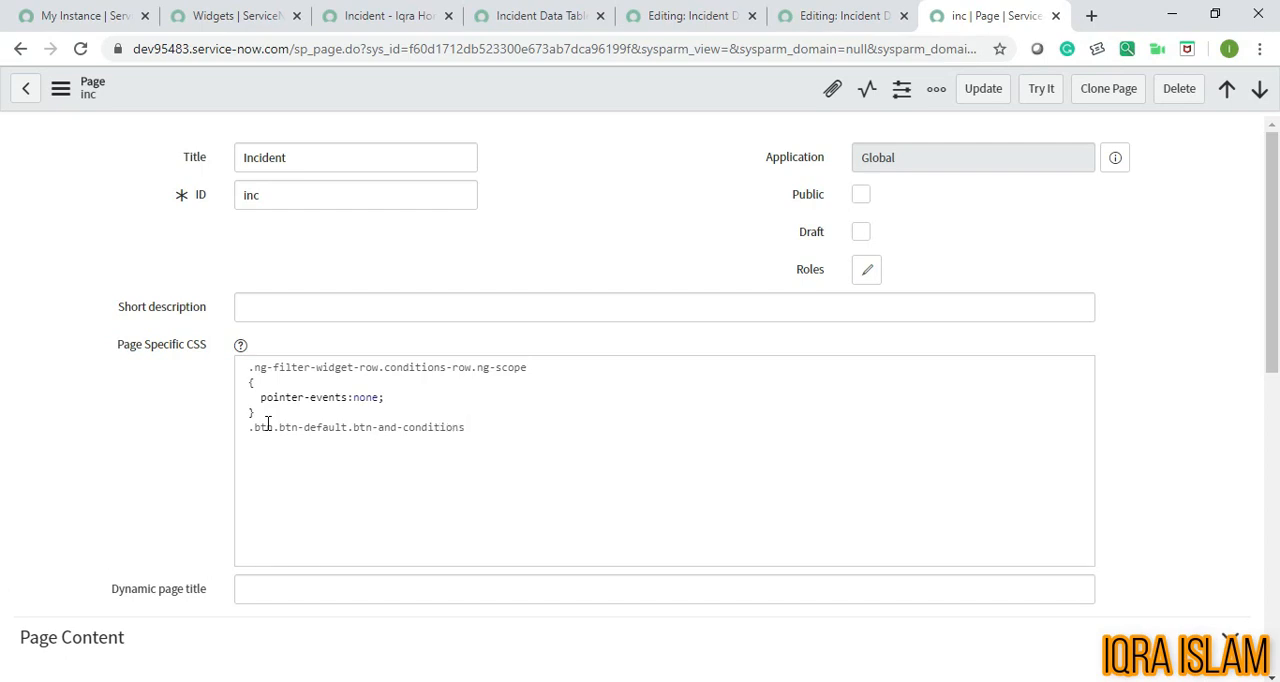
{"action": "key", "text": "Backspace"}
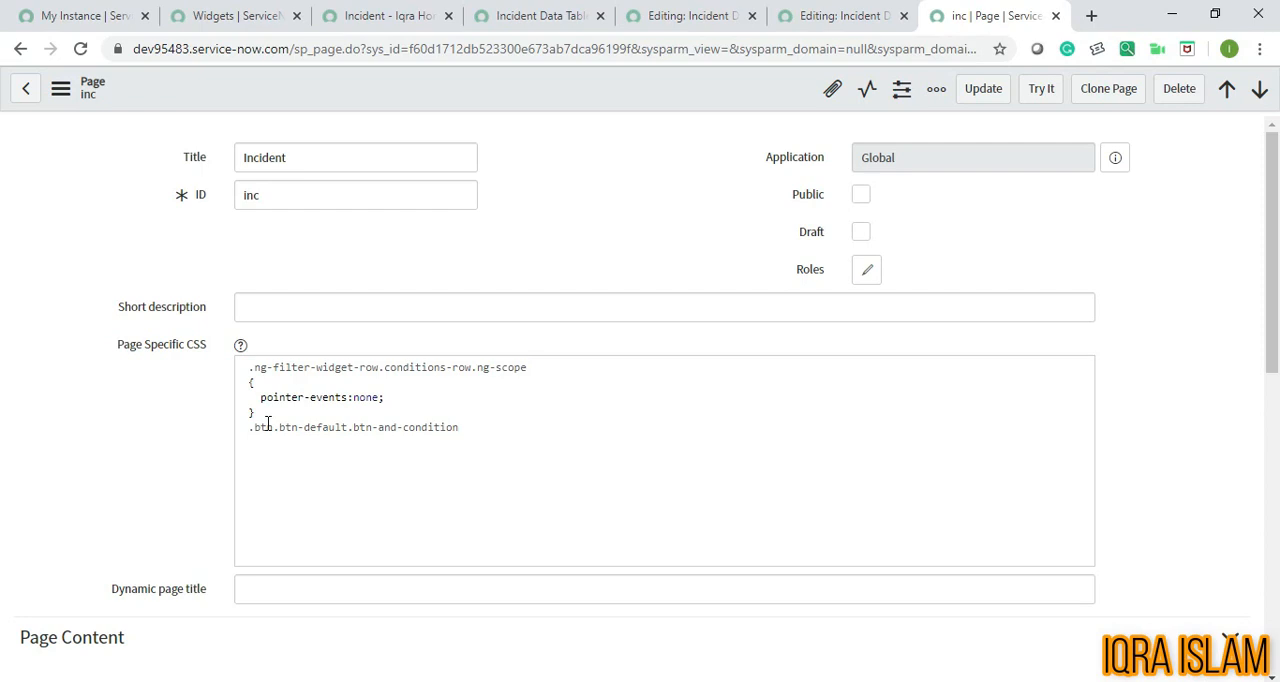
{"action": "type", "text": ".a"}
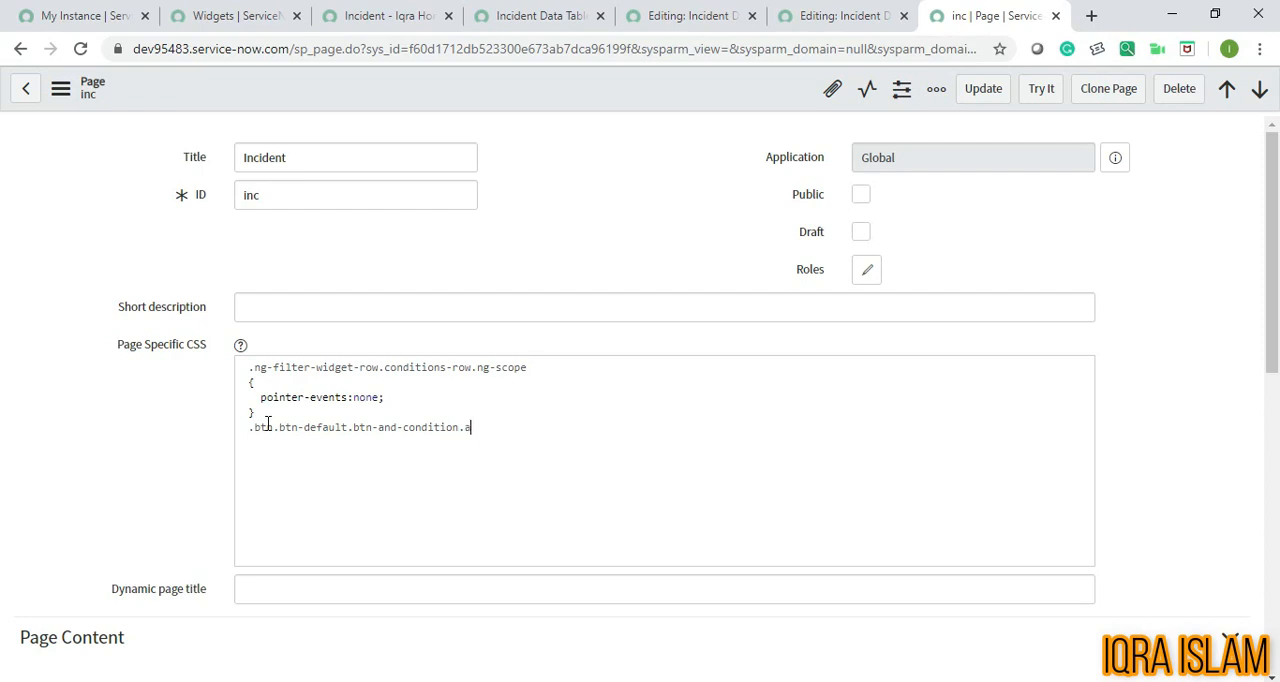
{"action": "type", "text": ".add-c"}
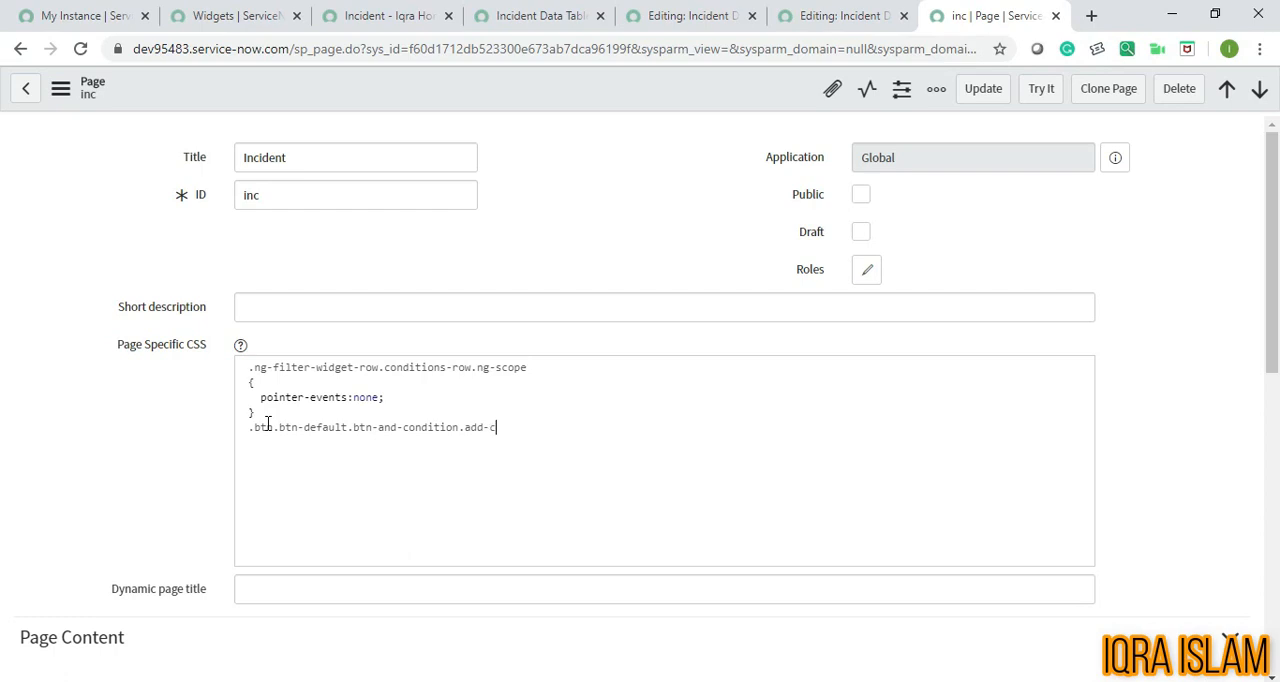
{"action": "type", "text": "onditio"}
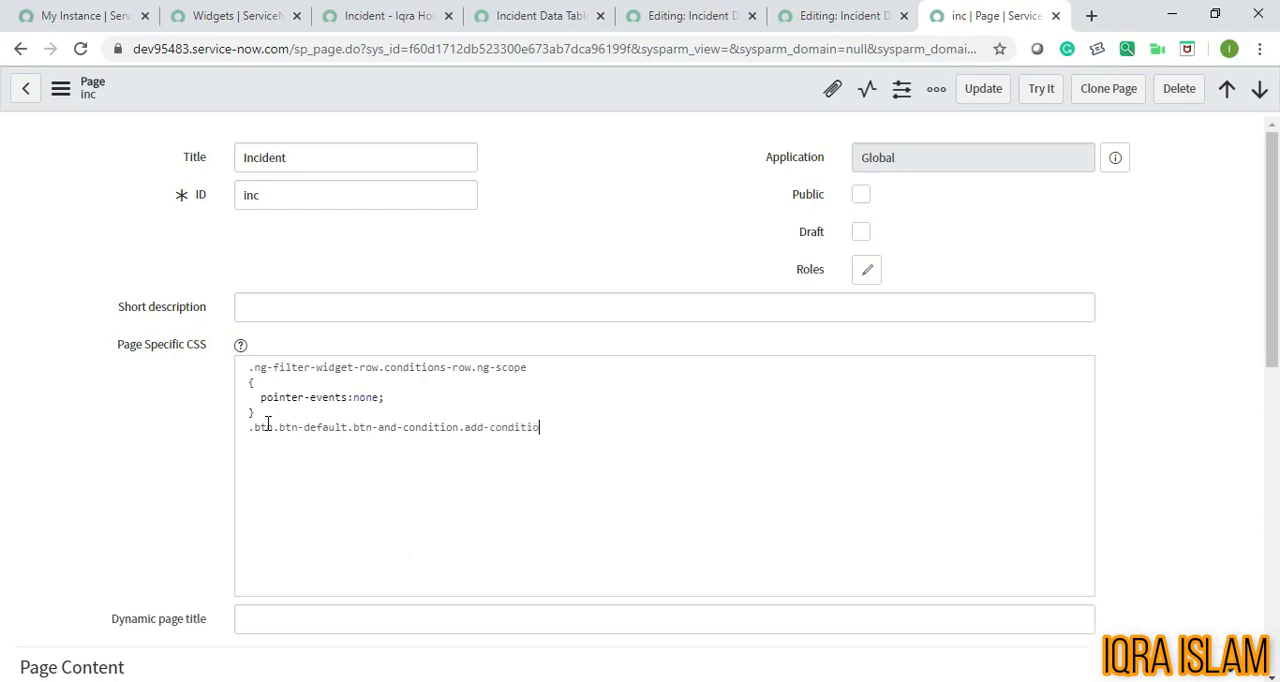
{"action": "type", "text": "ns"}
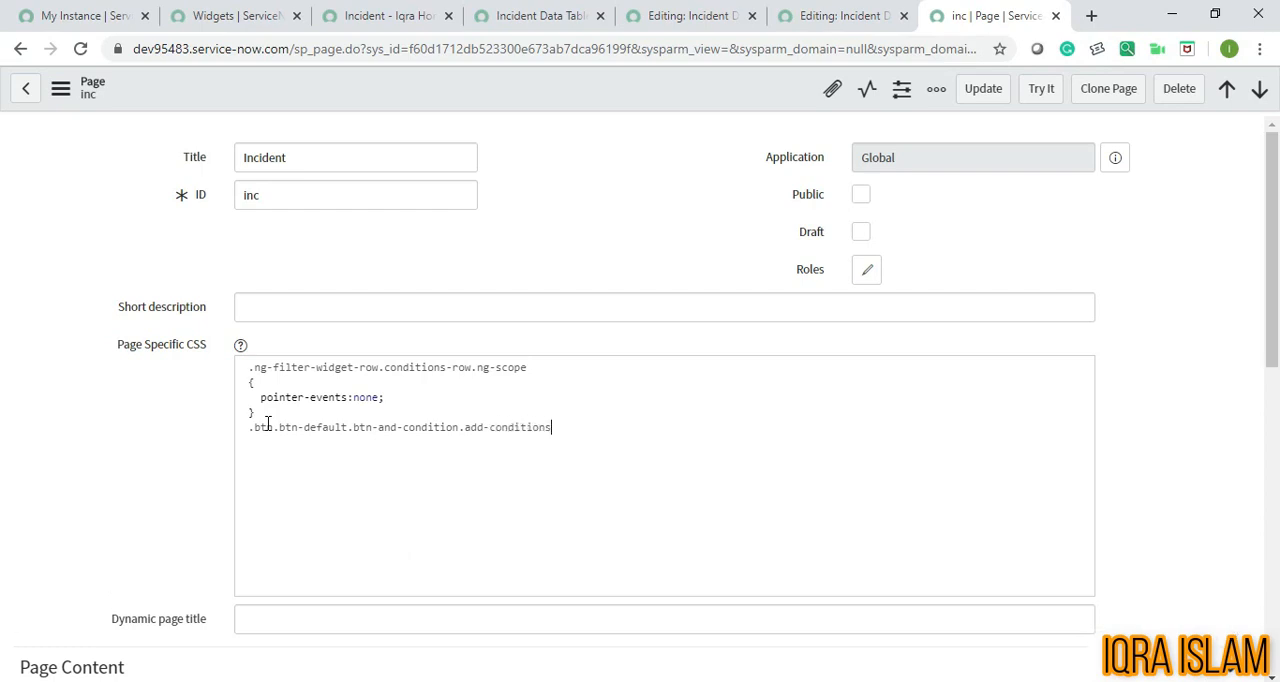
{"action": "type", "text": "-ro"}
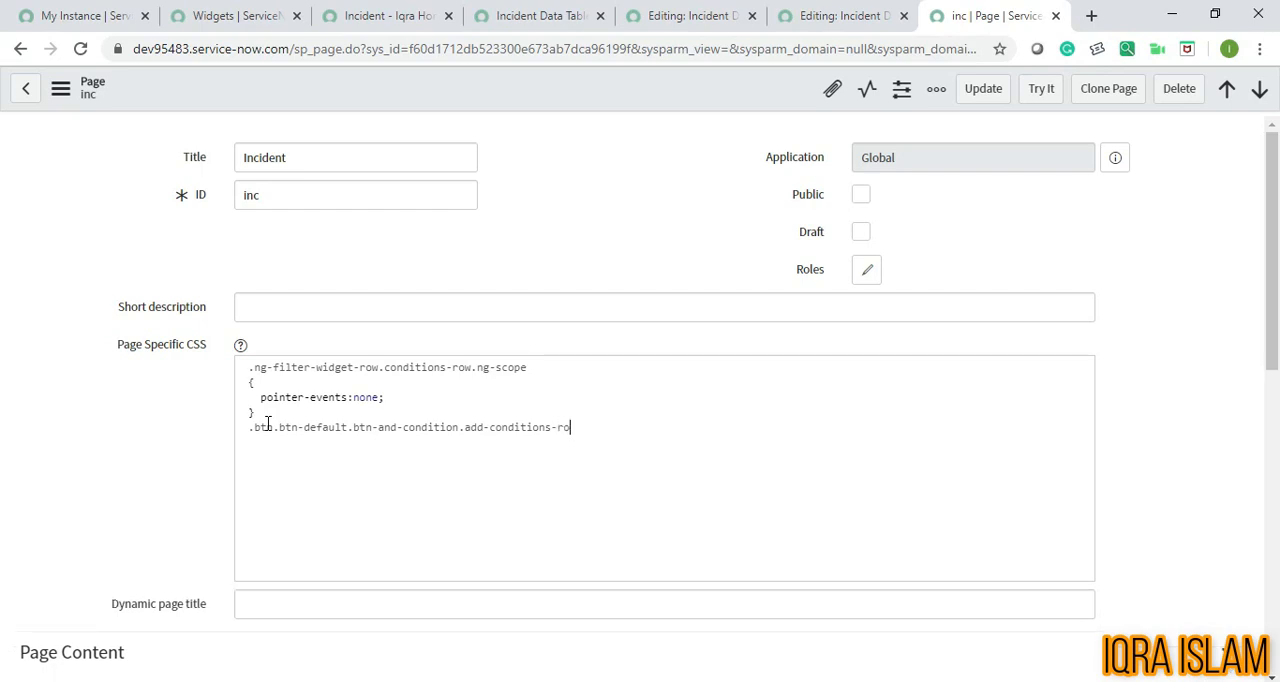
{"action": "type", "text": "."}
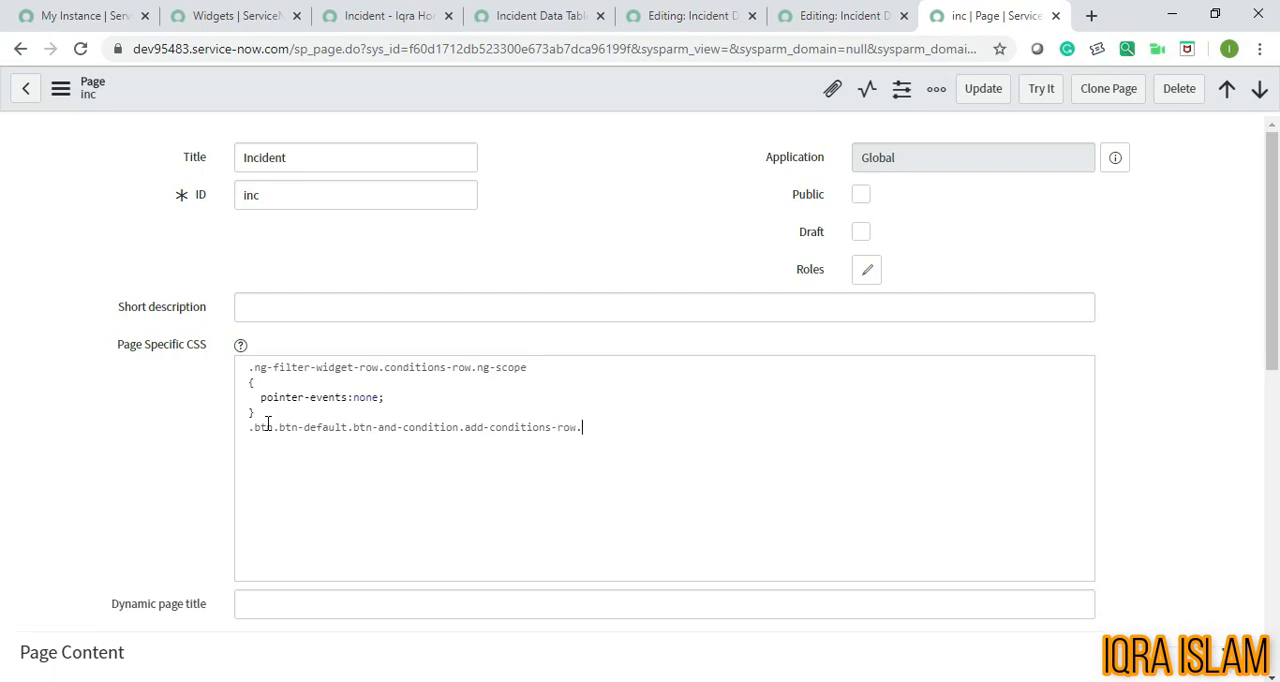
{"action": "type", "text": ".sn-fi"}
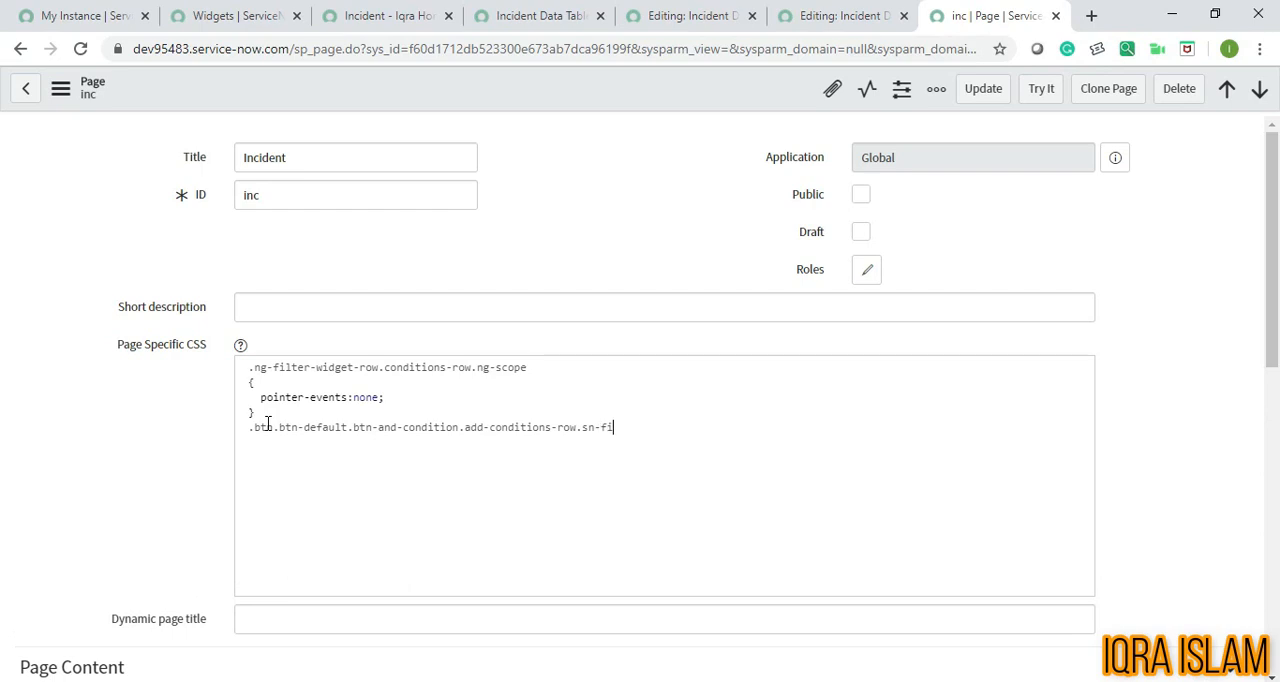
{"action": "type", "text": "lter"}
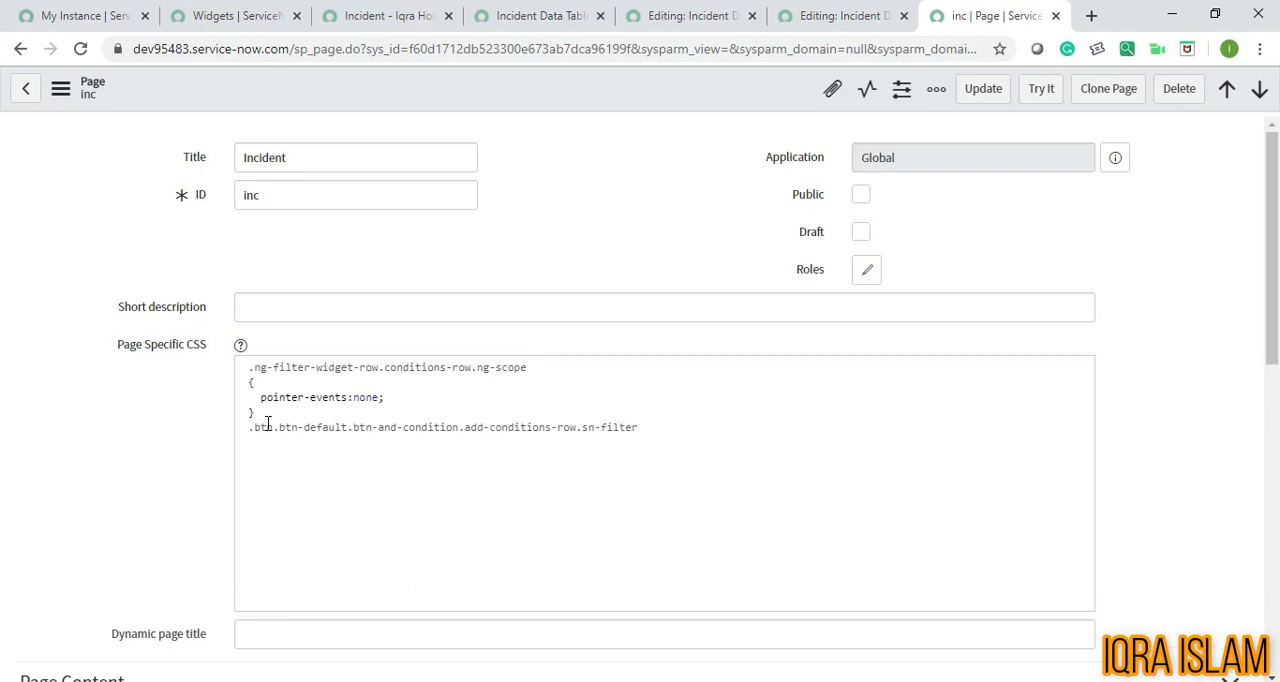
{"action": "type", "text": "-tooltip"}
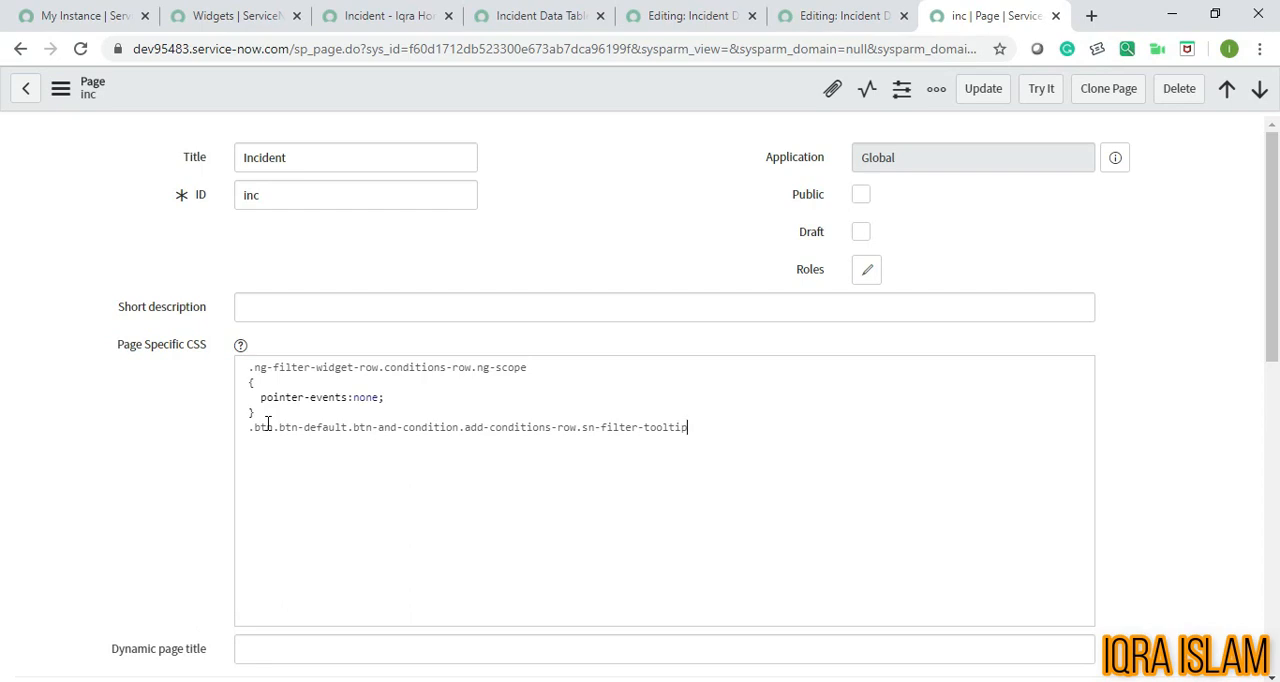
- Give the new selector a { pointer-events:none; } declaration, reusing the existing one
{"action": "type", "text": "{"}
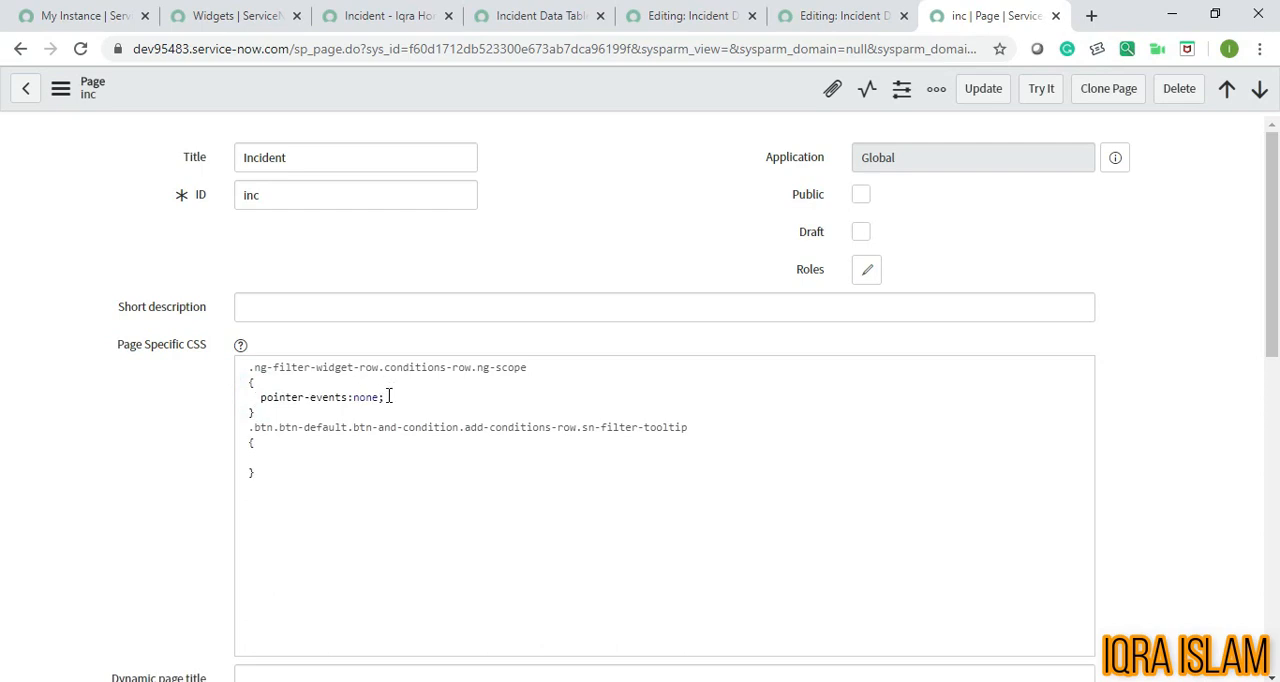
{"action": "double_click", "coordinate": [320, 396]}
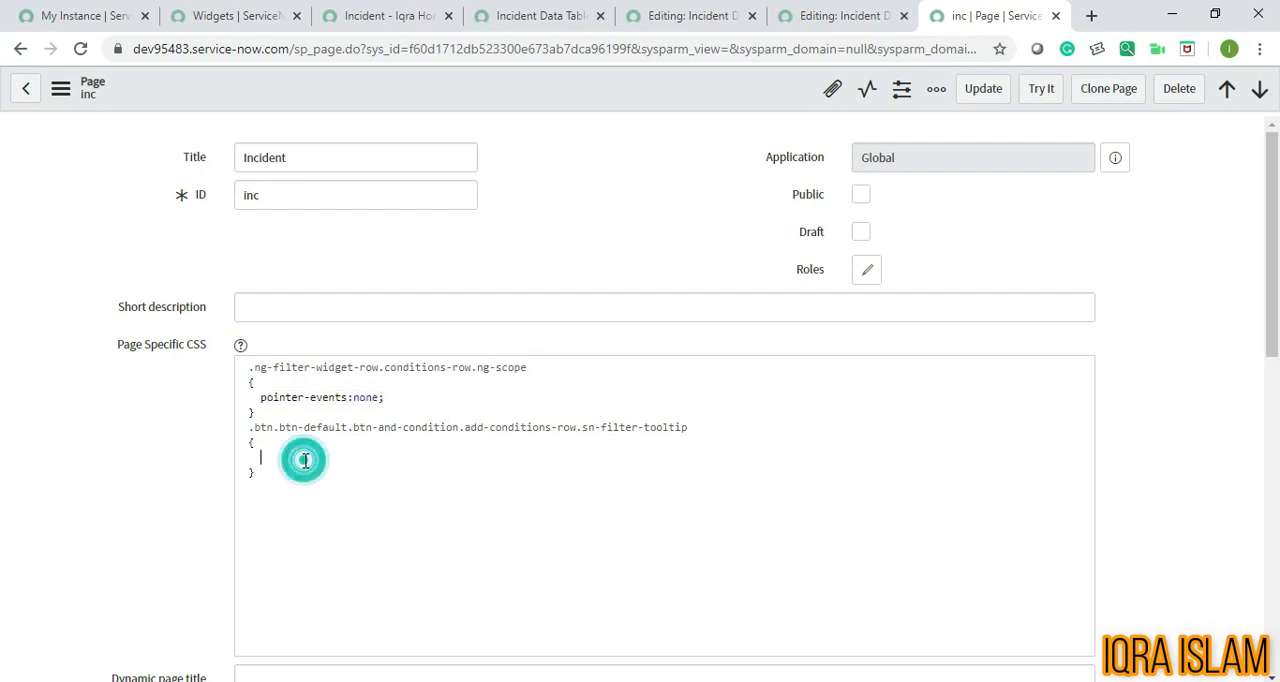
{"action": "type", "text": "pointer-events:none;"}
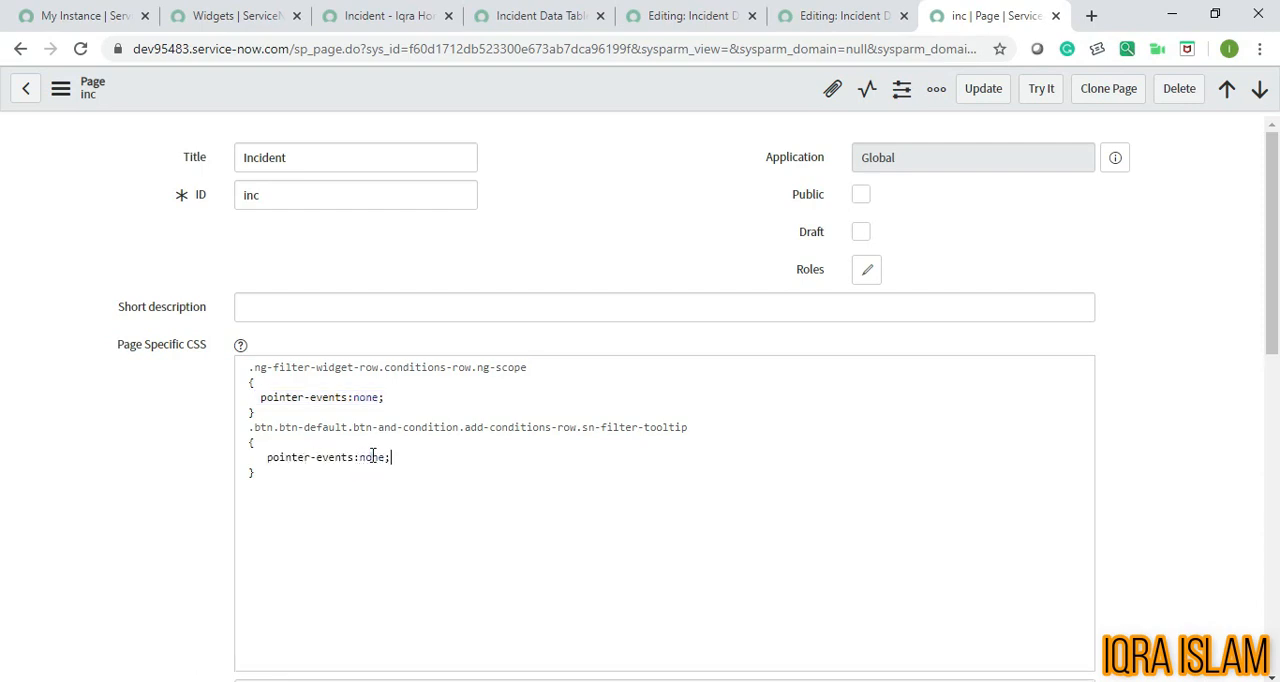
{"action": "type", "text": "auto"}
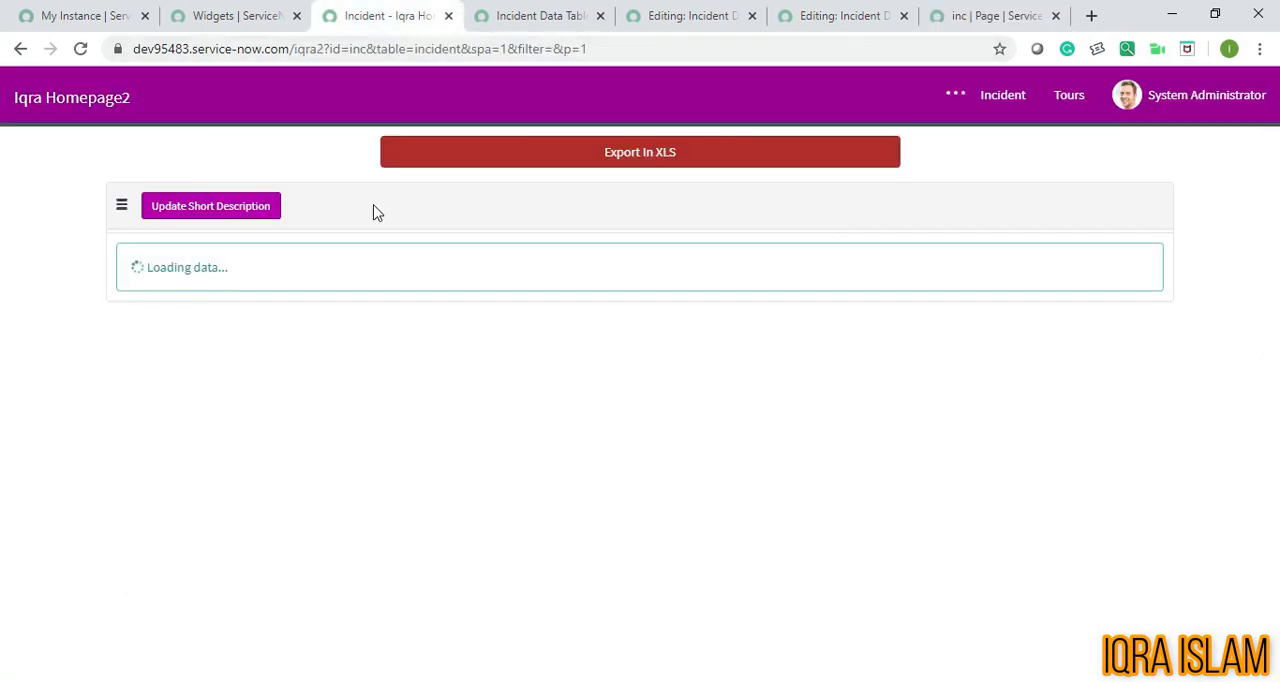
- Test the State = New filter by adding and removing an AND condition row, then close the filter panel
{"action": "left_click", "coordinate": [136, 262]}
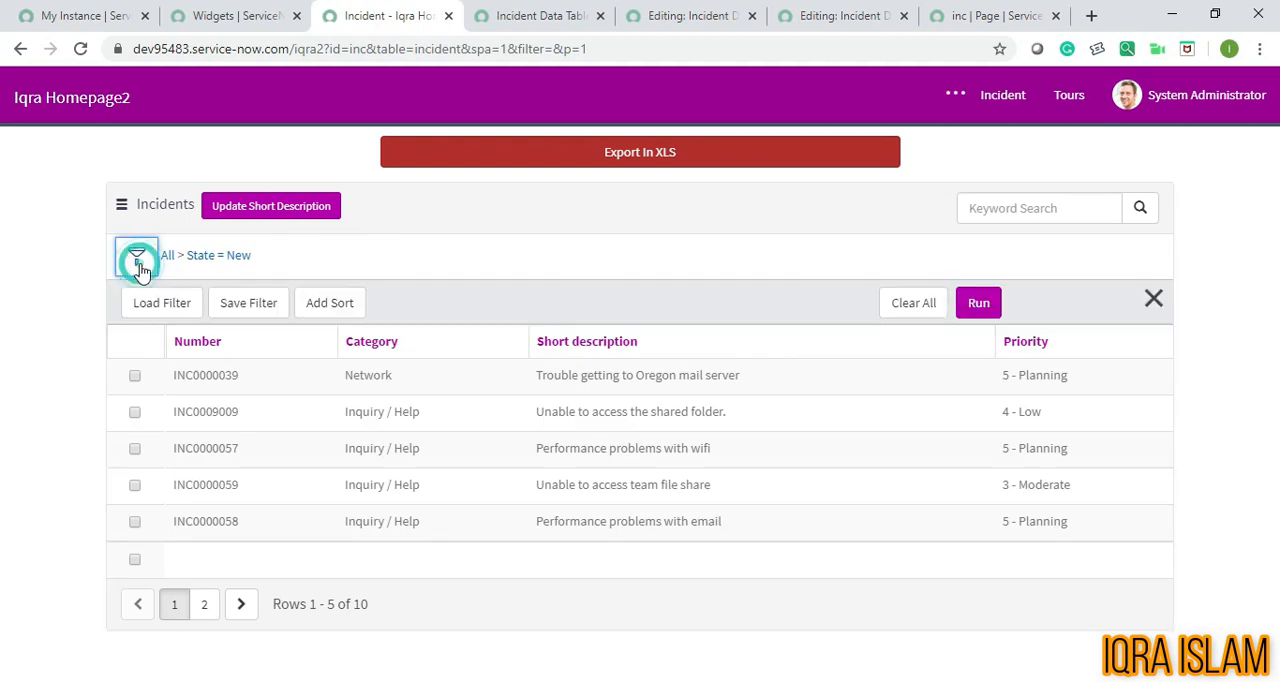
{"action": "mouse_move", "coordinate": [490, 164]}
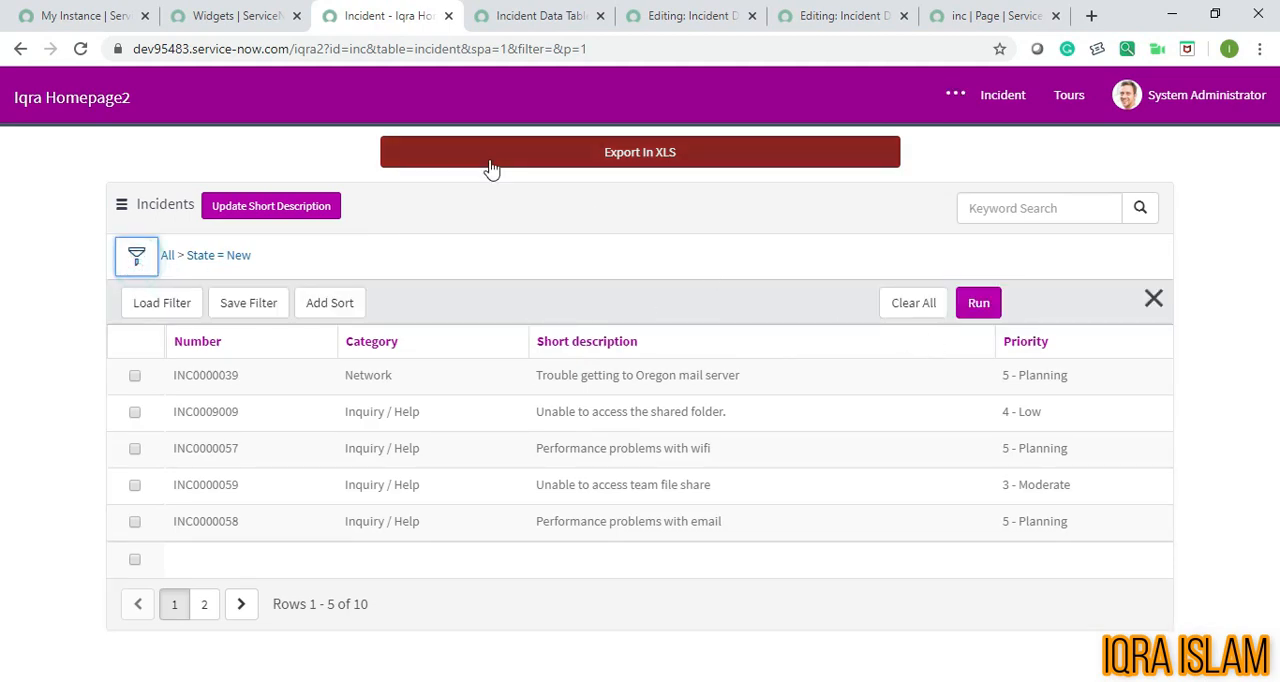
{"action": "mouse_move", "coordinate": [476, 216]}
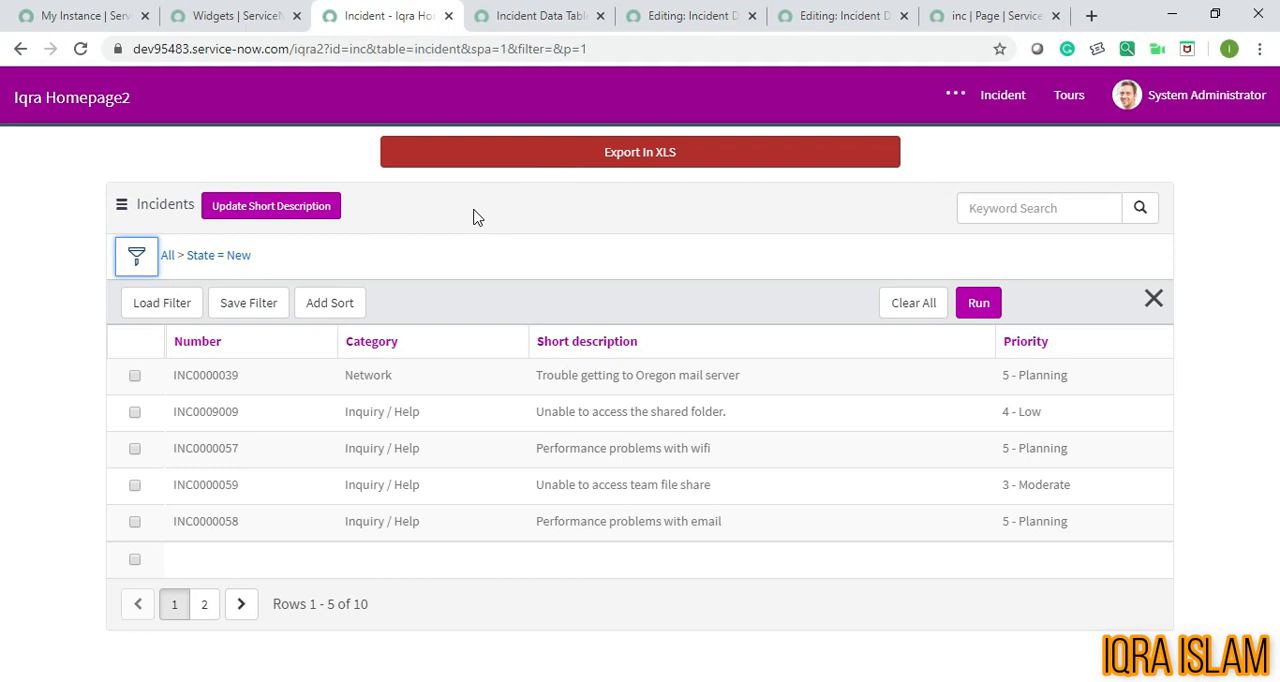
{"action": "left_click", "coordinate": [136, 256]}
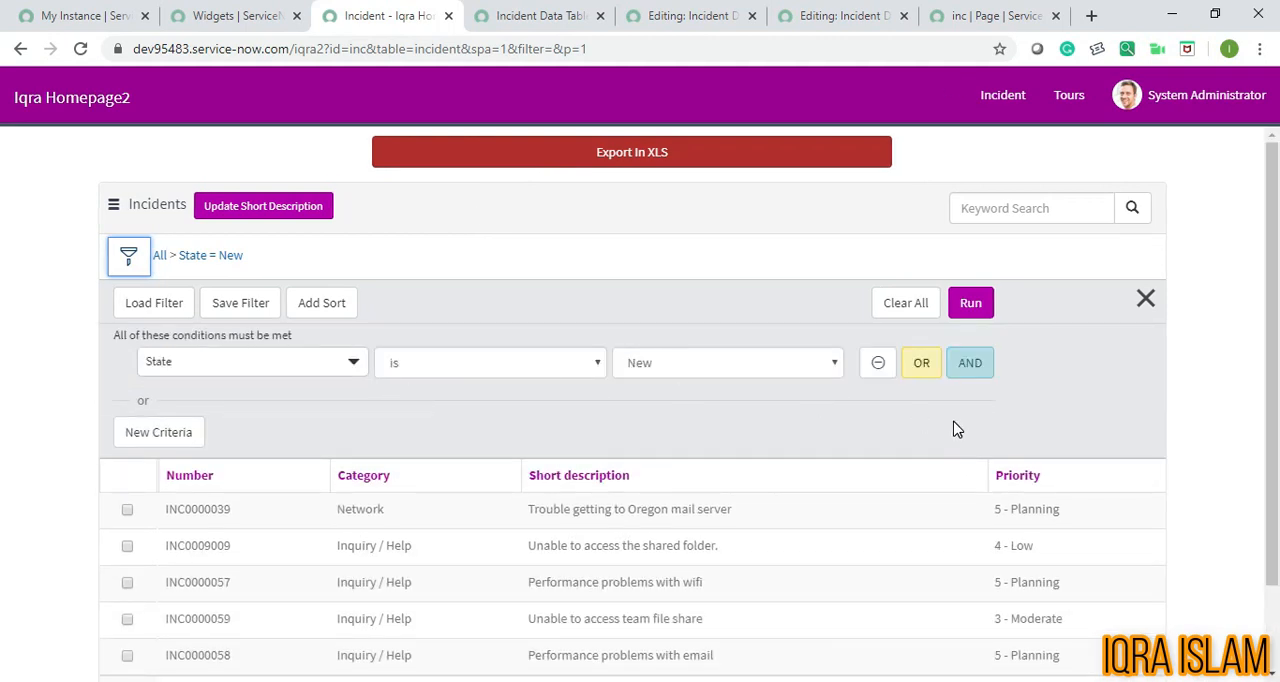
{"action": "mouse_move", "coordinate": [968, 362]}
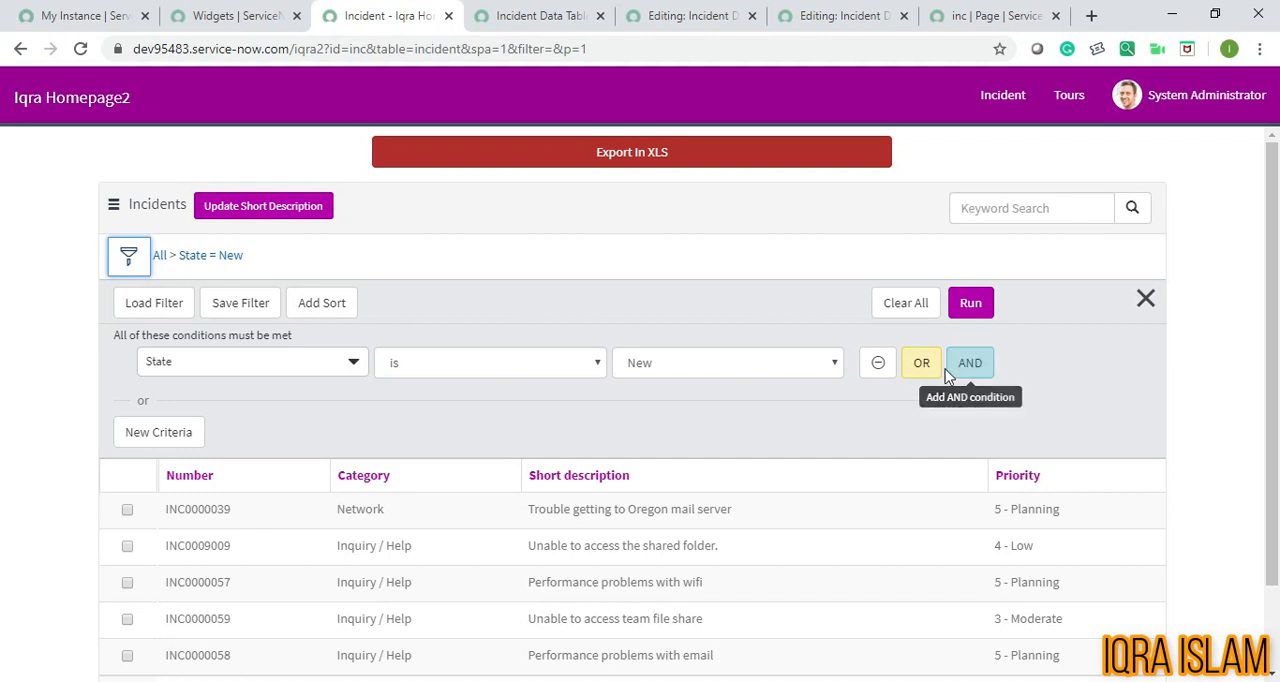
{"action": "left_click", "coordinate": [968, 362]}
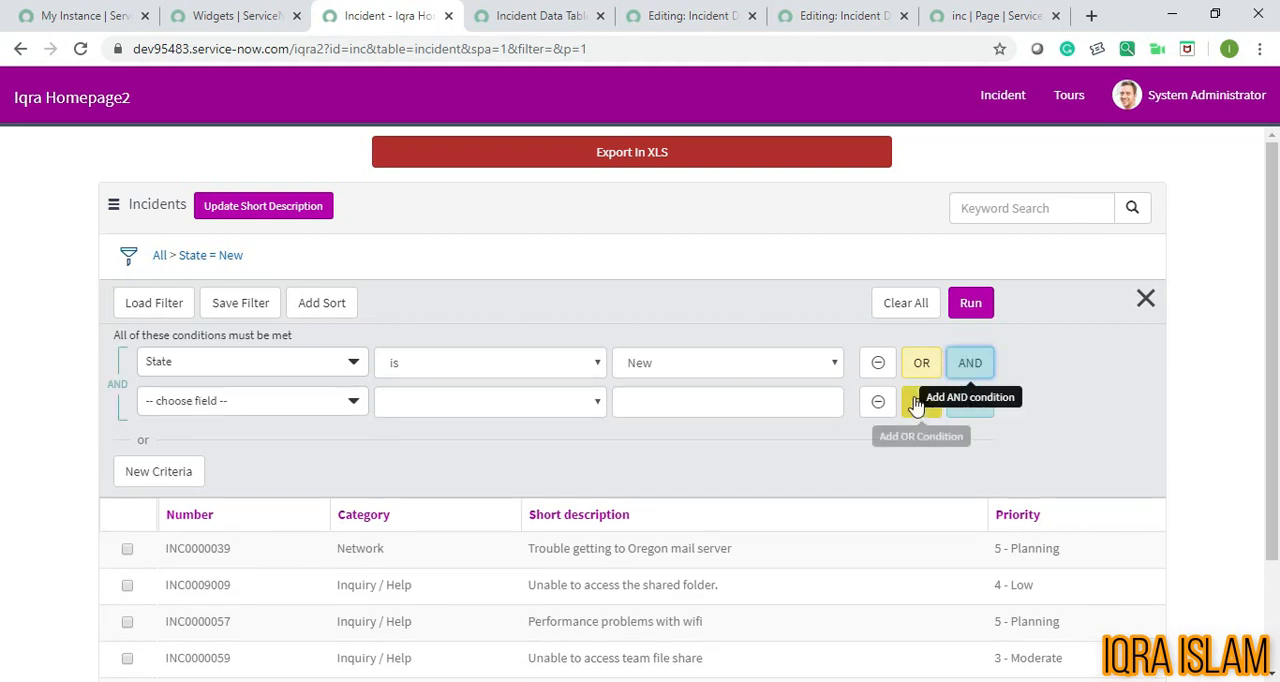
{"action": "mouse_move", "coordinate": [920, 400]}
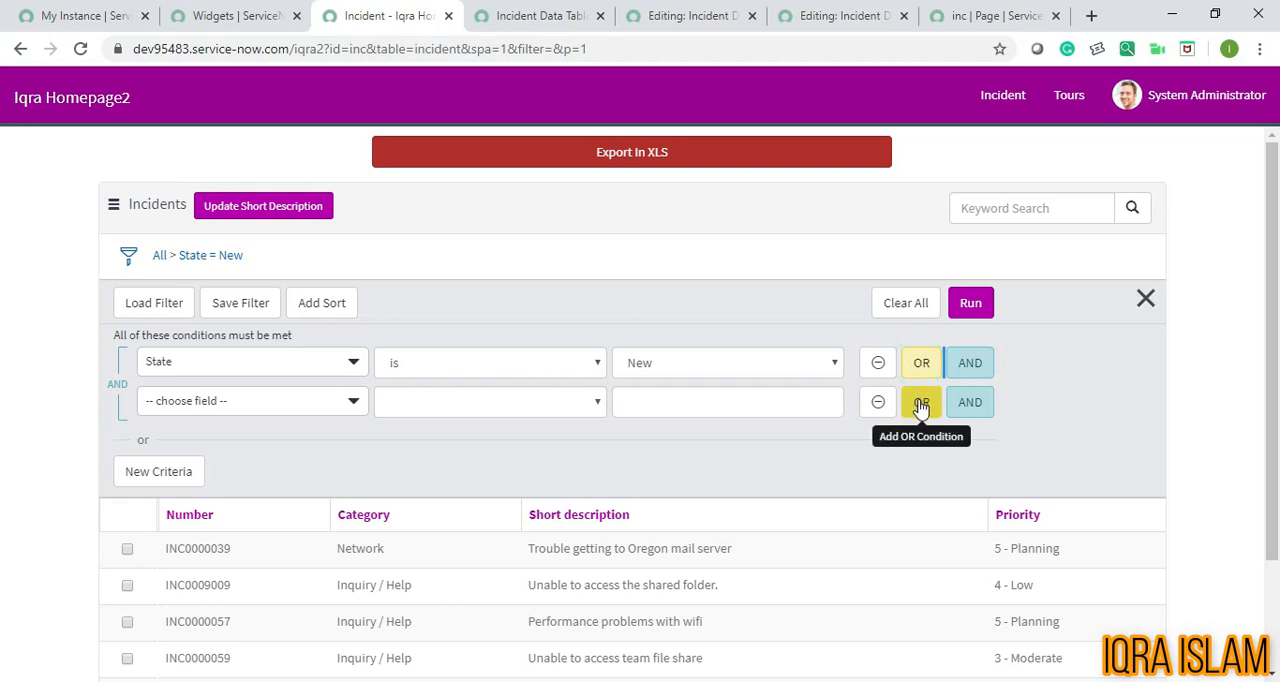
{"action": "mouse_move", "coordinate": [968, 402]}
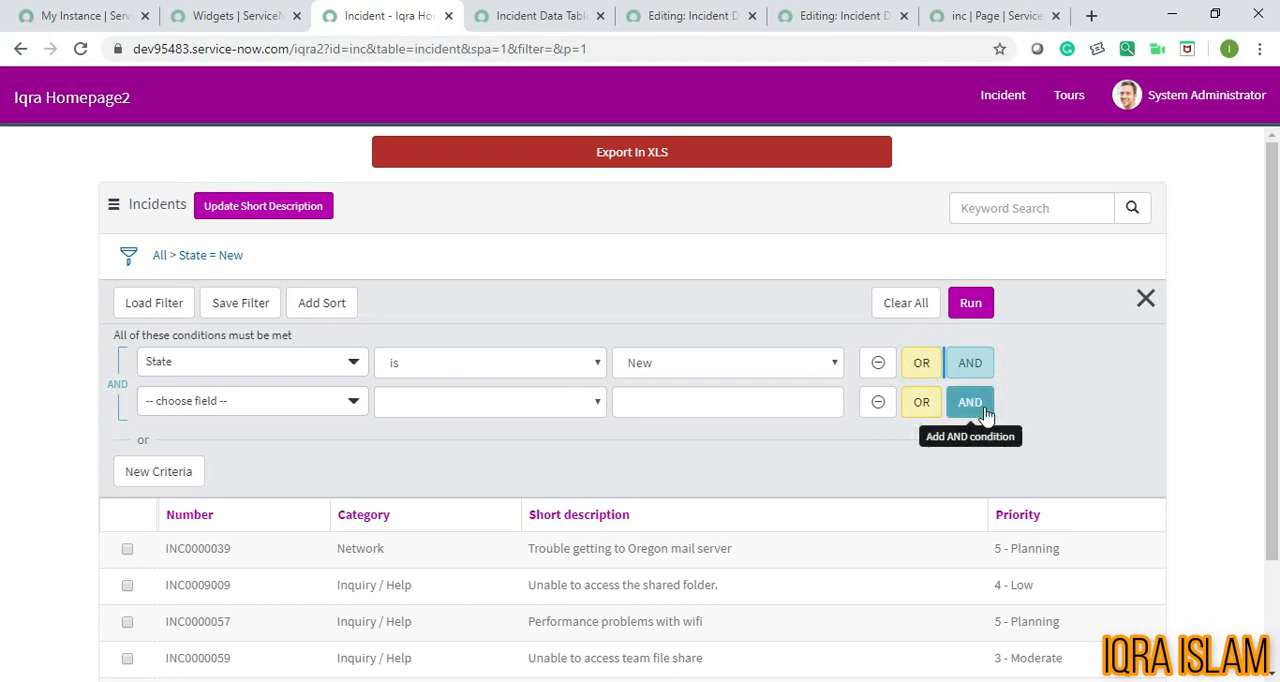
{"action": "mouse_move", "coordinate": [890, 424]}
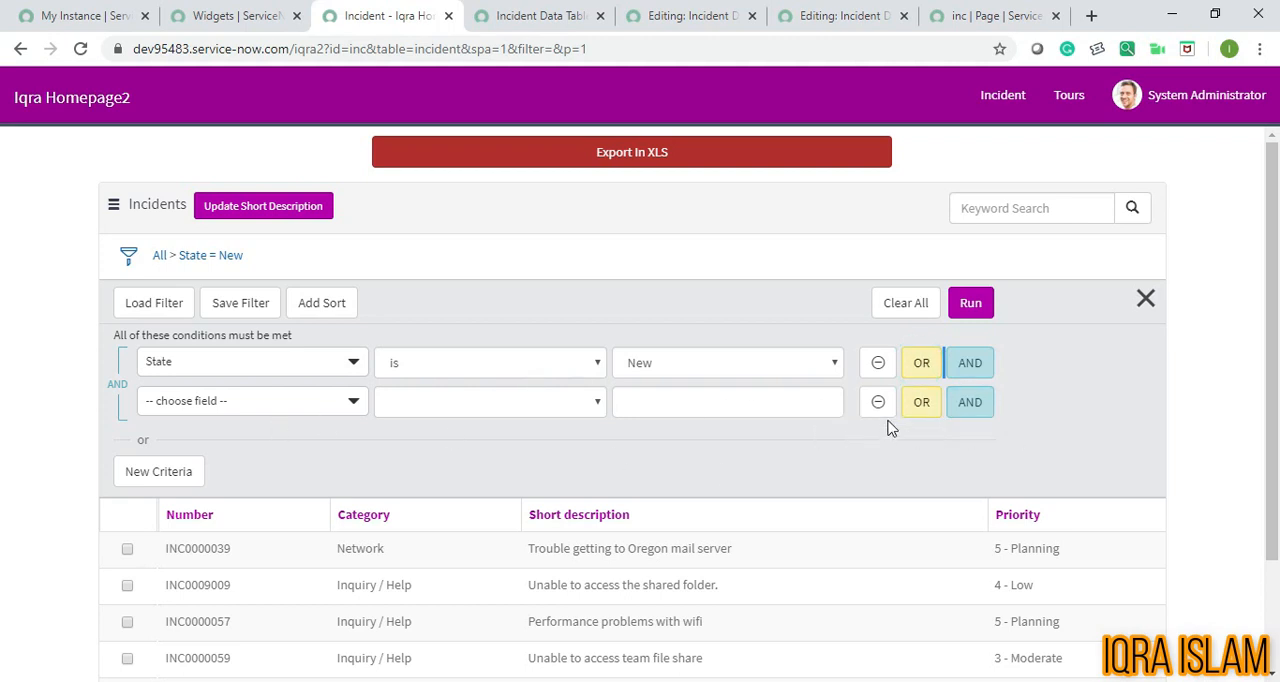
{"action": "left_click", "coordinate": [876, 402]}
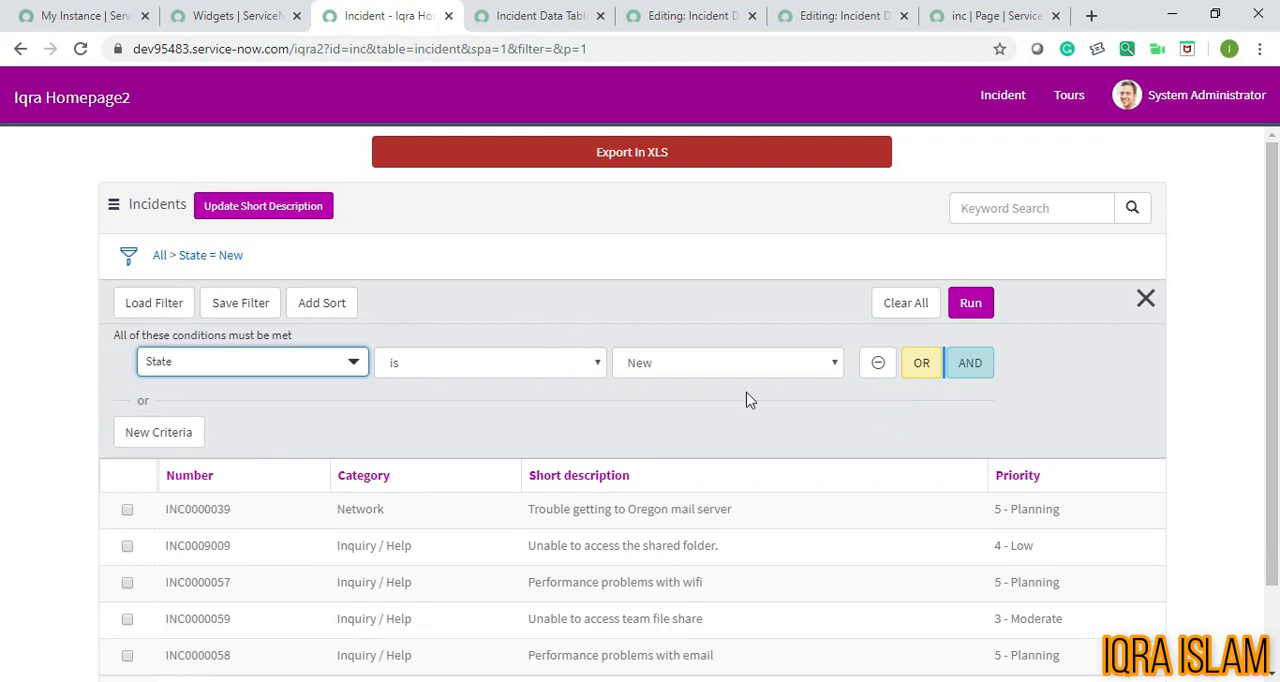
{"action": "mouse_move", "coordinate": [920, 362]}
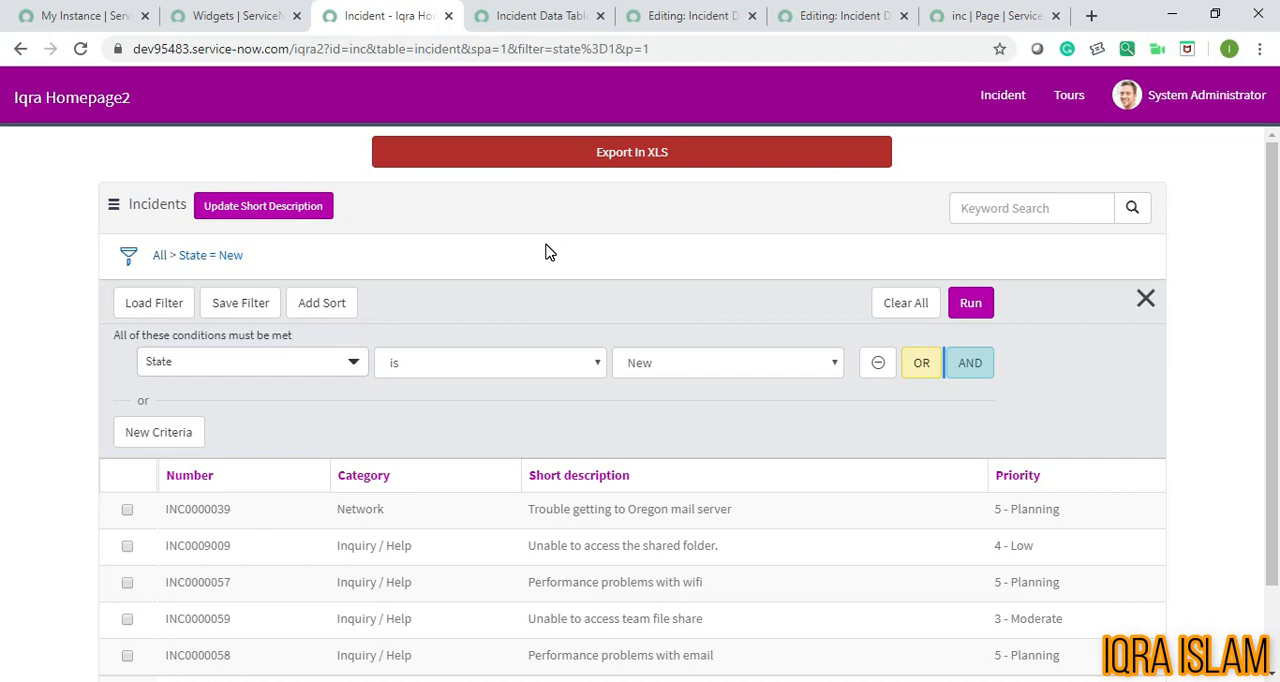
{"action": "left_click", "coordinate": [1144, 298]}
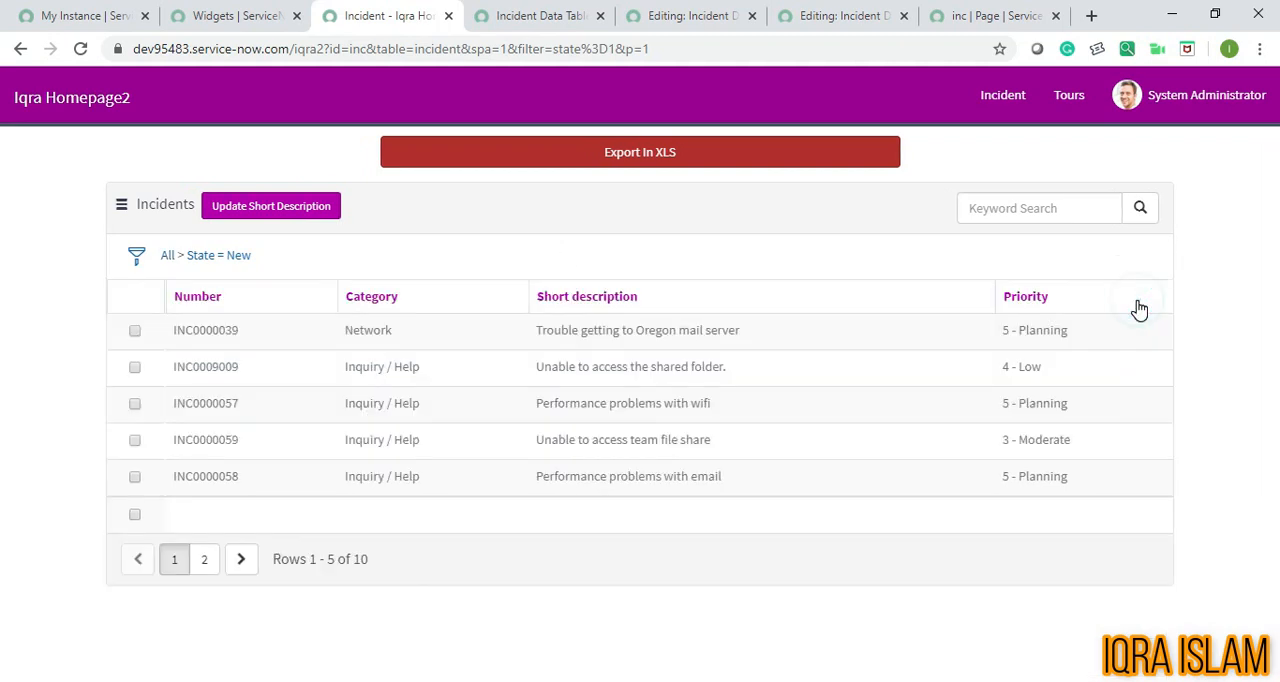
{"action": "mouse_move", "coordinate": [220, 256]}
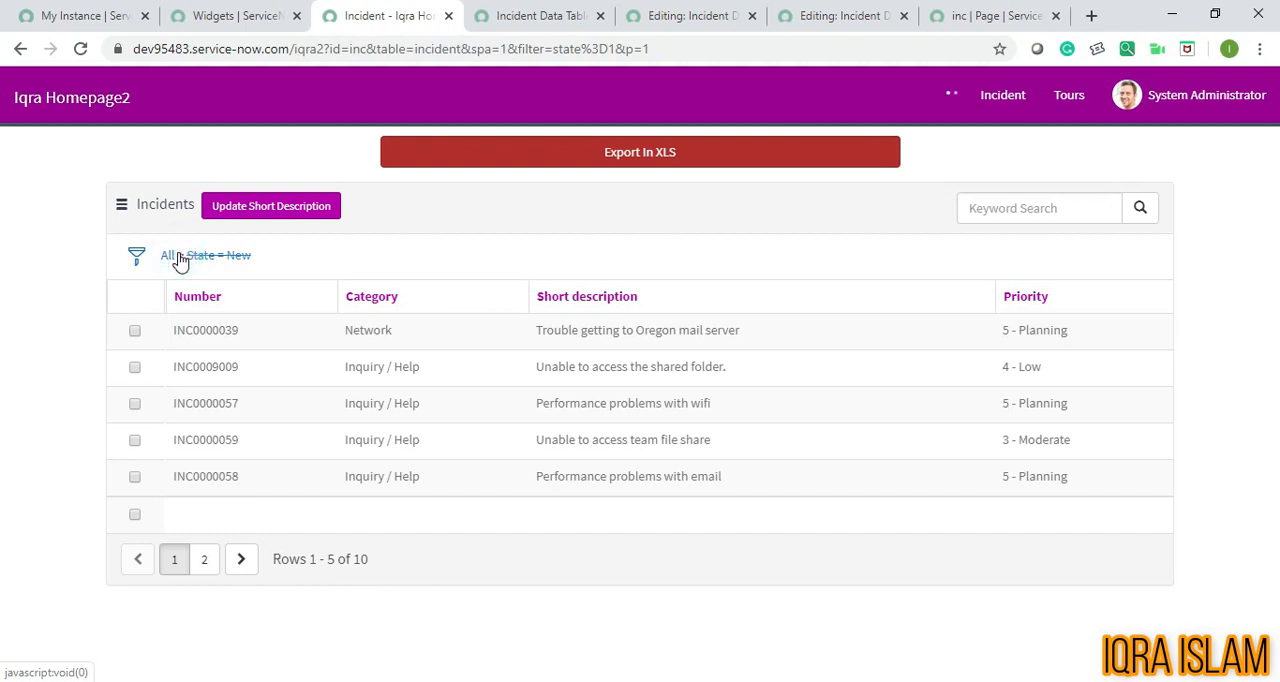
{"action": "mouse_move", "coordinate": [208, 314]}
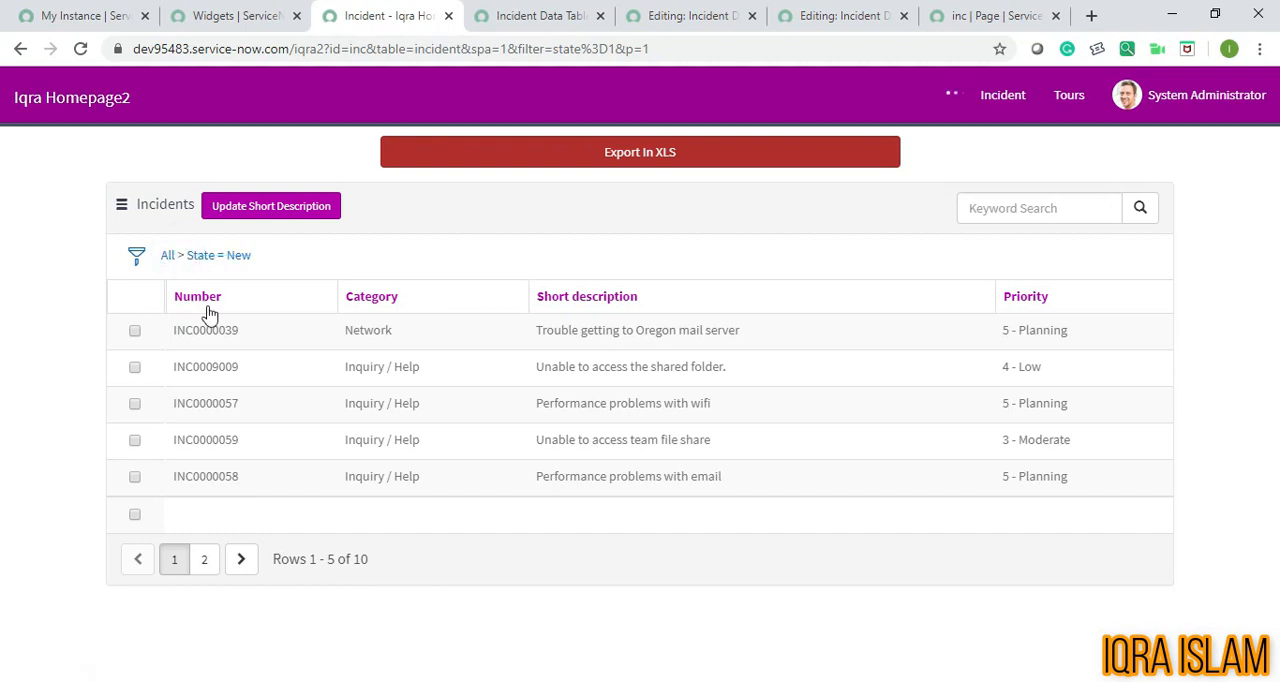